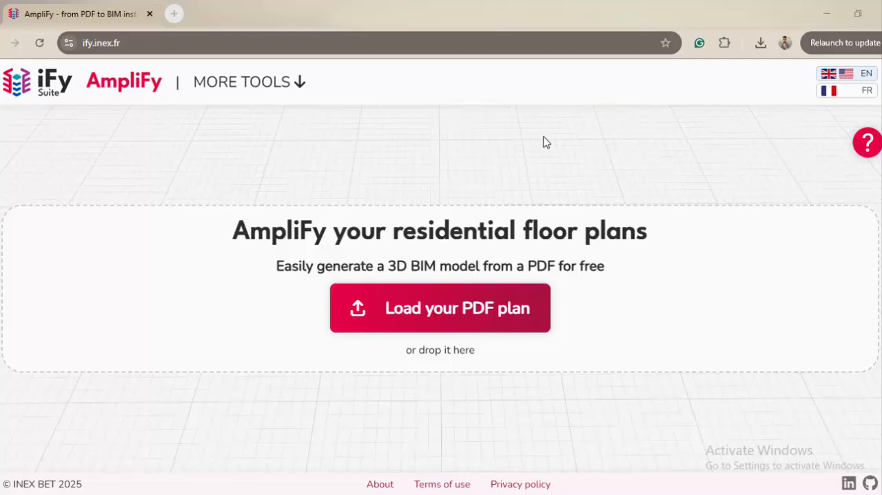
mouse_move(541, 149)
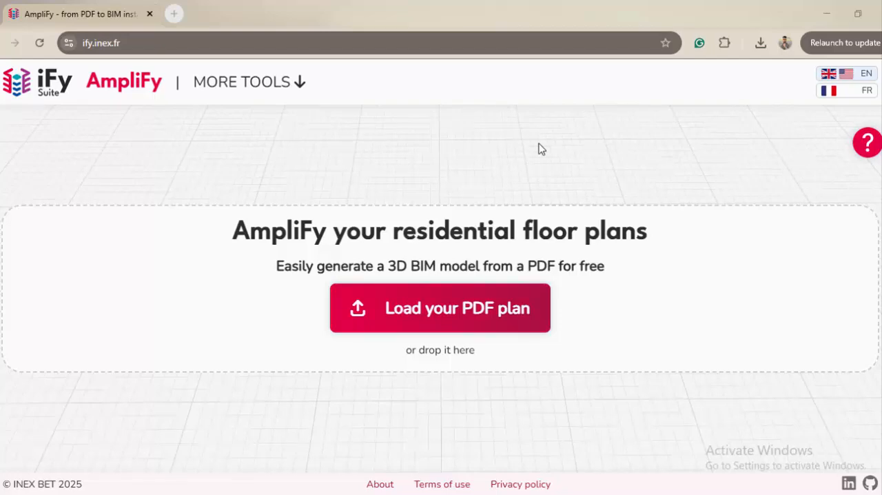
mouse_move(495, 202)
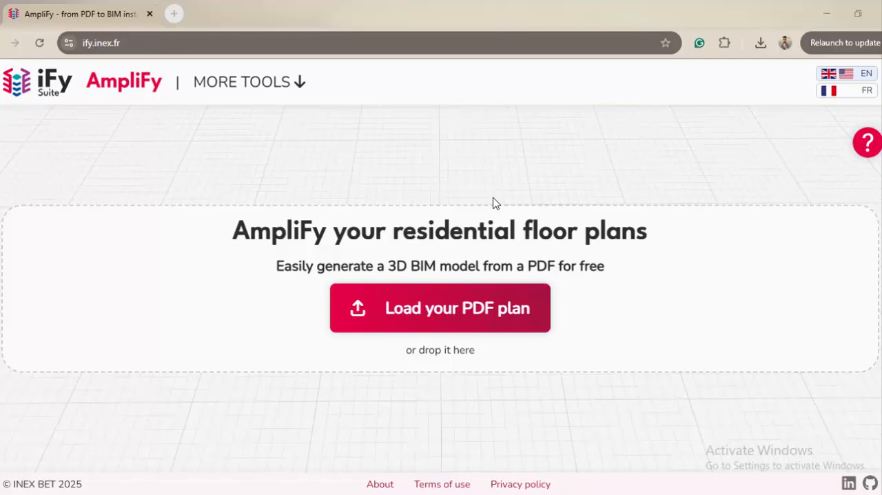
mouse_move(57, 89)
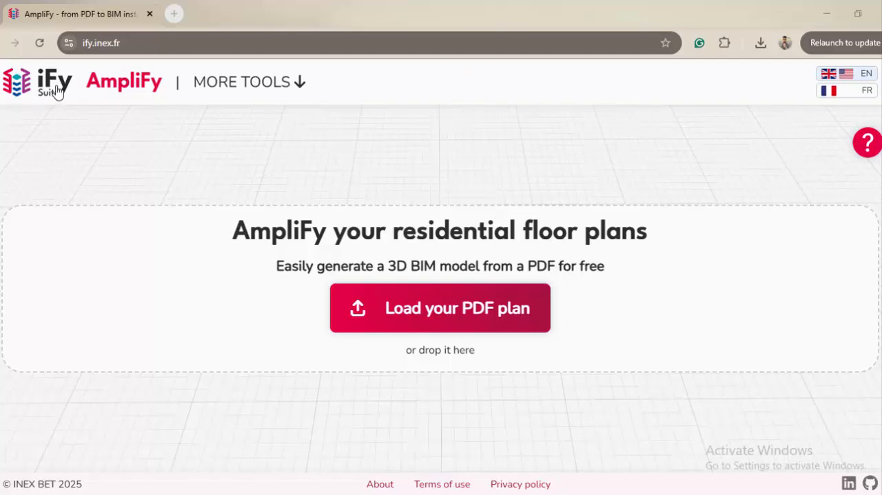
mouse_move(53, 117)
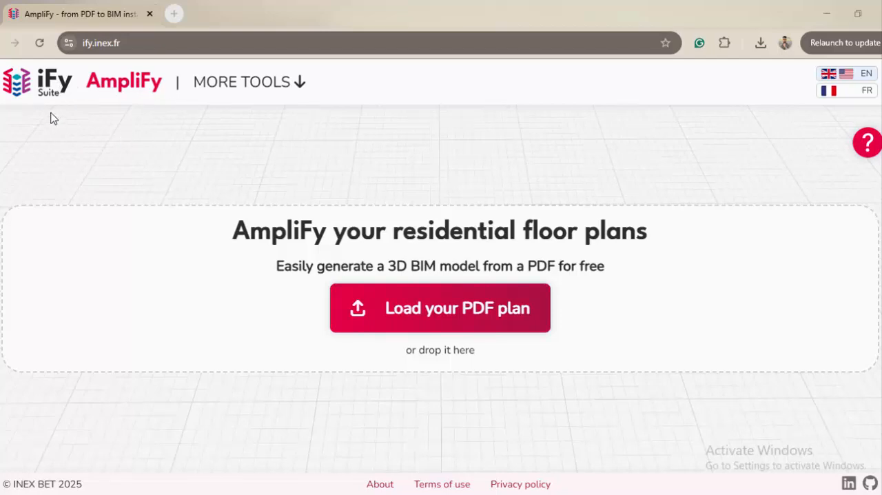
mouse_move(135, 109)
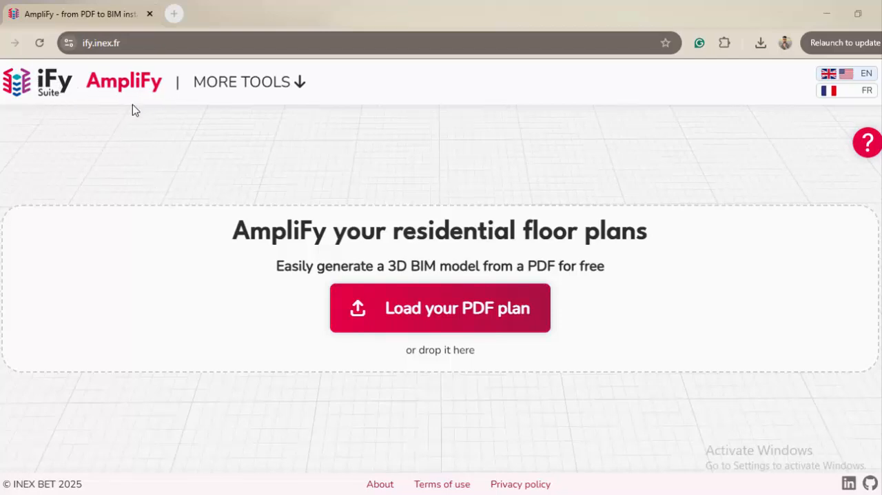
mouse_move(78, 93)
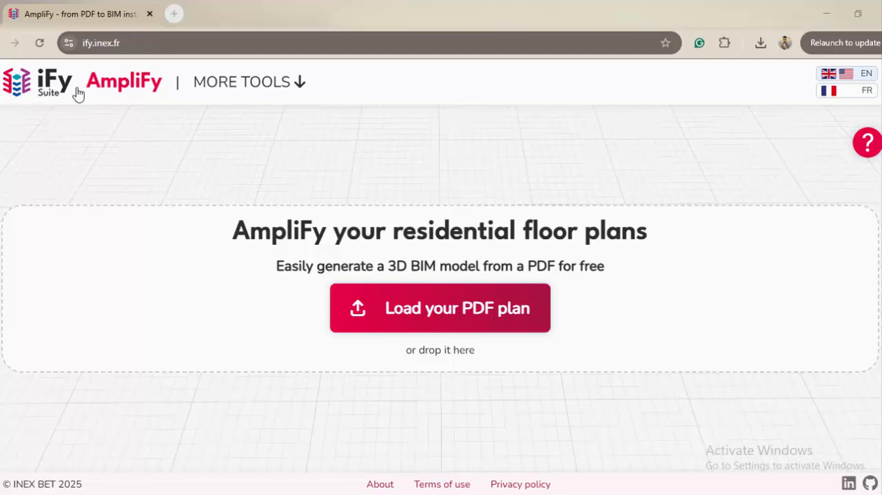
mouse_move(544, 186)
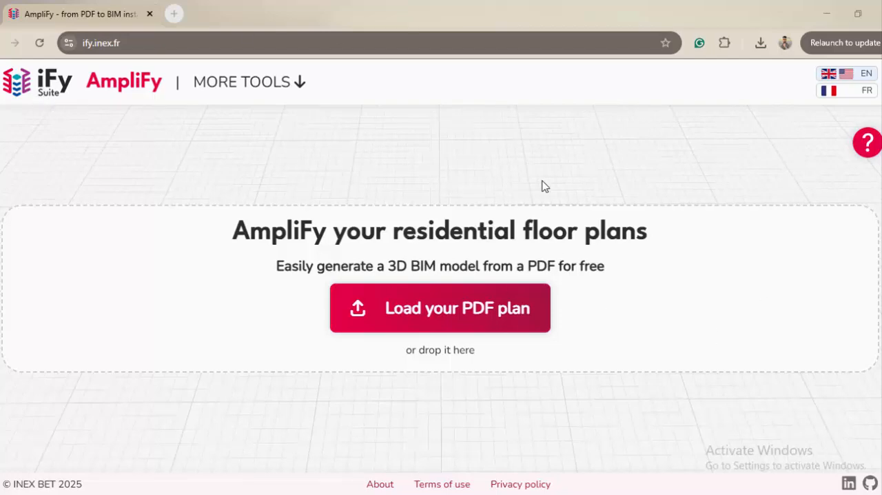
mouse_move(427, 167)
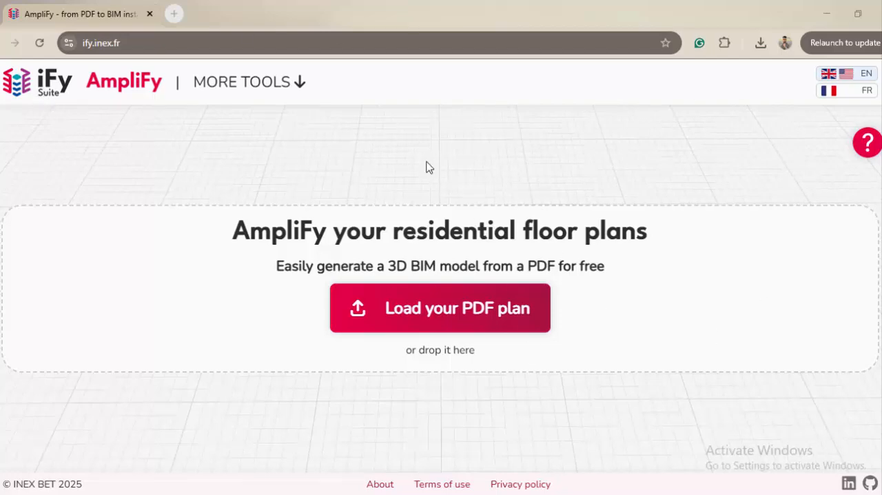
mouse_move(430, 131)
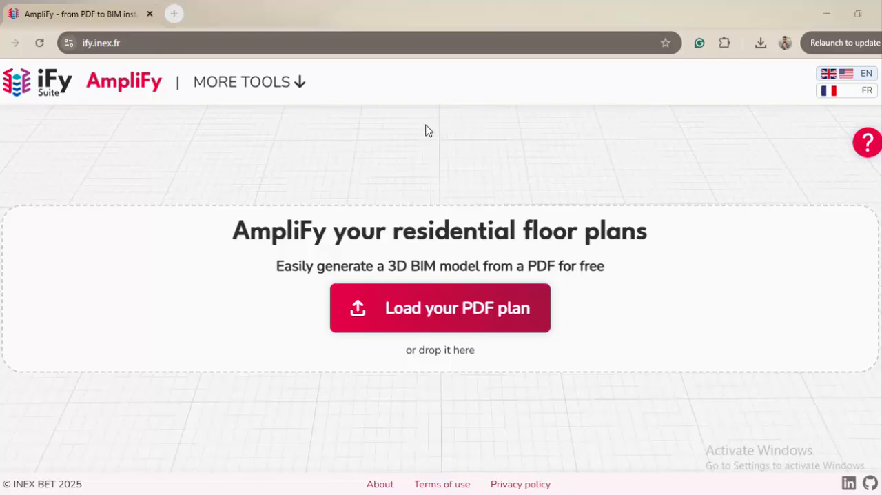
- Open the AmpliFy Guidelines and review detected elements like walls, doors, windows and equipment
click(242, 81)
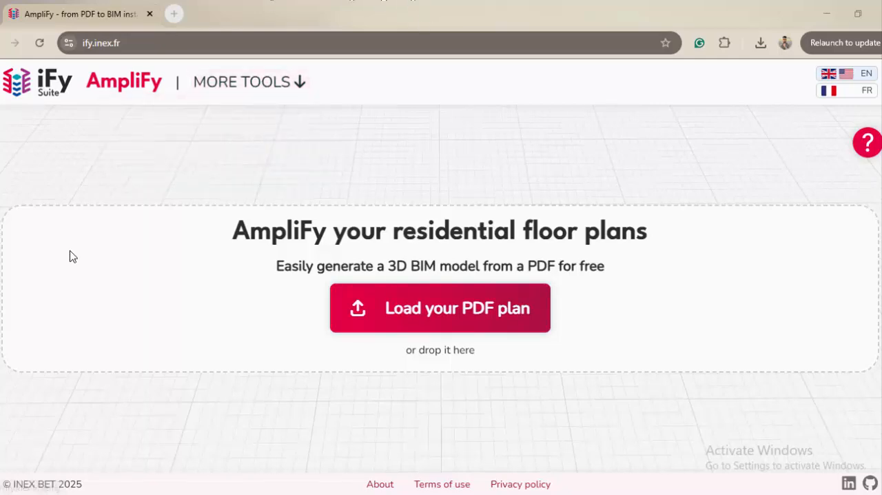
mouse_move(692, 228)
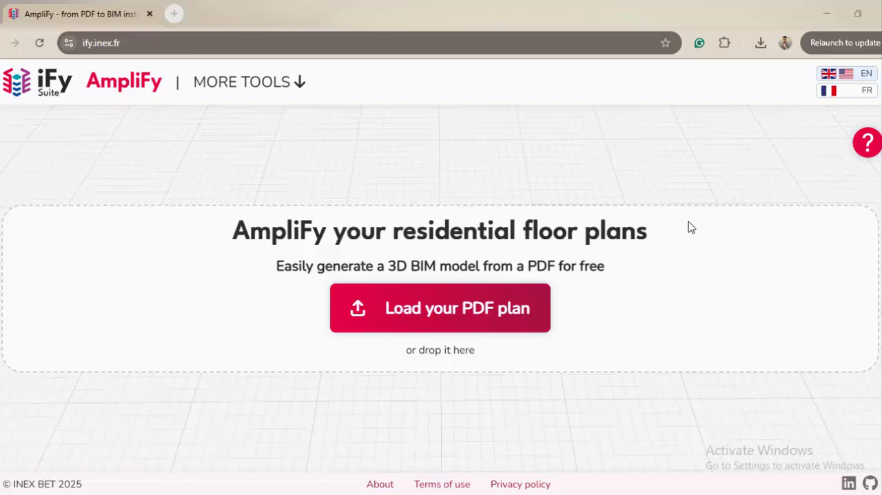
mouse_move(672, 195)
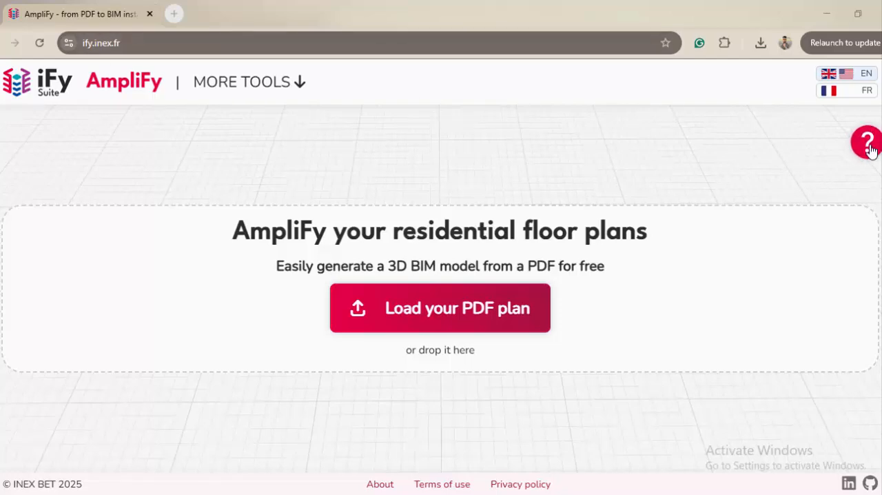
click(867, 142)
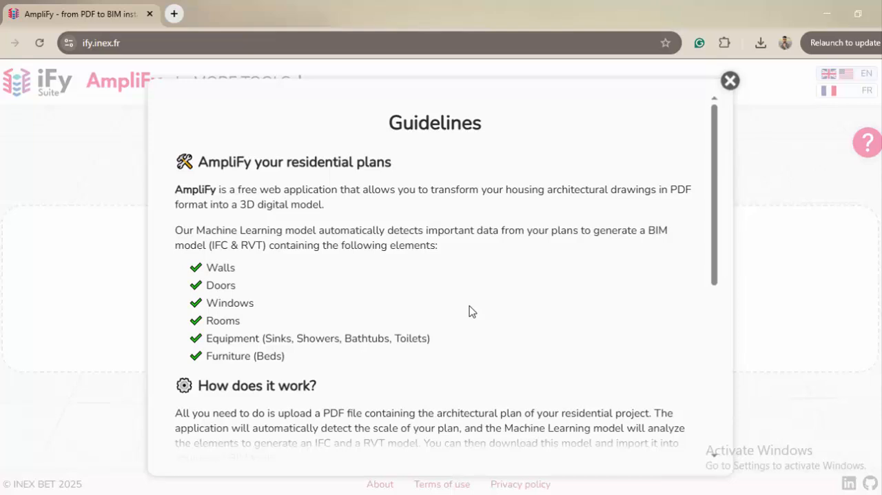
mouse_move(269, 195)
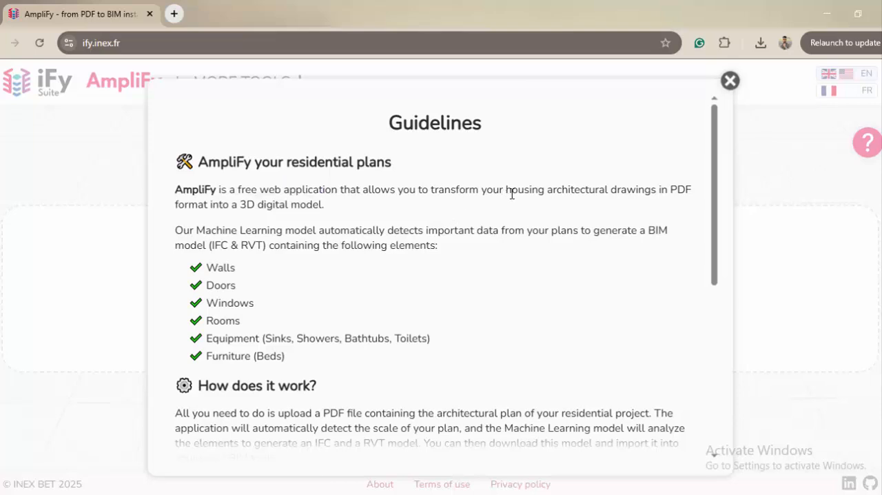
mouse_move(651, 206)
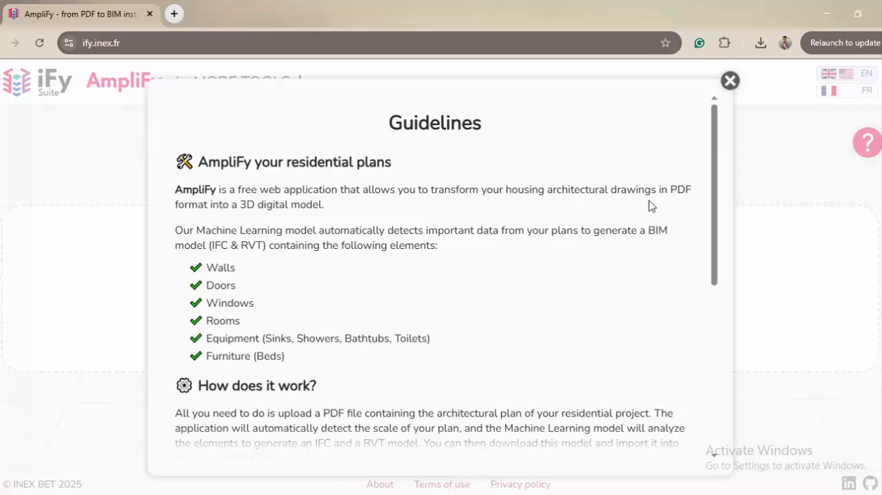
mouse_move(663, 210)
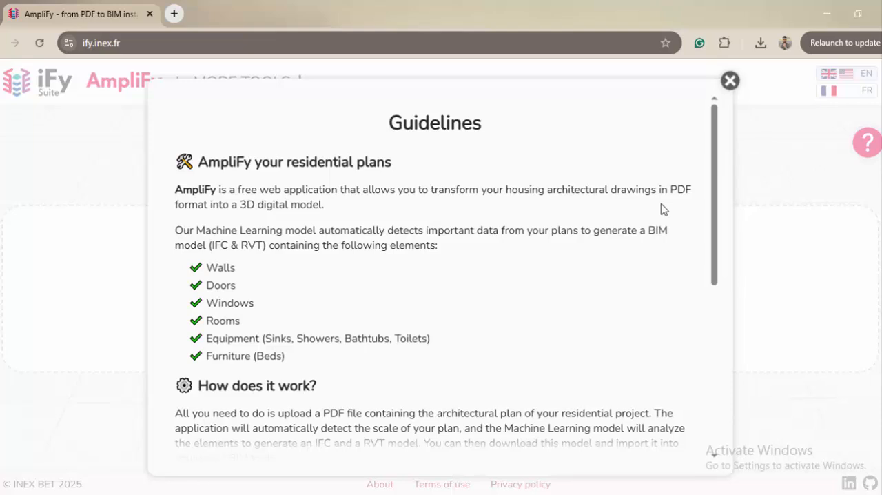
mouse_move(231, 283)
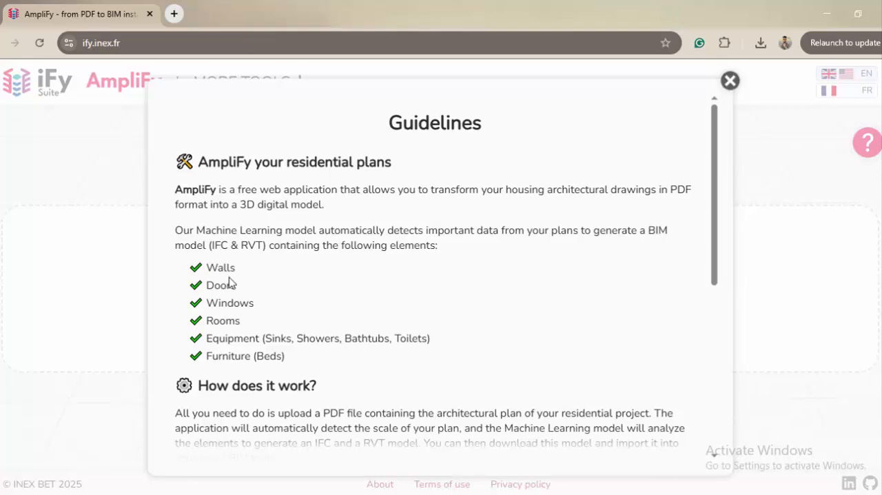
mouse_move(231, 317)
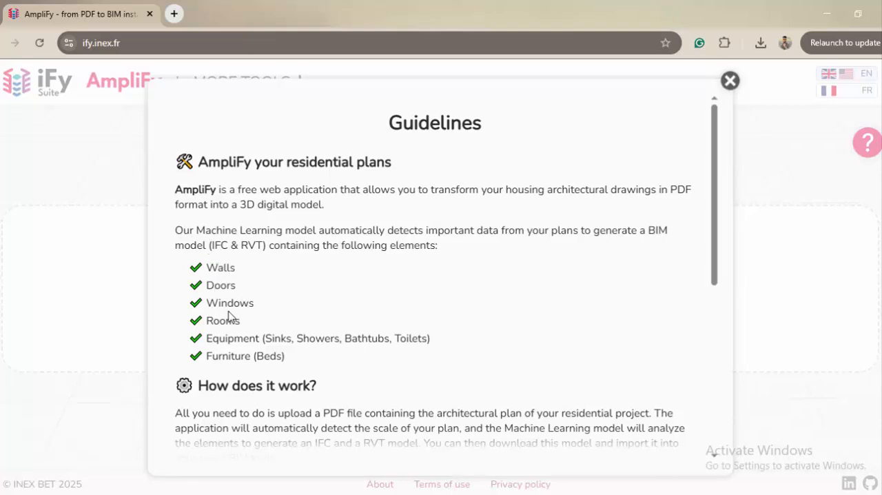
double_click(237, 338)
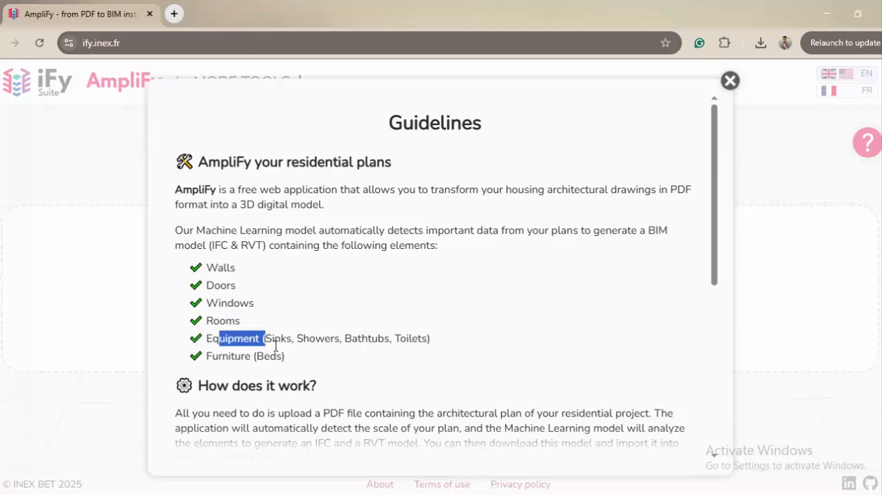
mouse_move(487, 341)
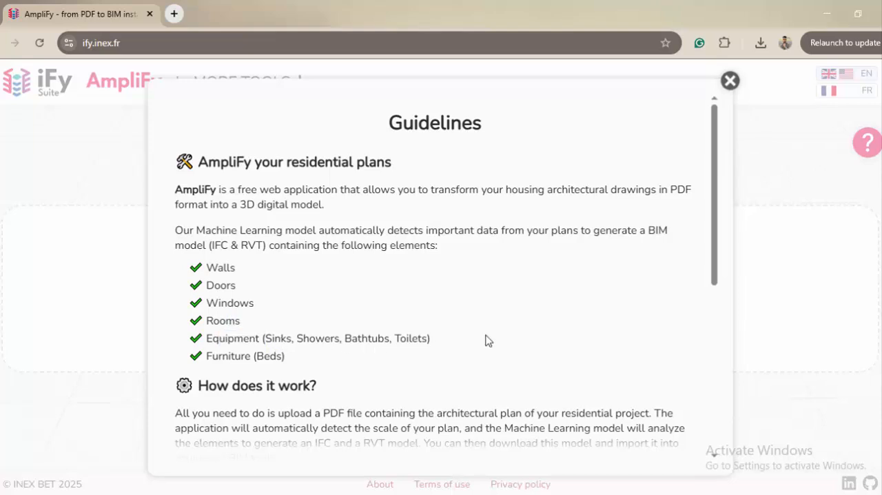
mouse_move(361, 336)
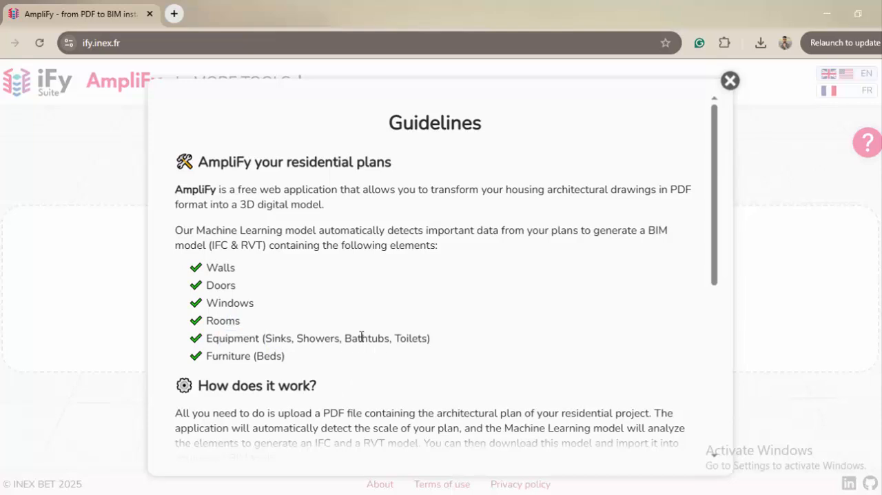
double_click(219, 267)
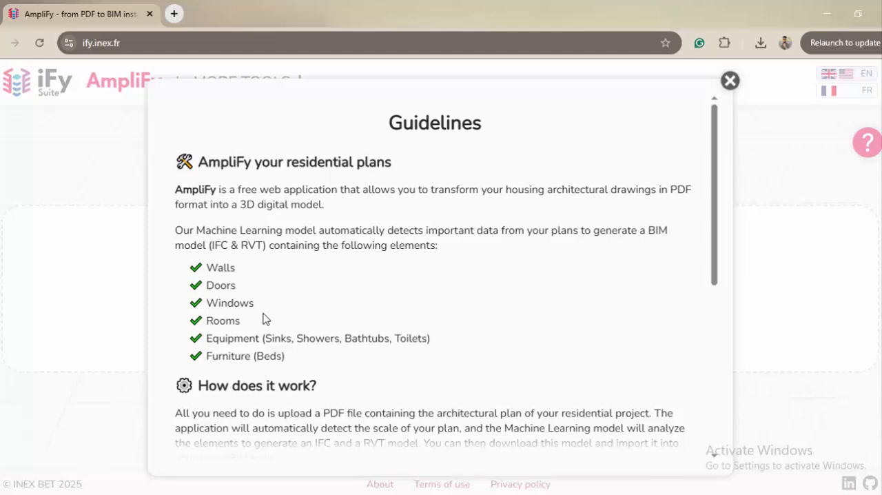
mouse_move(288, 135)
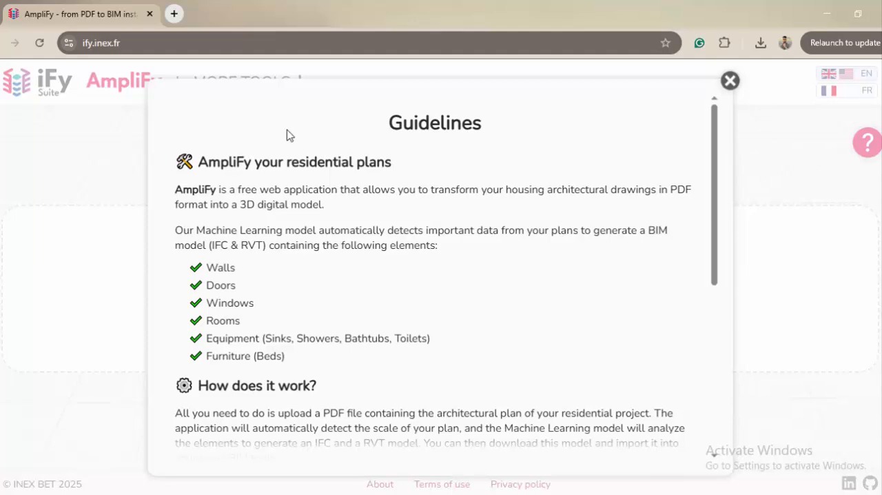
- Read through the guidelines' limitations and version 1.2.0 details, then close the window
scroll(down, 3)
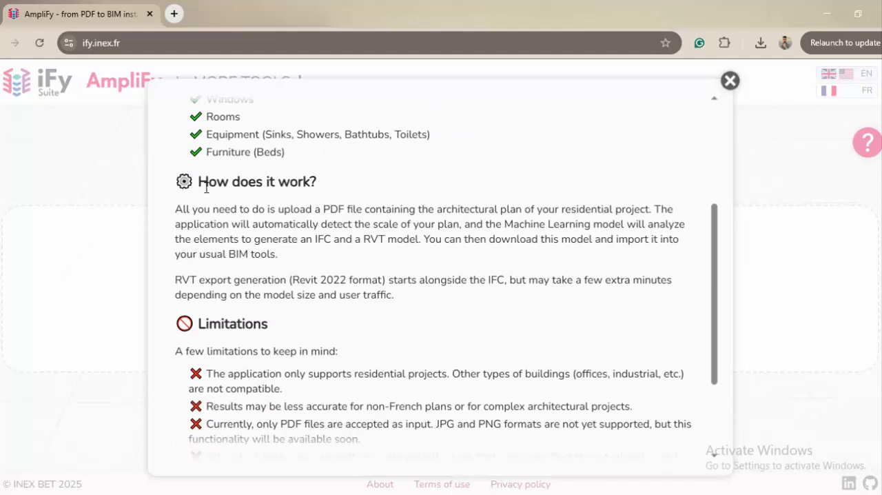
scroll(down, 3)
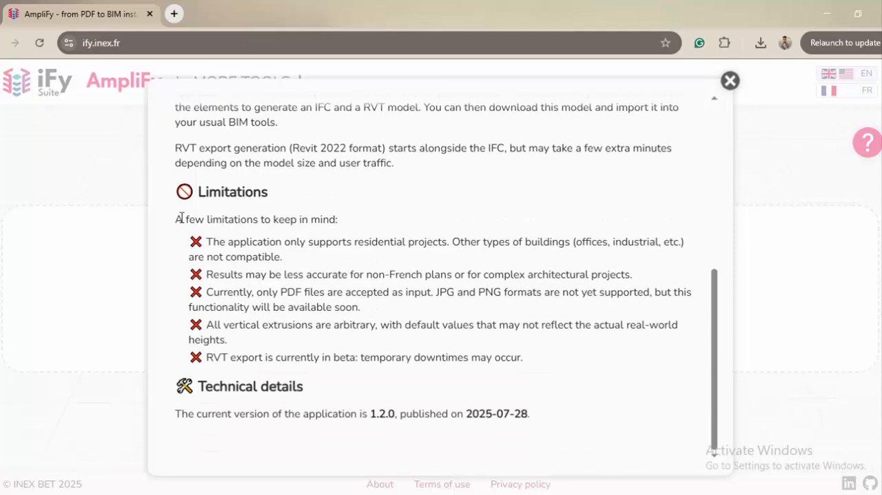
mouse_move(268, 244)
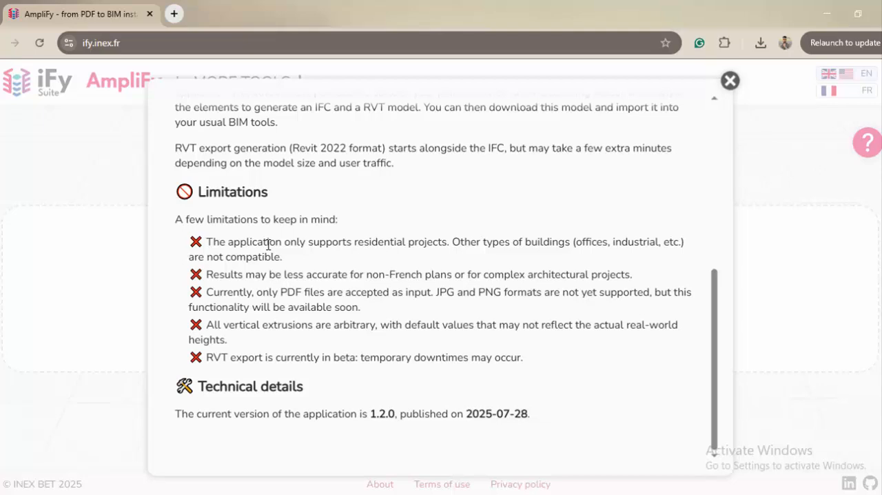
mouse_move(286, 266)
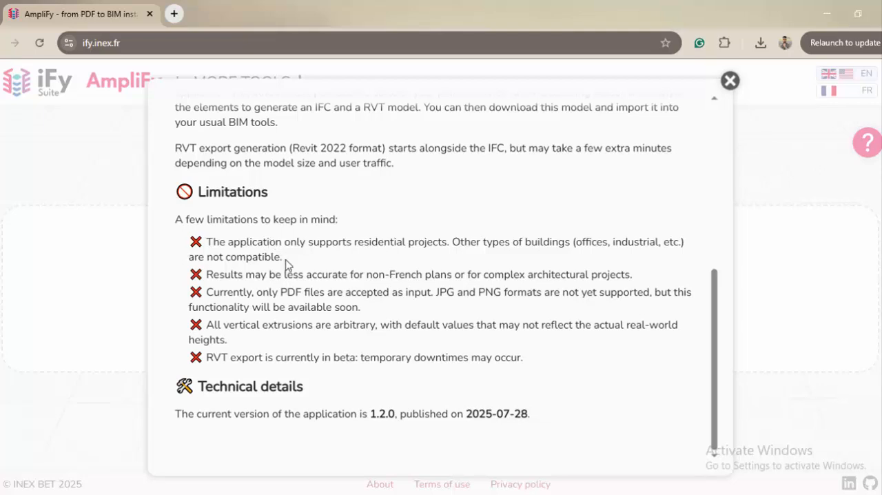
mouse_move(453, 317)
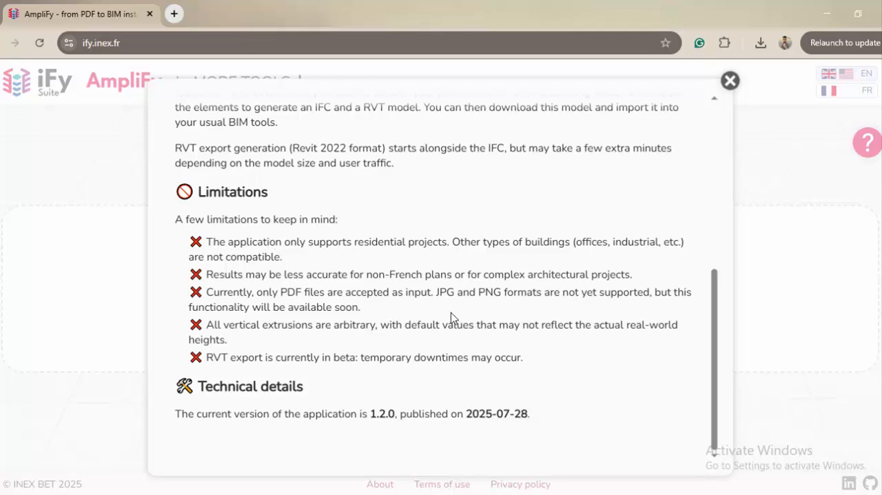
mouse_move(348, 378)
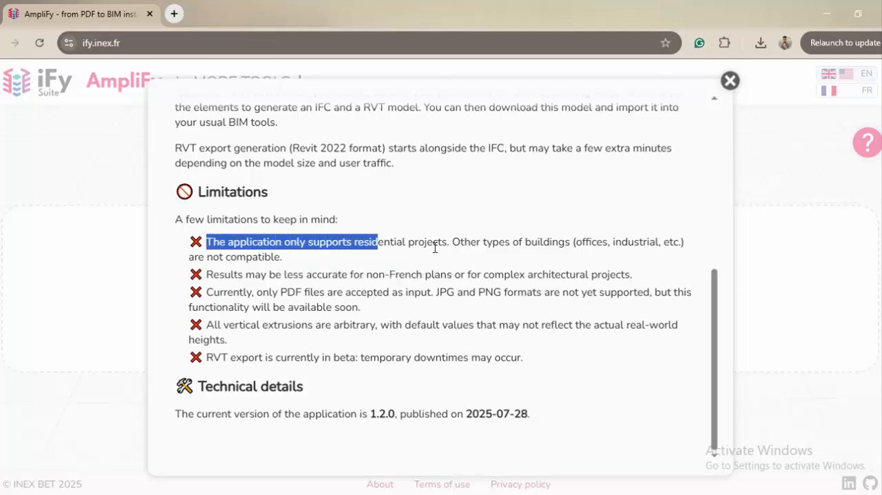
click(613, 241)
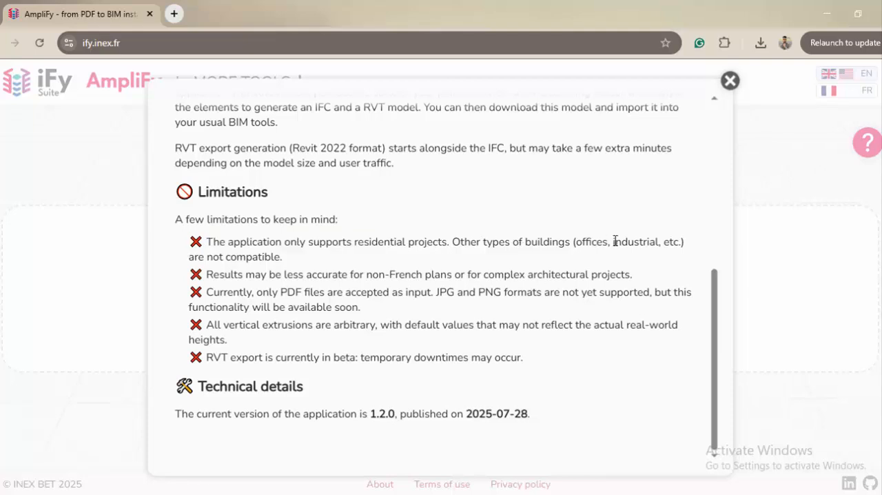
mouse_move(701, 299)
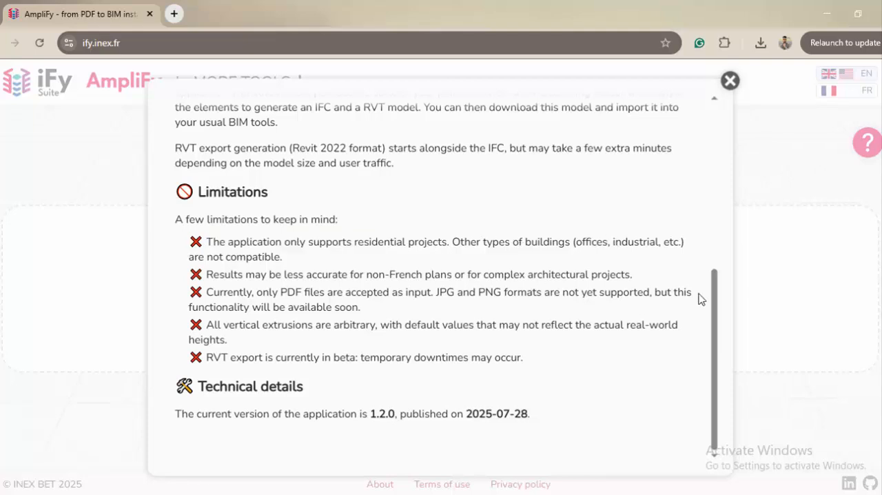
mouse_move(672, 281)
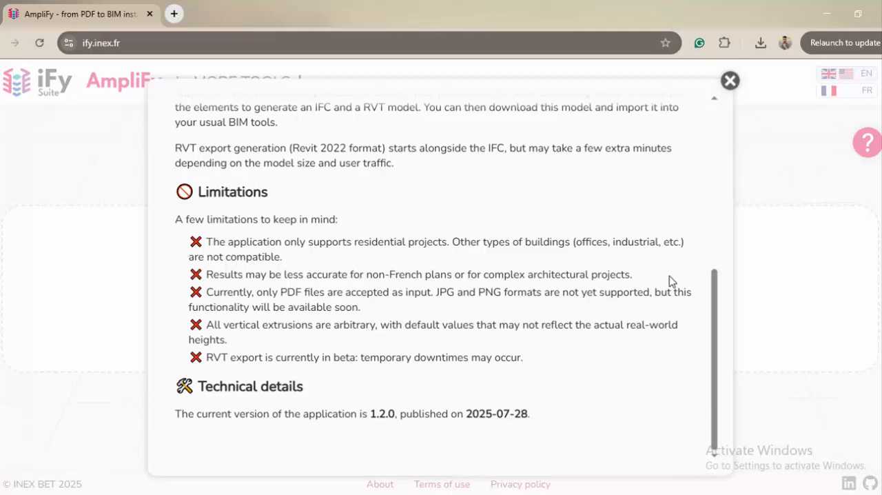
mouse_move(655, 275)
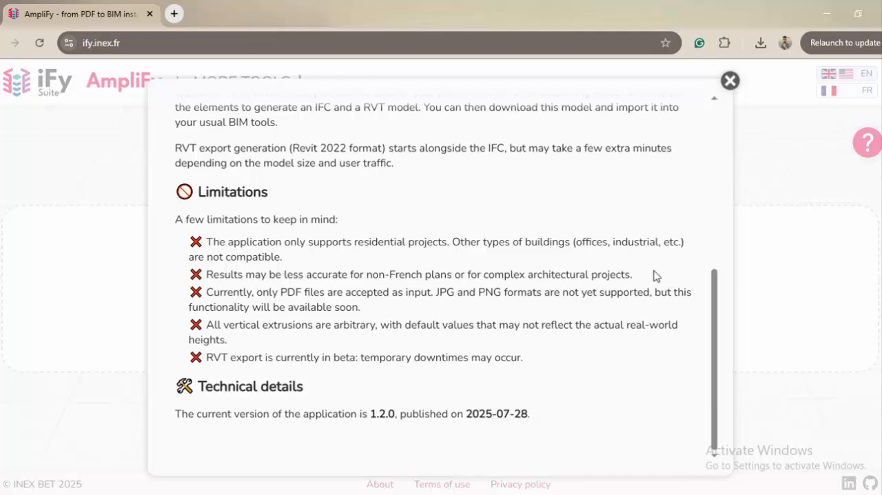
scroll(up, 3)
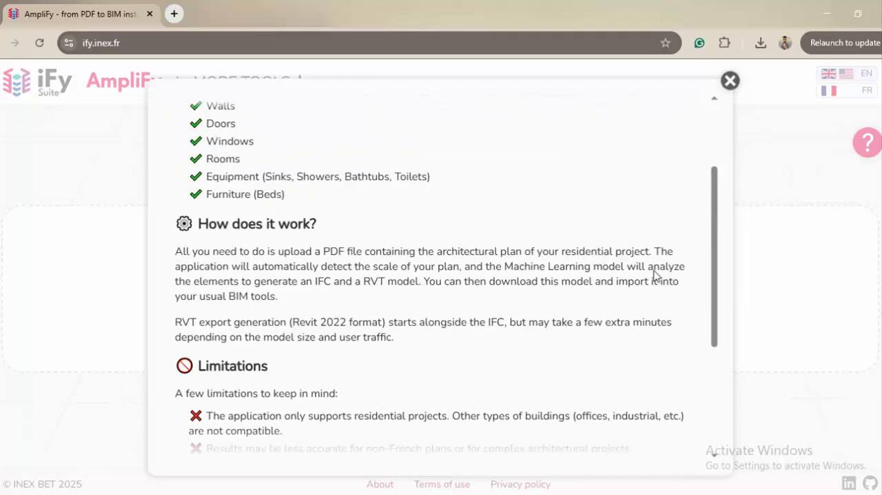
scroll(up, 3)
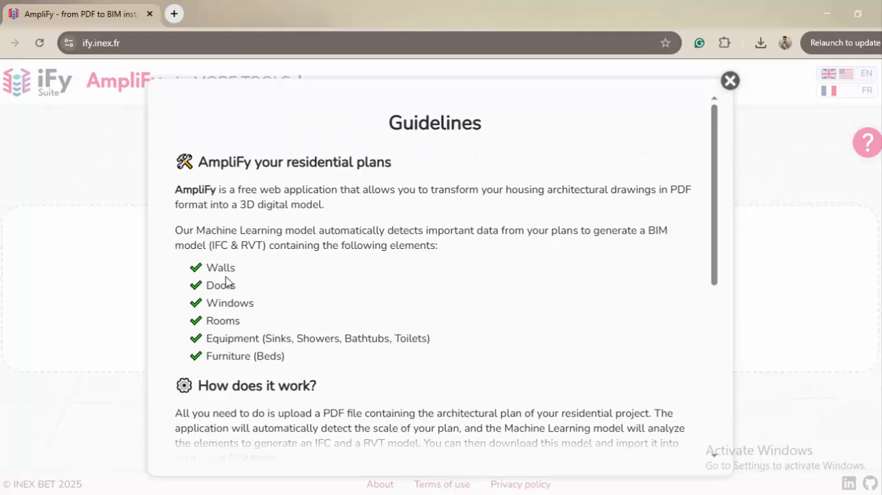
mouse_move(240, 274)
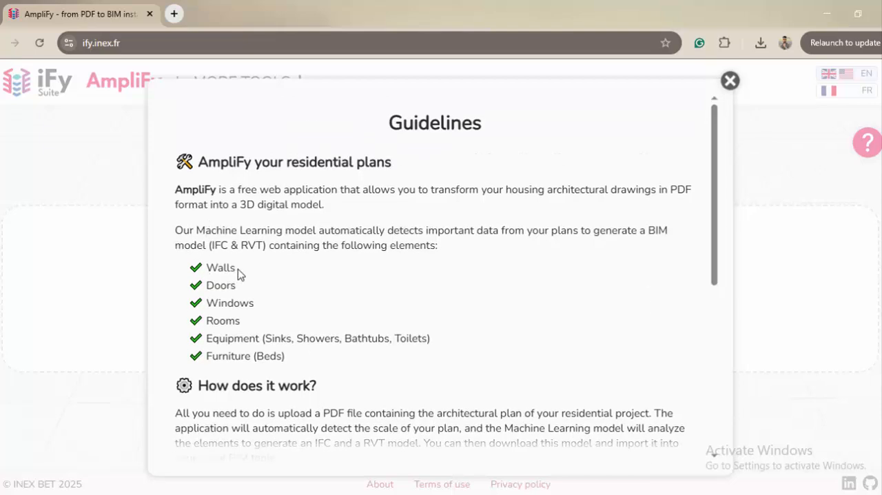
mouse_move(396, 362)
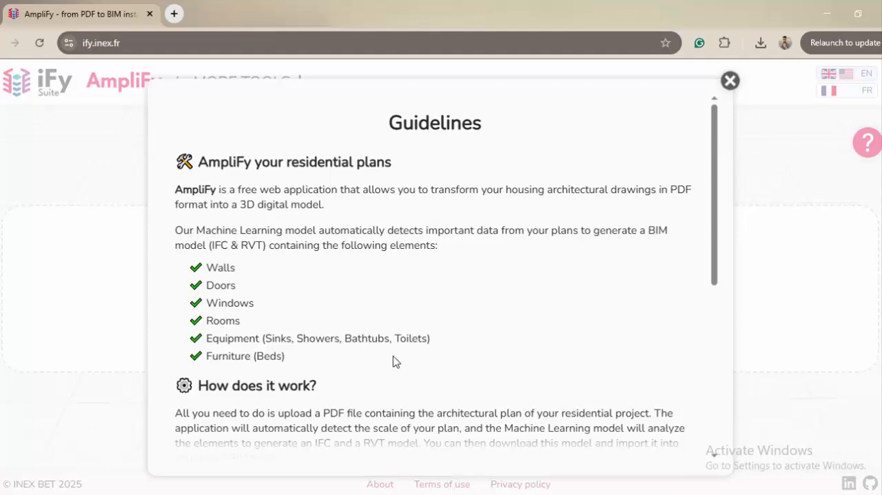
scroll(down, 3)
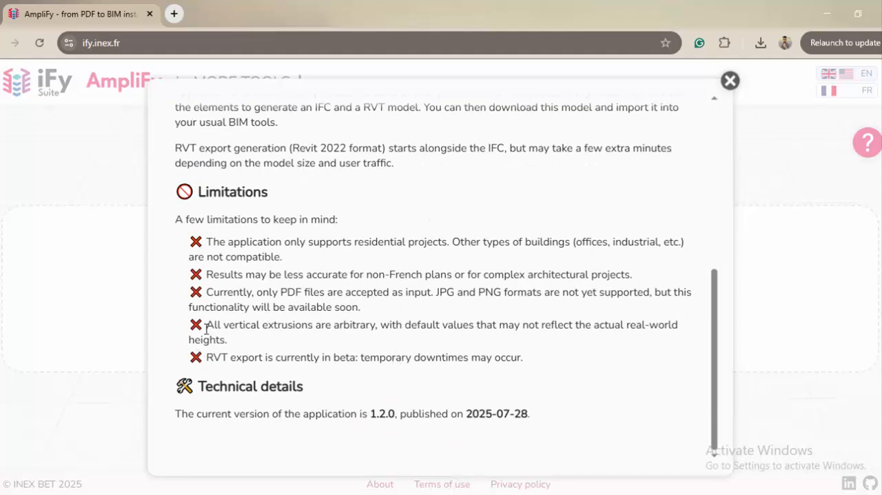
mouse_move(389, 353)
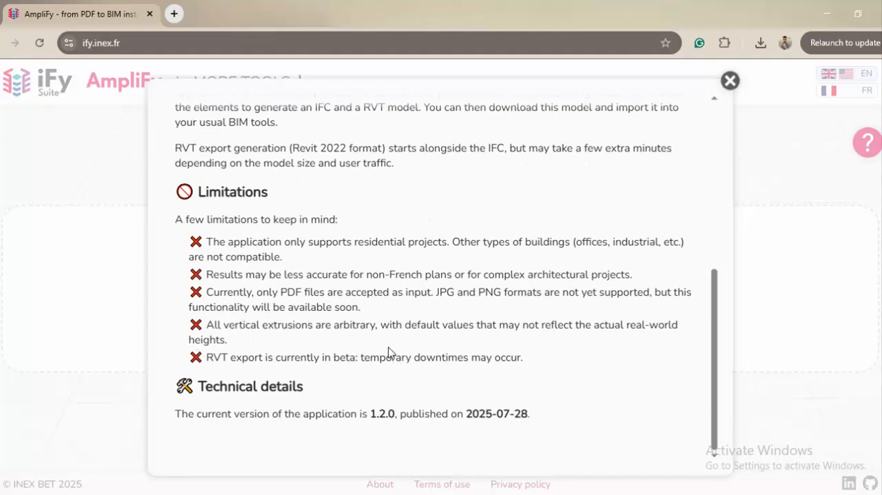
mouse_move(416, 346)
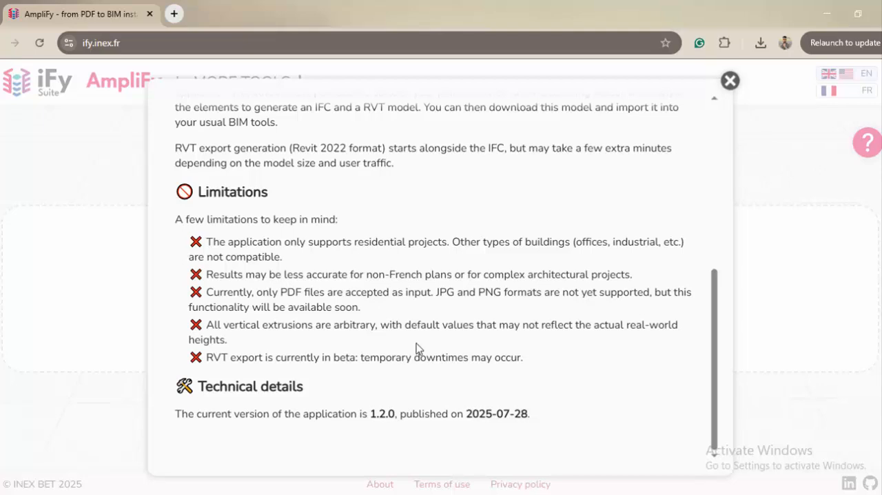
mouse_move(384, 331)
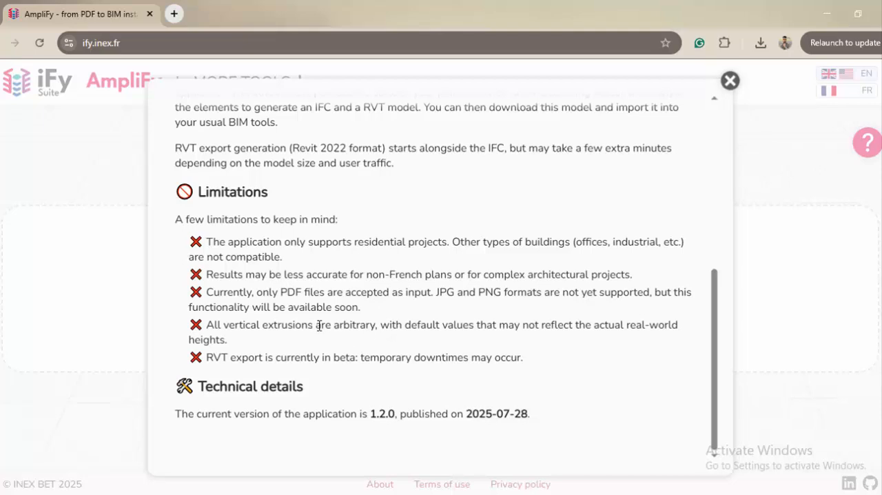
mouse_move(393, 331)
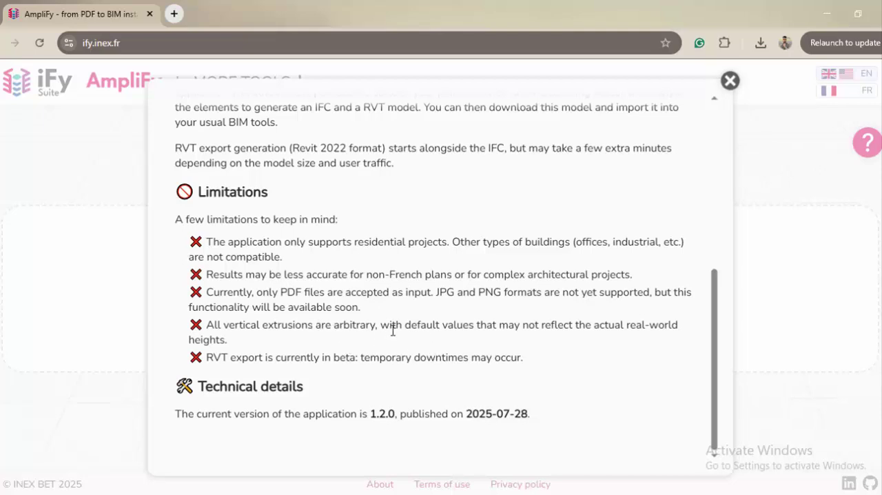
mouse_move(456, 324)
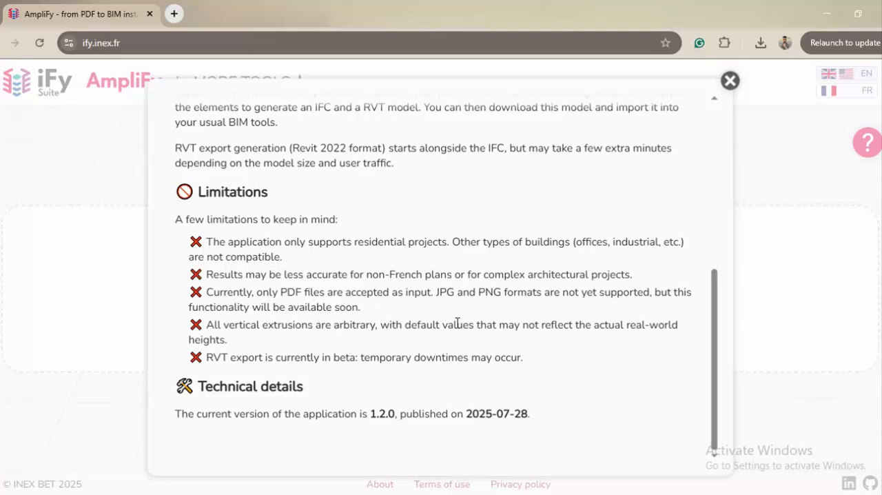
mouse_move(425, 305)
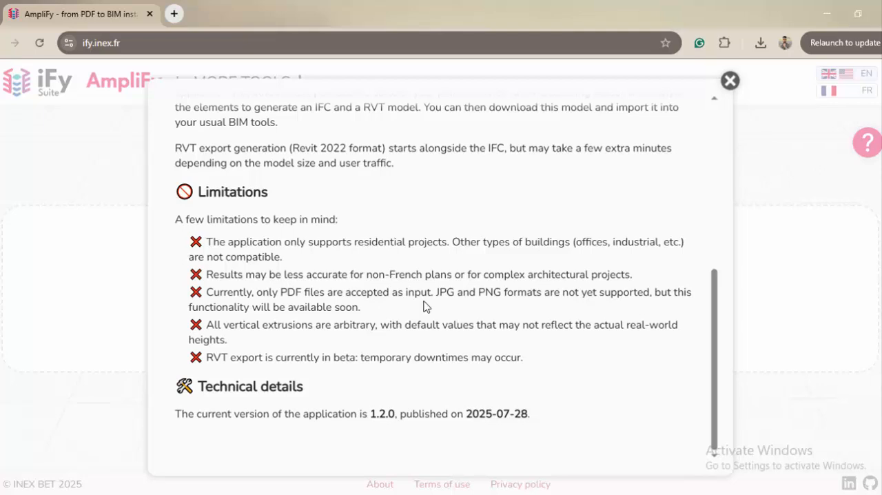
mouse_move(488, 296)
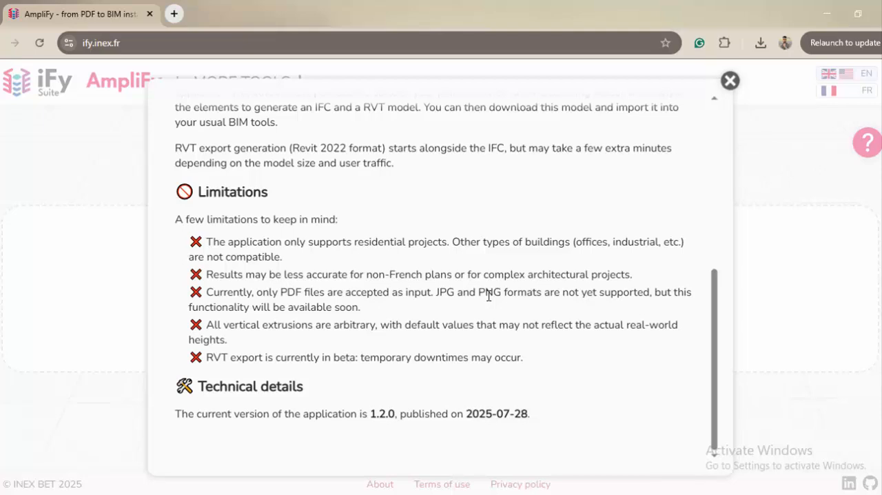
mouse_move(572, 324)
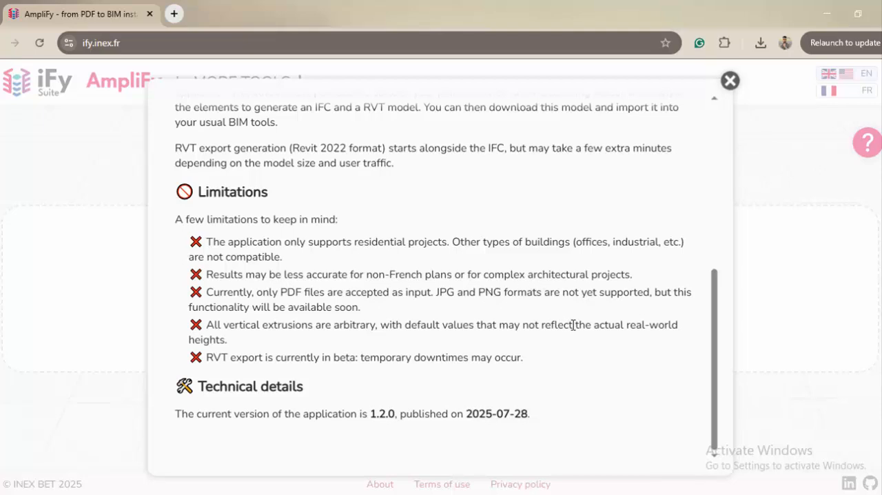
mouse_move(616, 348)
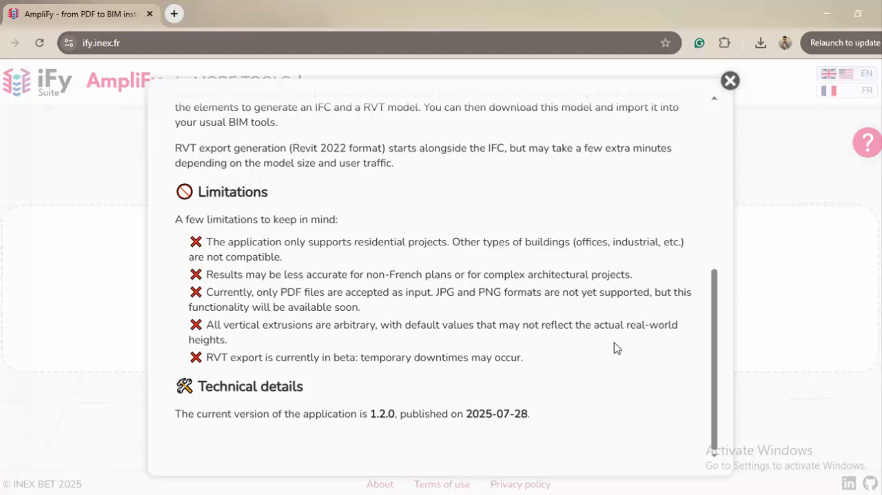
scroll(up, 3)
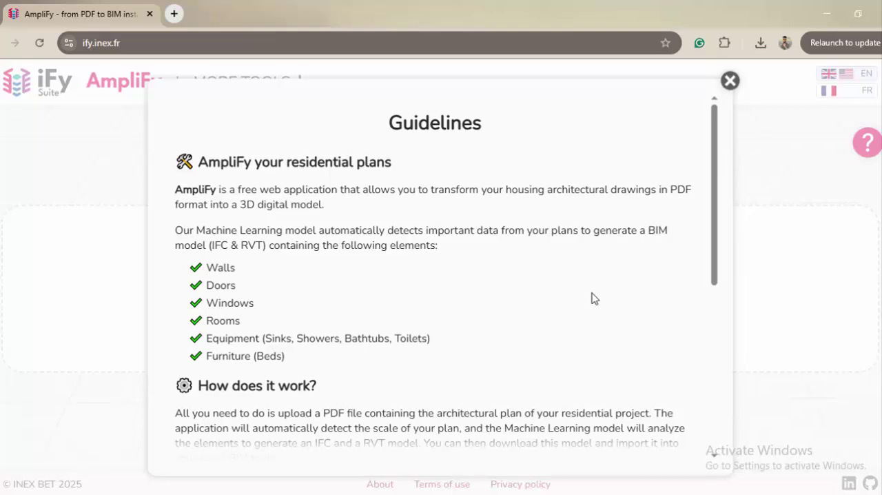
mouse_move(753, 101)
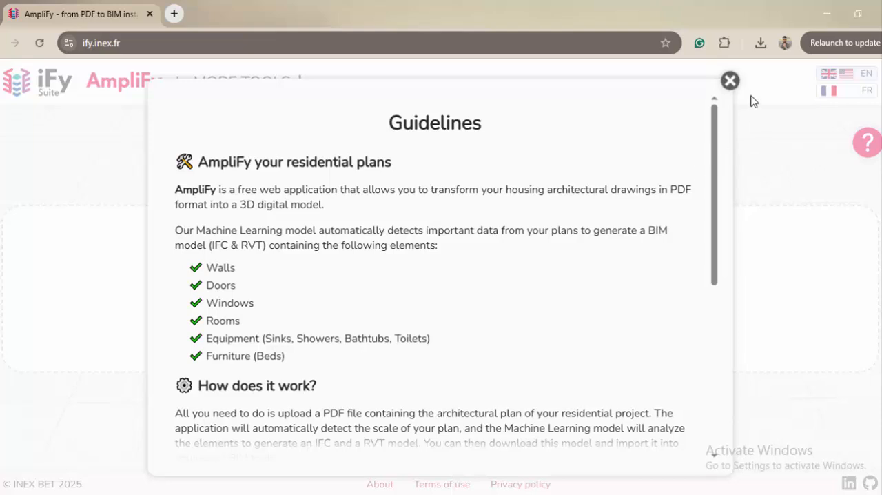
click(729, 80)
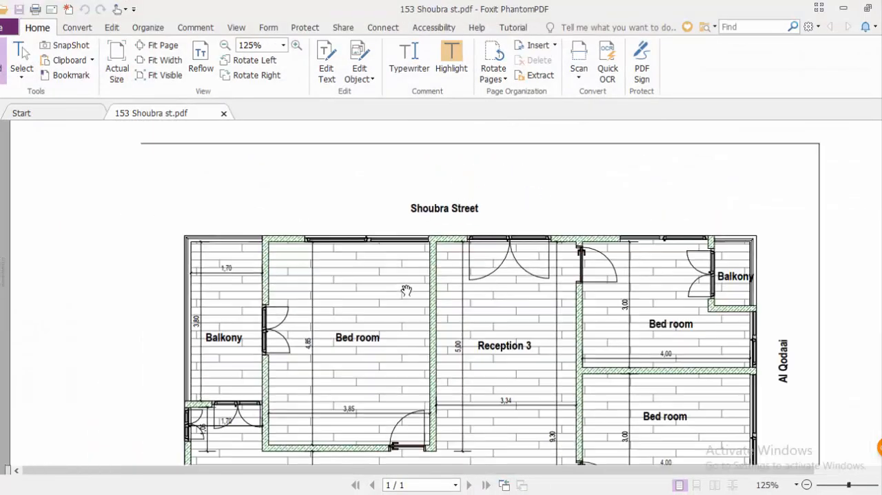
- Inspect the 153 Shoubra st floor plan in Foxit PhantomPDF, then minimize it
scroll(down, 3)
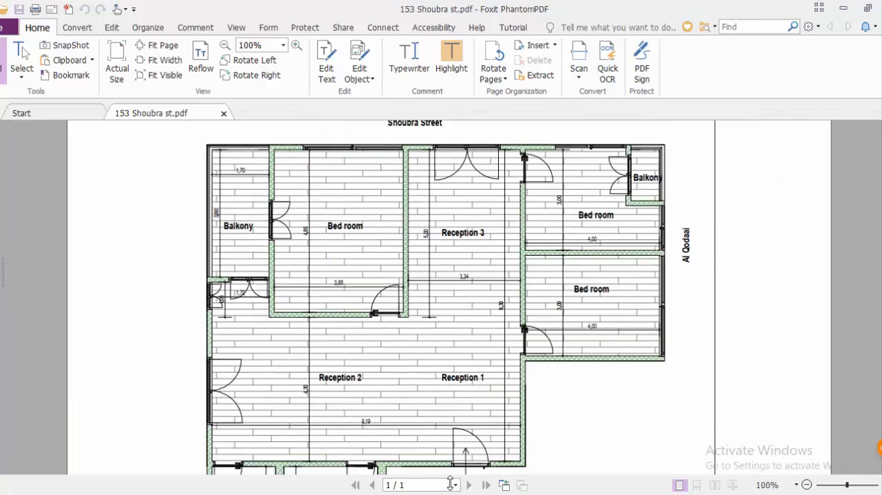
mouse_move(331, 297)
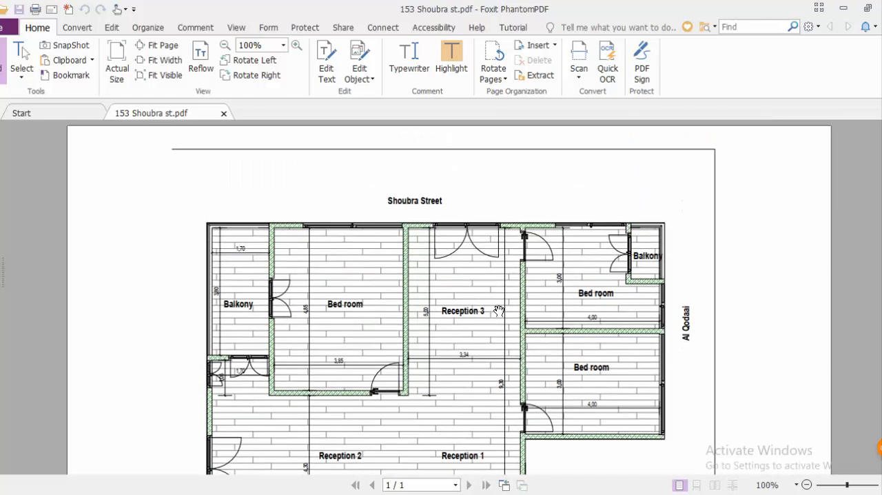
scroll(down, 3)
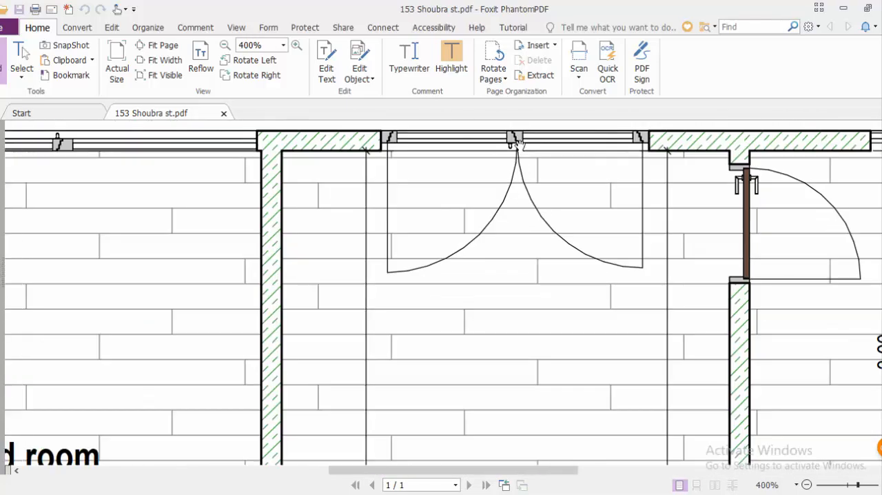
scroll(down, 3)
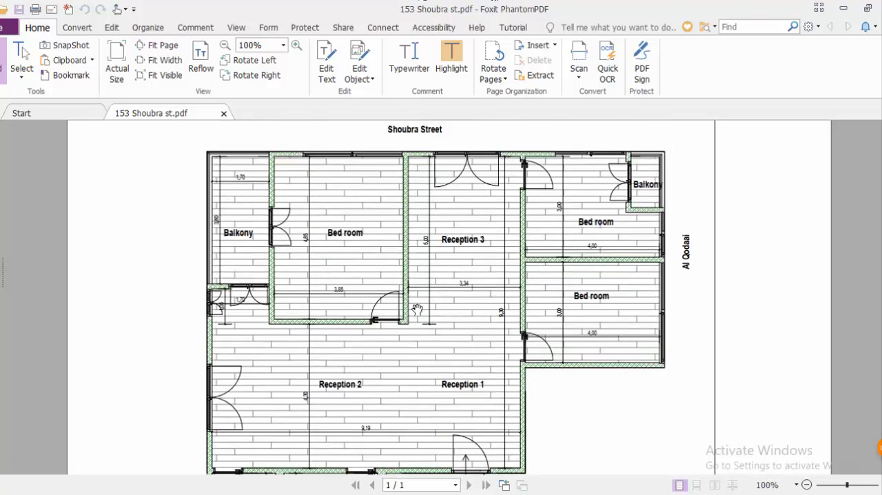
mouse_move(846, 13)
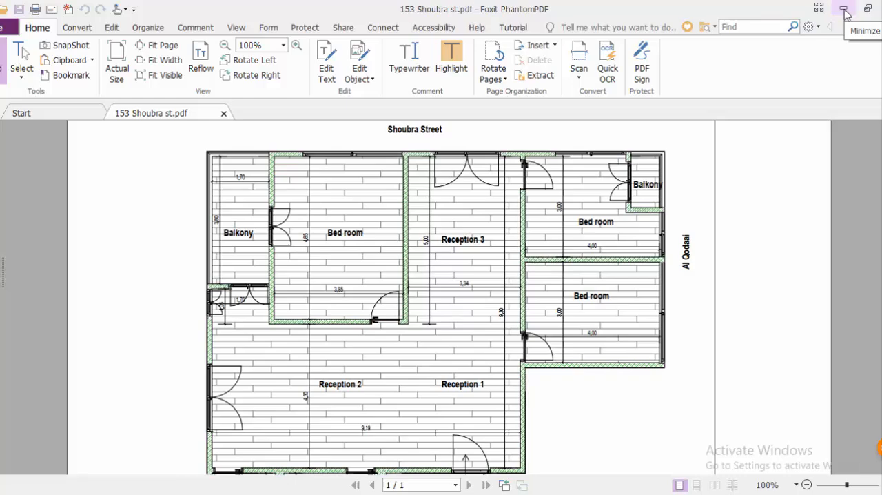
click(845, 9)
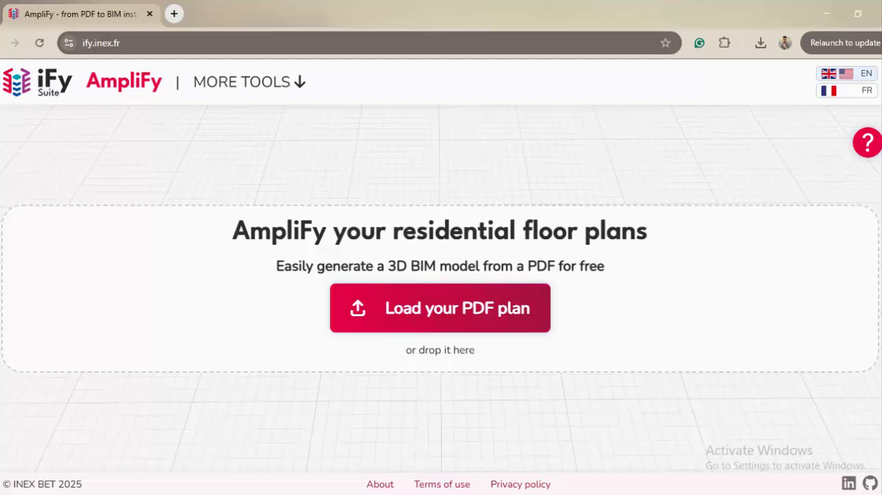
mouse_move(474, 228)
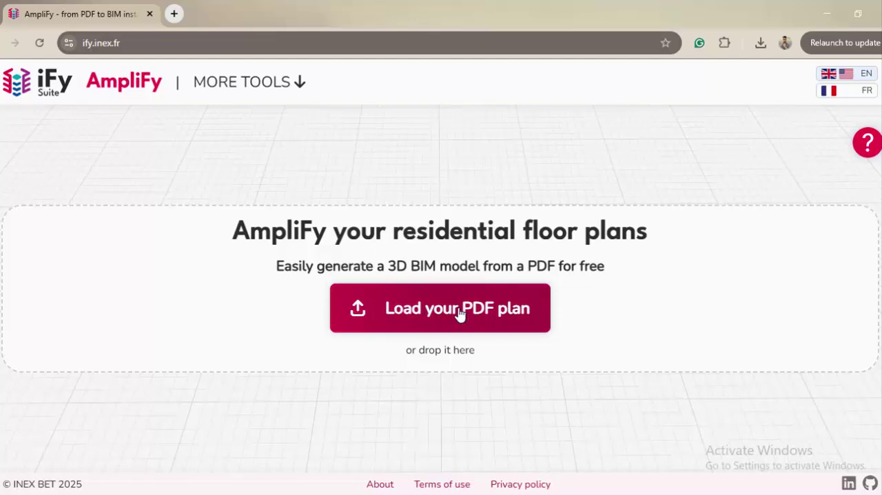
click(440, 307)
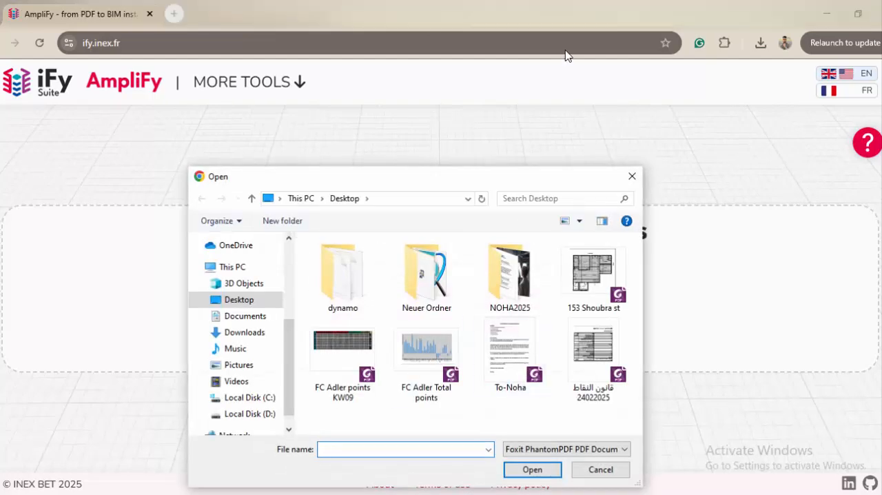
click(532, 469)
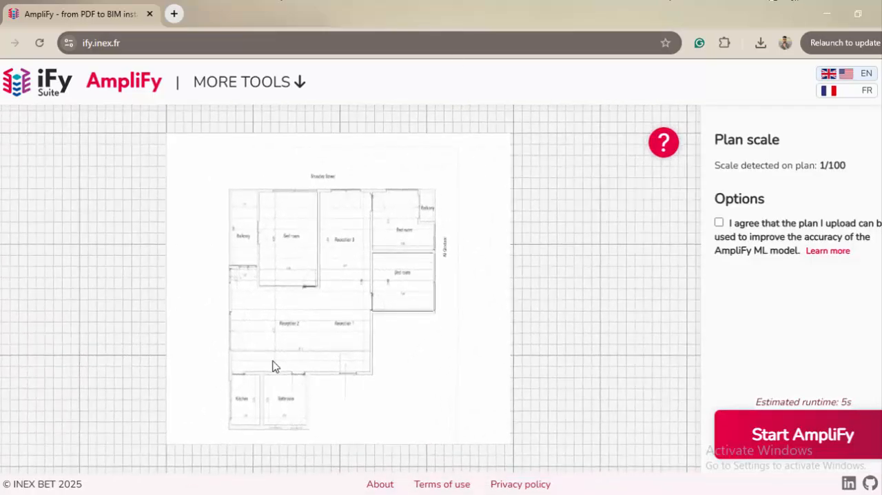
mouse_move(711, 231)
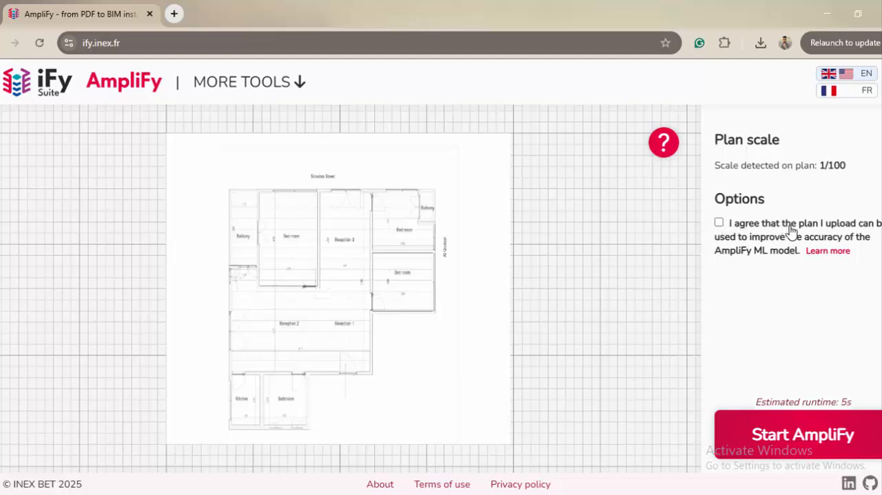
mouse_move(781, 250)
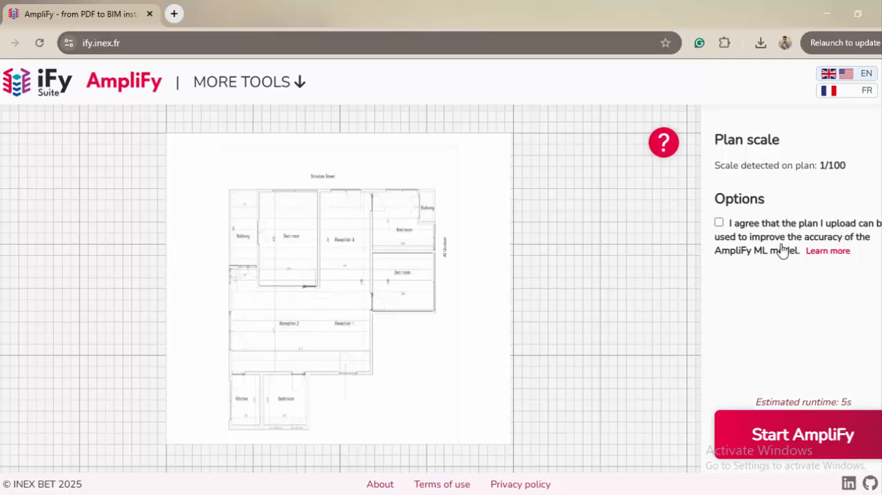
mouse_move(780, 224)
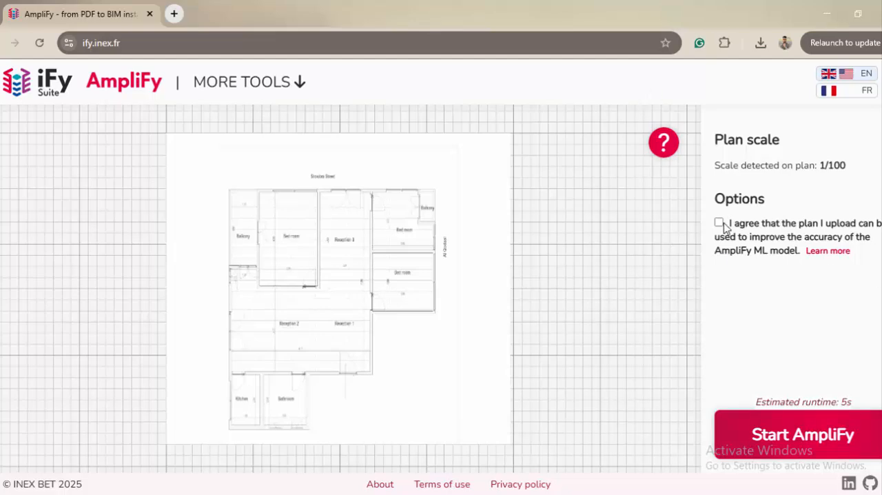
- Run the AmpliFy conversion to generate the 3D model of the plan
click(801, 434)
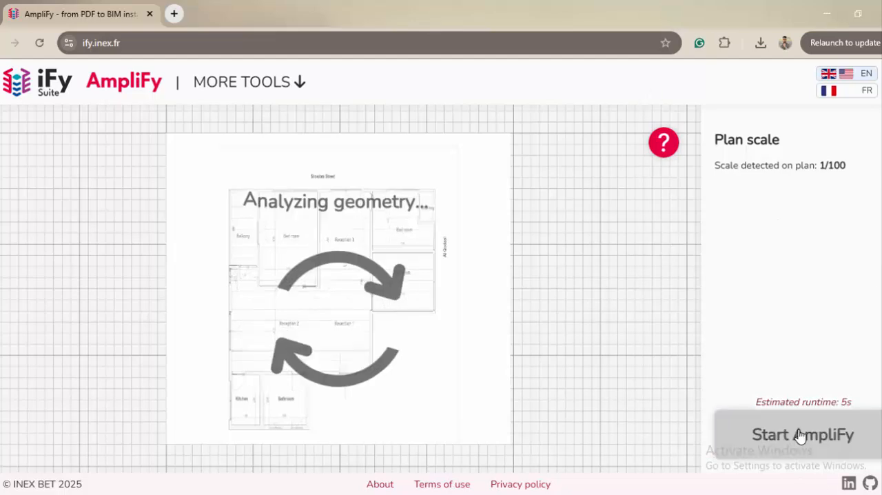
click(801, 433)
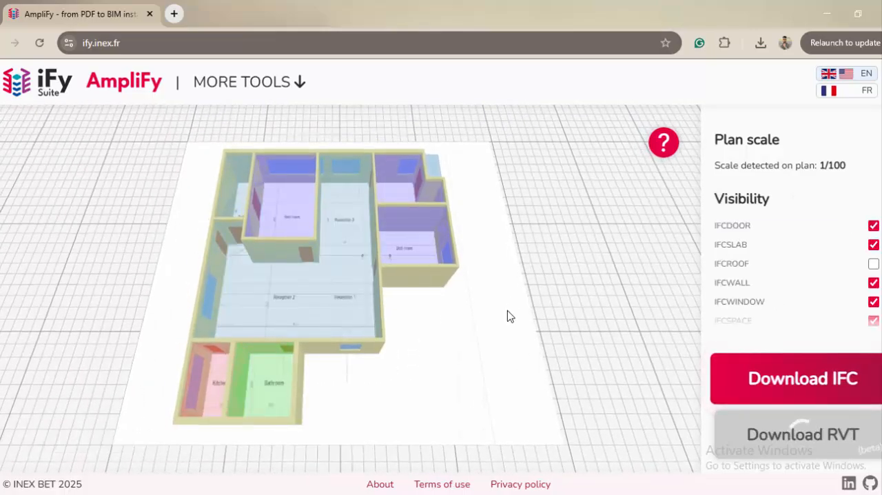
drag(510, 315, 486, 330)
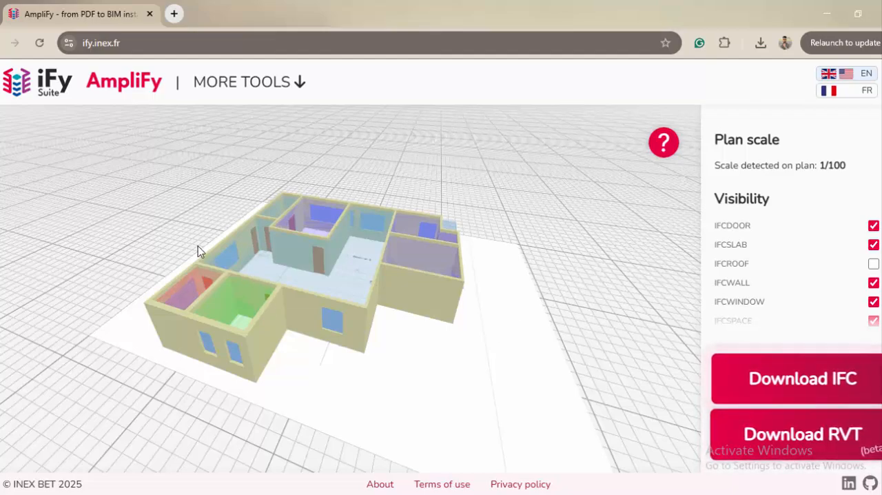
- Orbit and zoom around the model to inspect the rooms, front facade and windows
drag(200, 247, 282, 244)
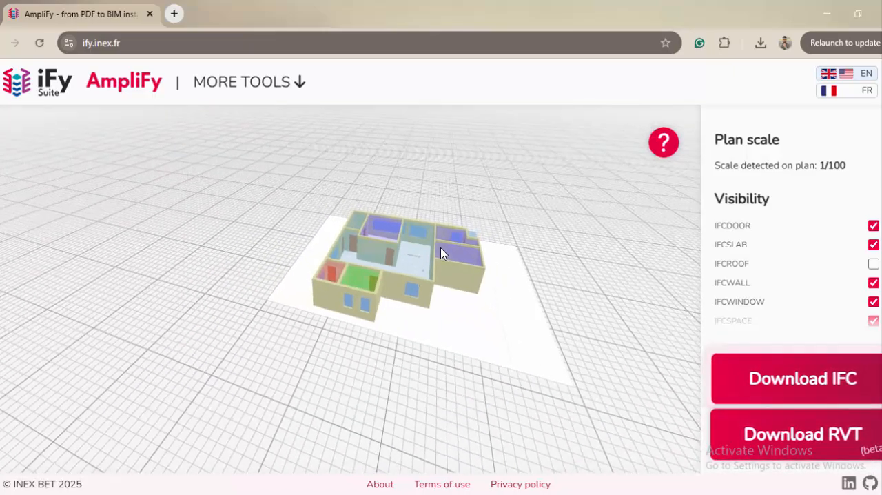
drag(441, 253, 428, 389)
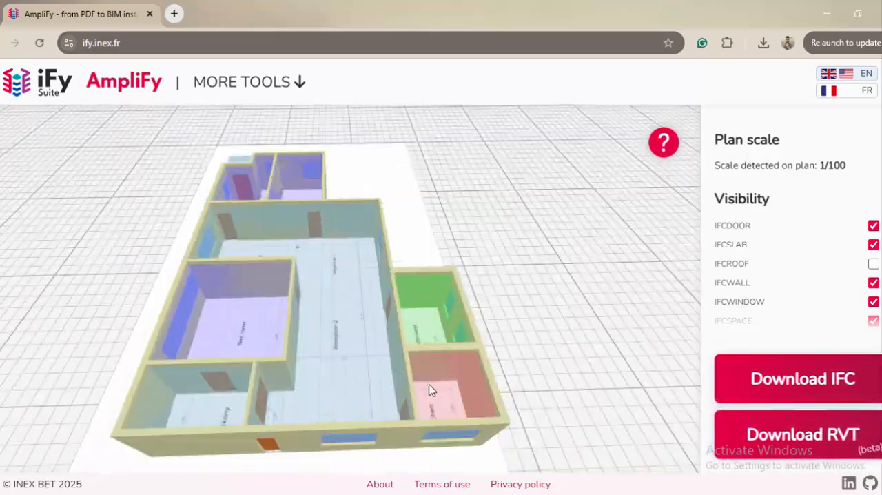
drag(430, 389, 279, 329)
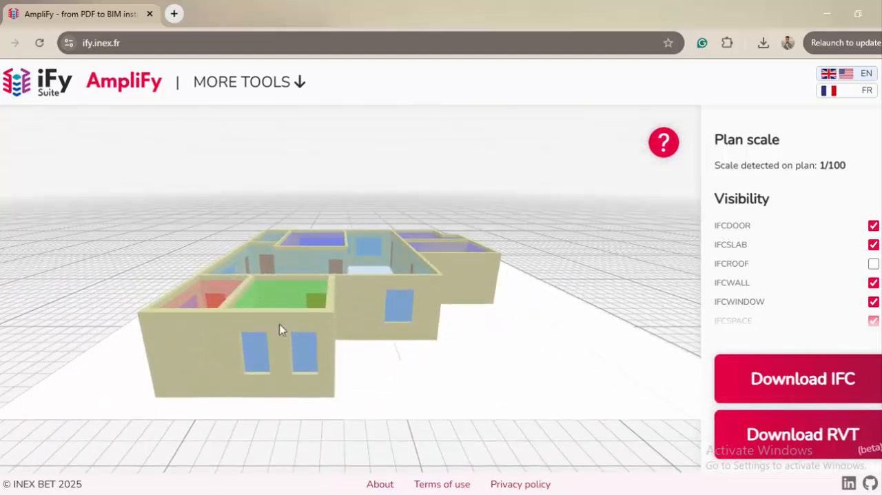
drag(281, 329, 482, 279)
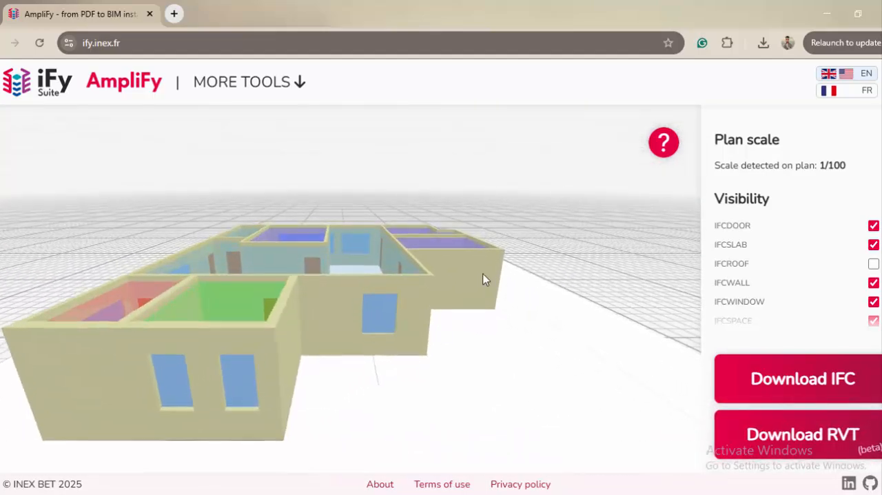
drag(482, 279, 164, 434)
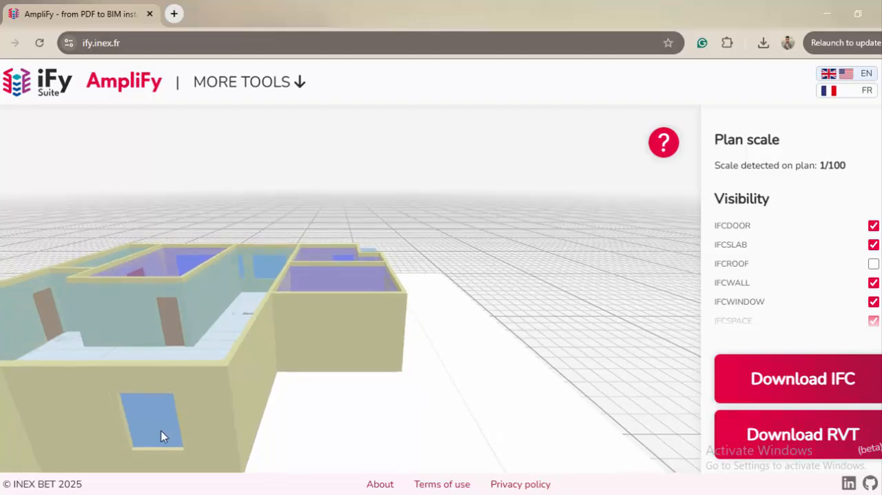
drag(165, 435, 258, 375)
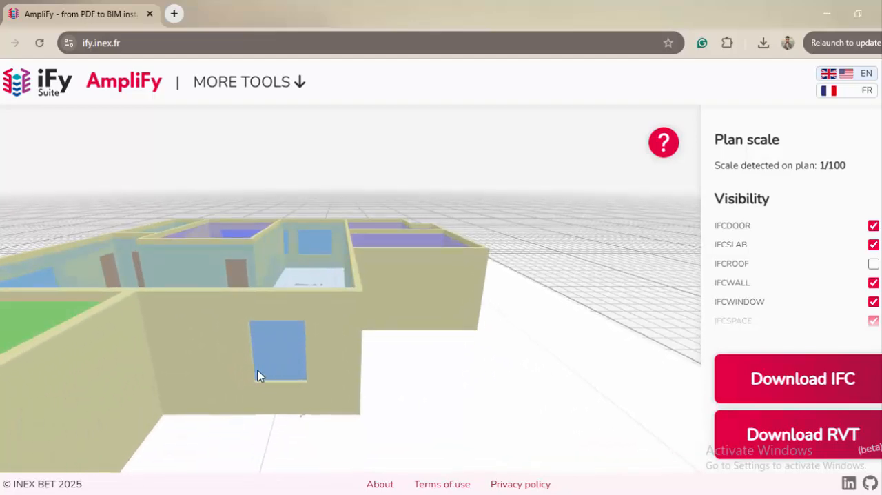
drag(259, 375, 549, 315)
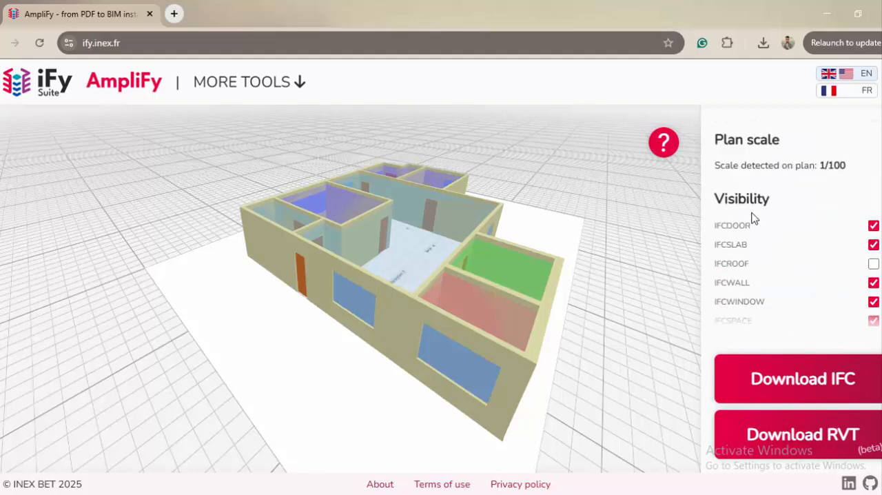
click(873, 264)
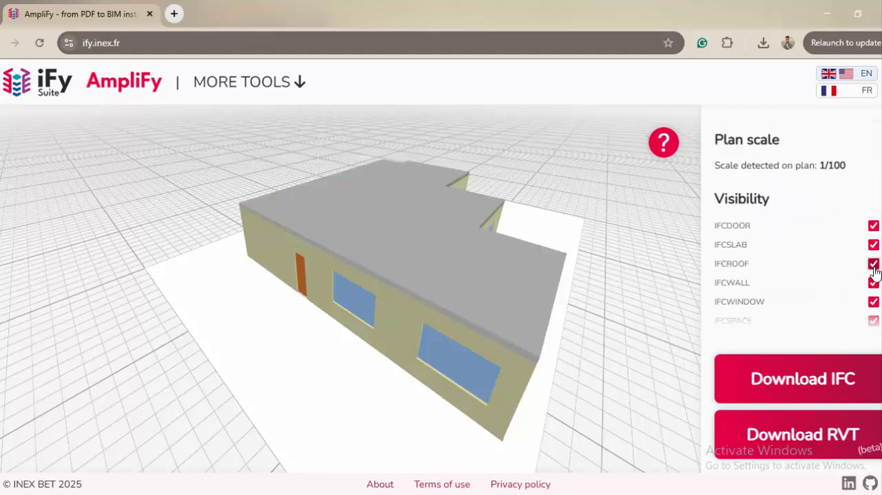
click(873, 264)
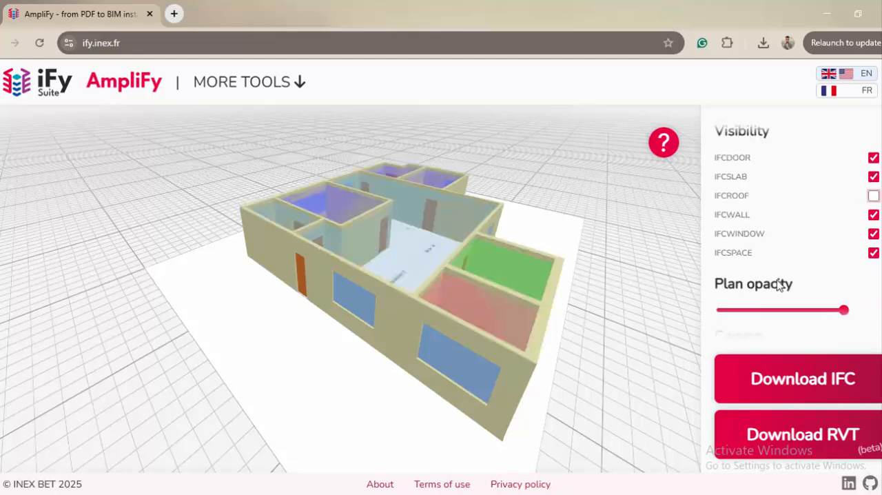
click(873, 252)
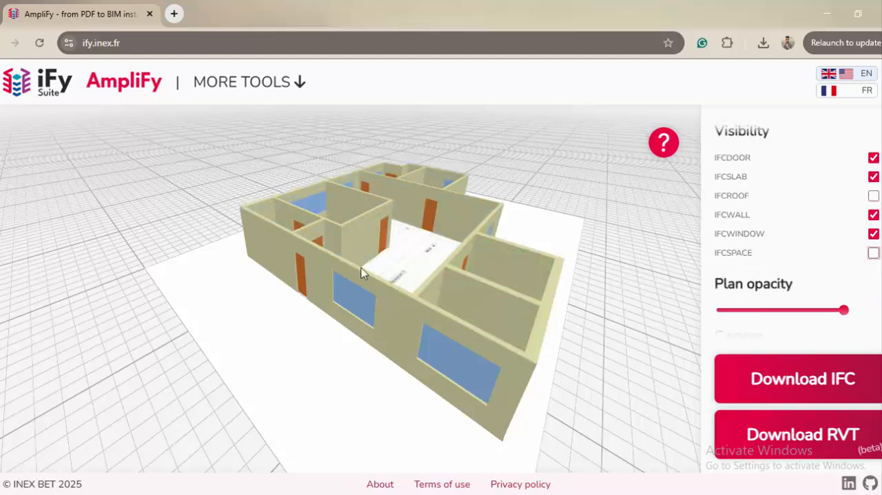
drag(364, 272, 568, 343)
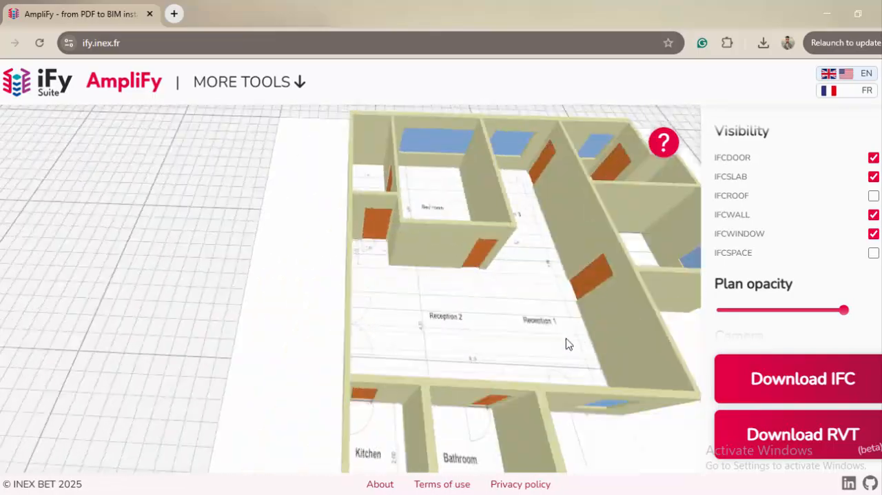
drag(565, 344, 254, 309)
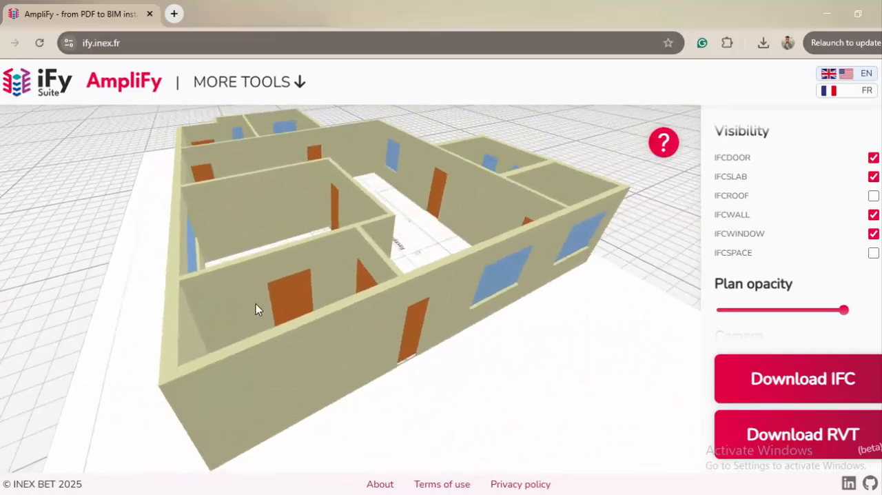
drag(255, 309, 386, 294)
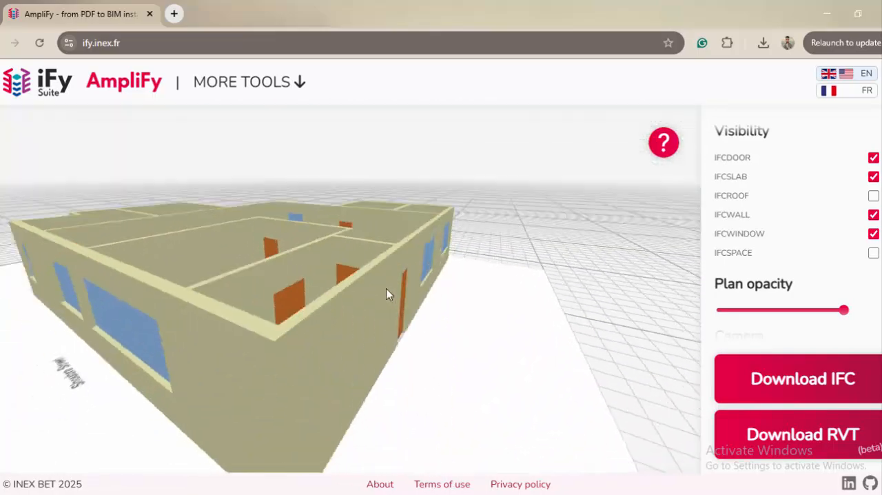
drag(386, 295, 250, 381)
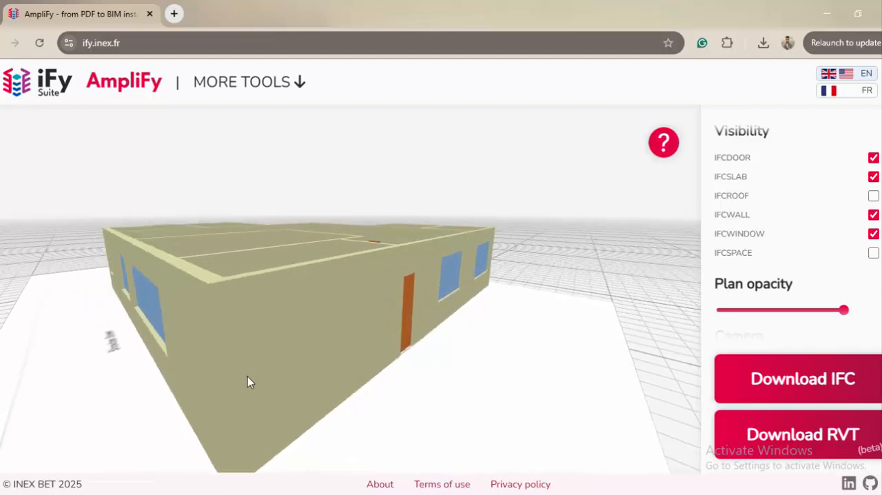
drag(250, 383, 356, 387)
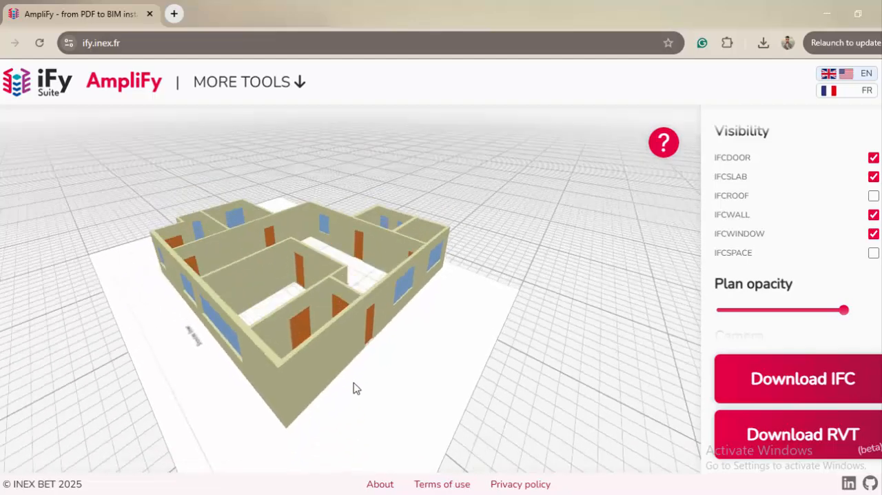
drag(357, 388, 333, 326)
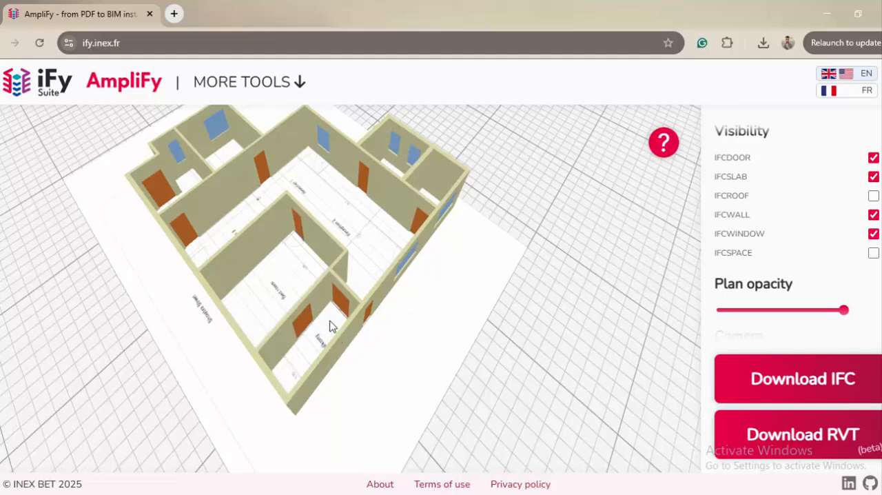
mouse_move(488, 299)
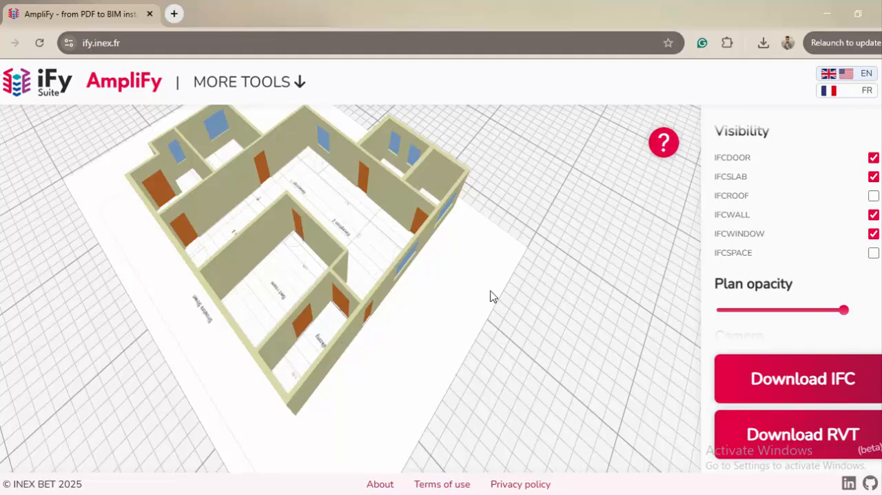
drag(492, 297, 171, 304)
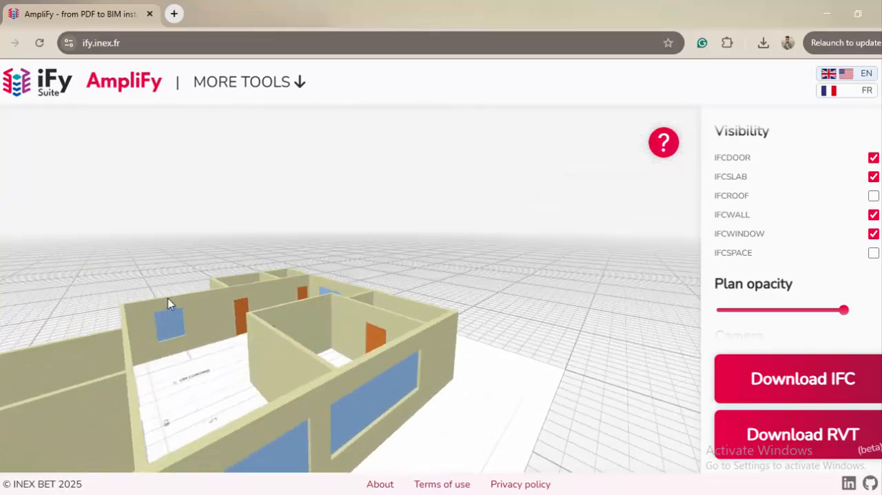
drag(170, 303, 575, 301)
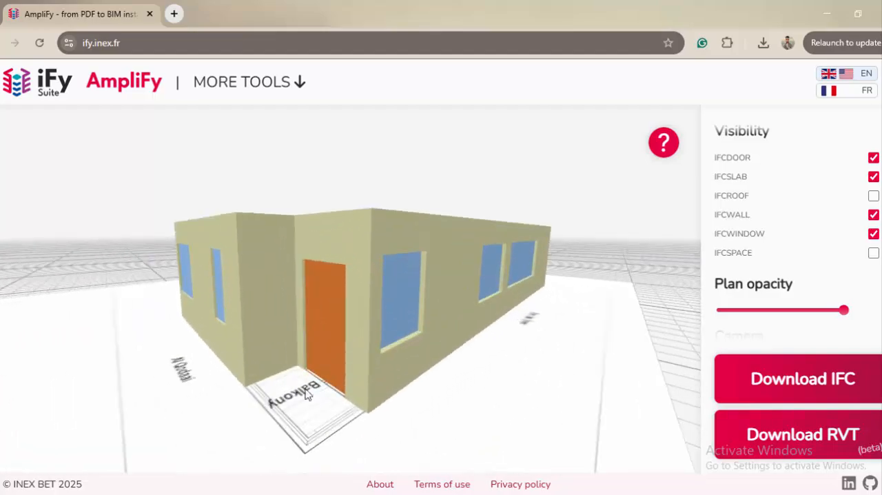
drag(307, 393, 281, 444)
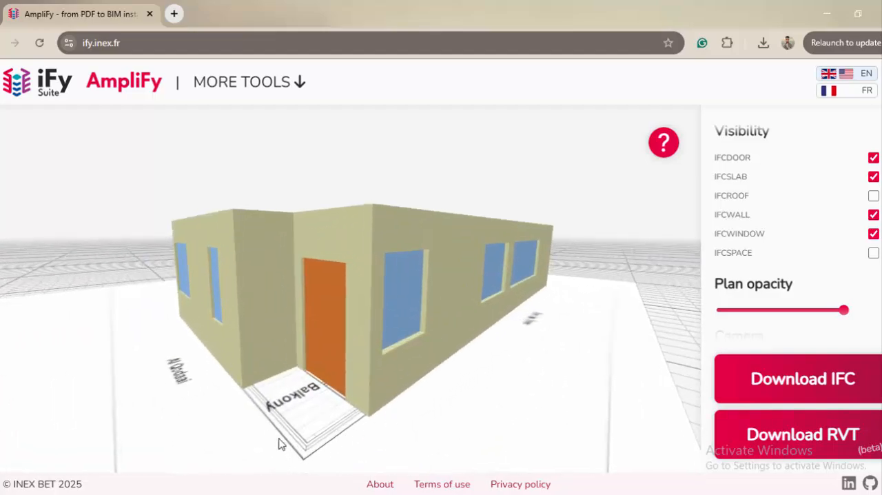
drag(279, 441, 413, 423)
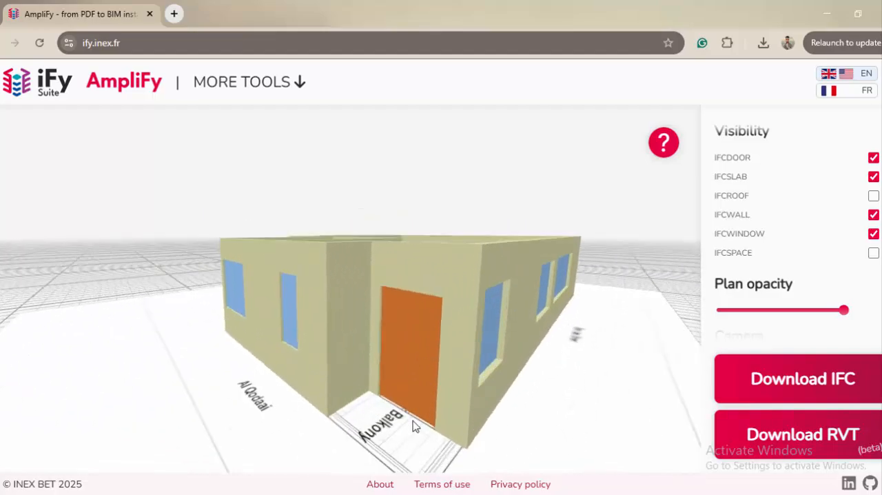
drag(413, 425, 522, 363)
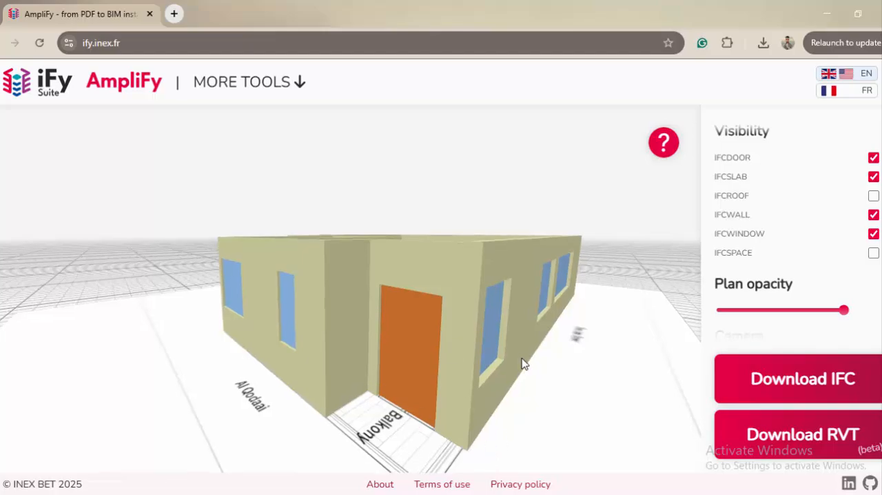
drag(523, 364, 338, 246)
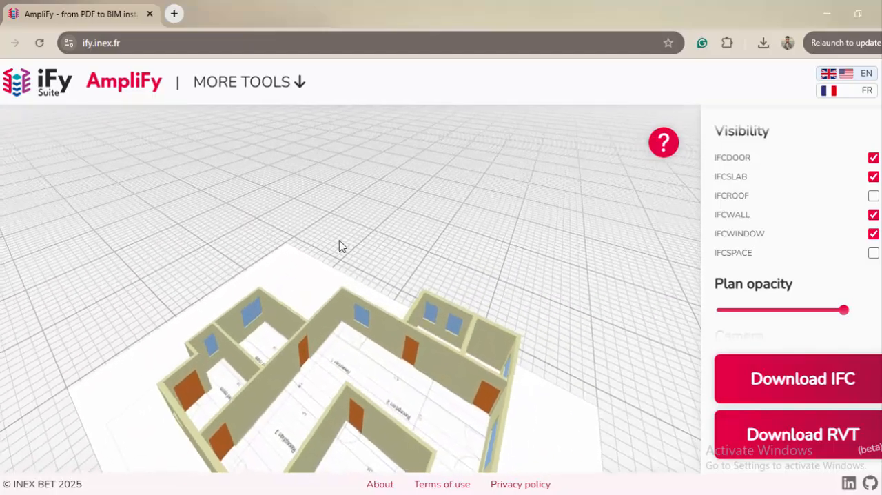
drag(338, 246, 214, 281)
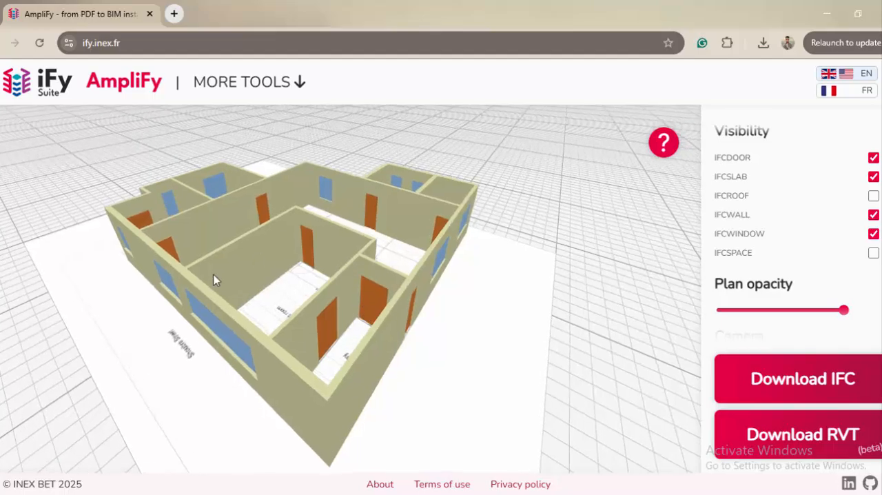
mouse_move(410, 489)
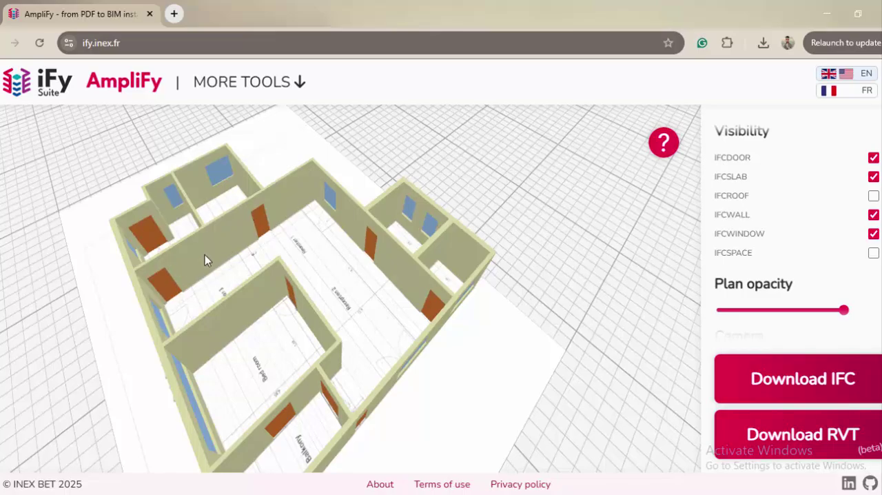
drag(207, 259, 362, 284)
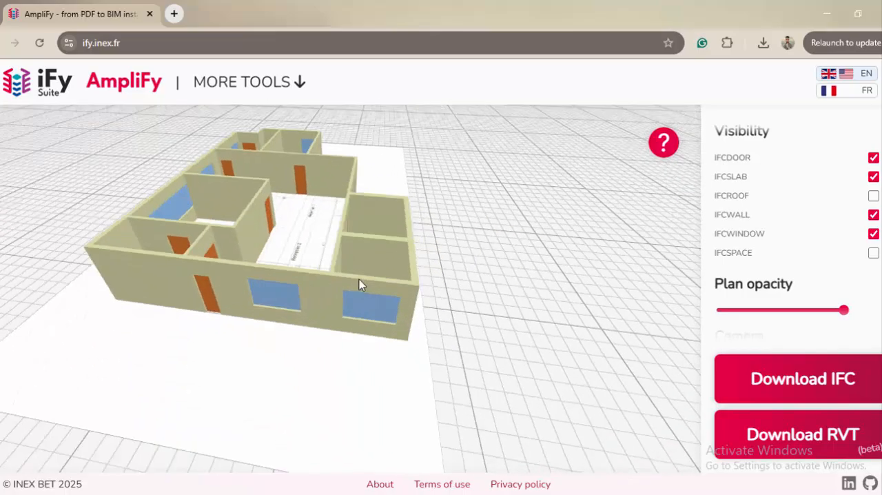
drag(362, 285, 351, 298)
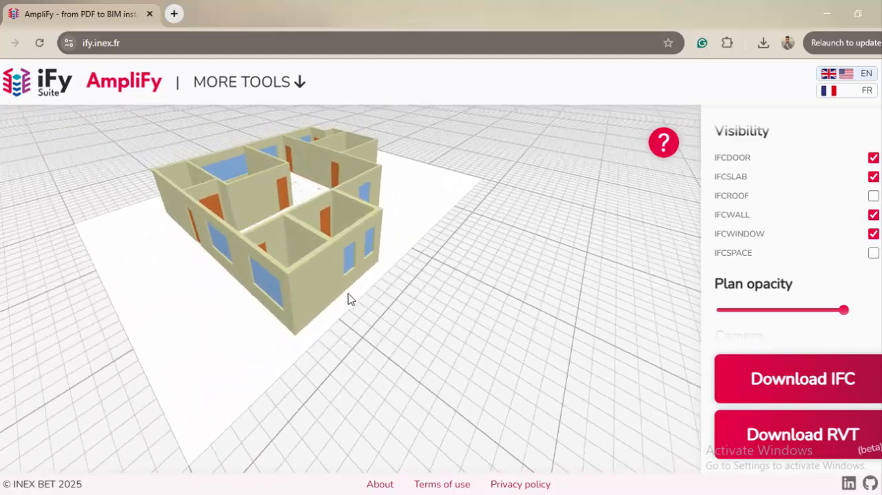
drag(348, 298, 365, 294)
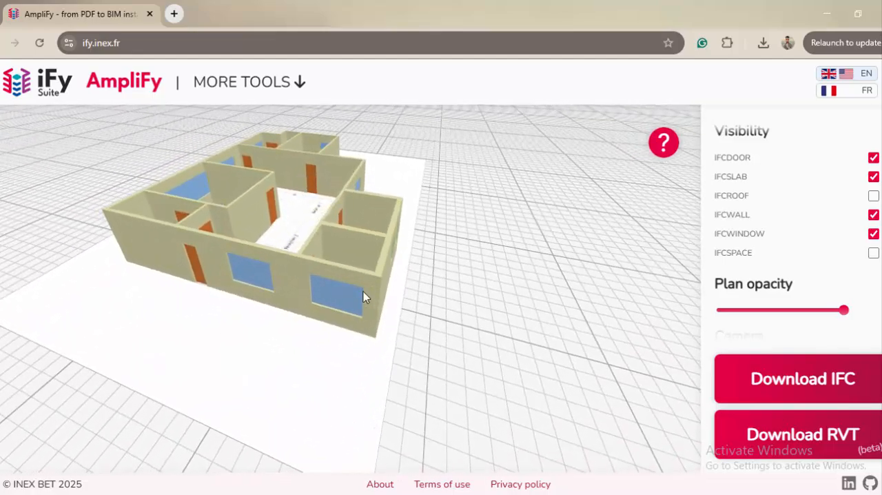
mouse_move(136, 273)
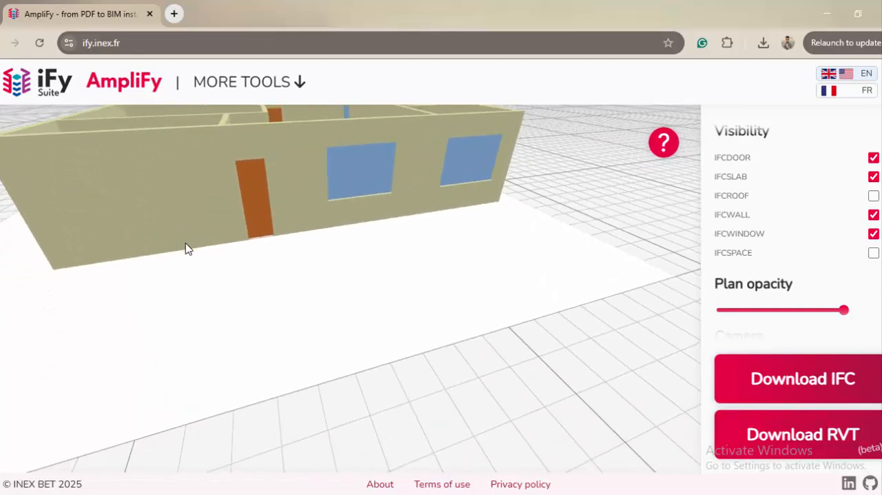
drag(190, 248, 129, 279)
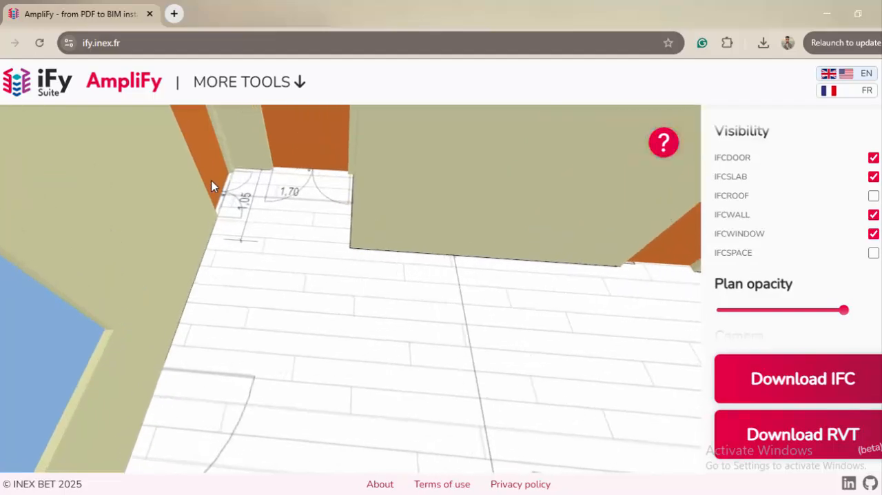
drag(214, 186, 248, 246)
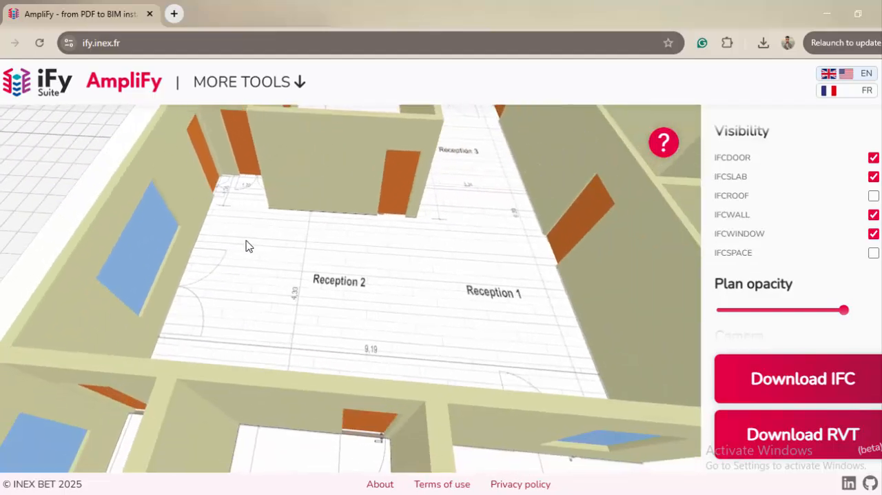
drag(249, 246, 563, 161)
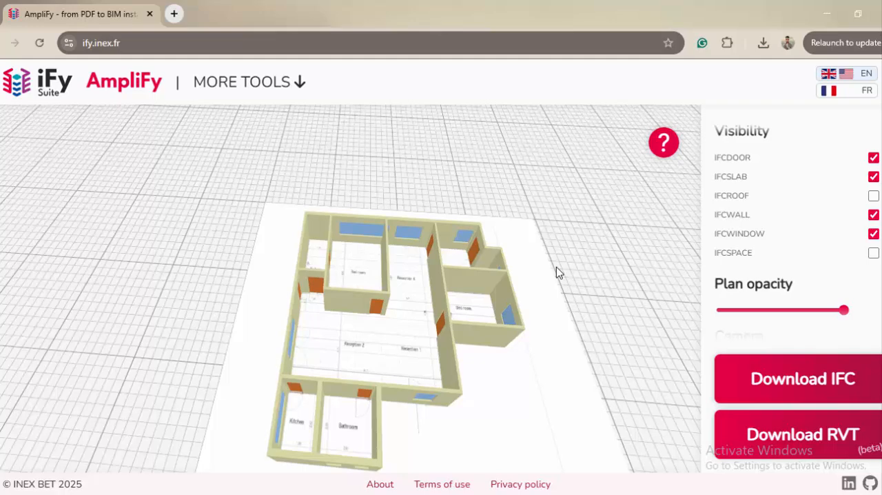
mouse_move(557, 273)
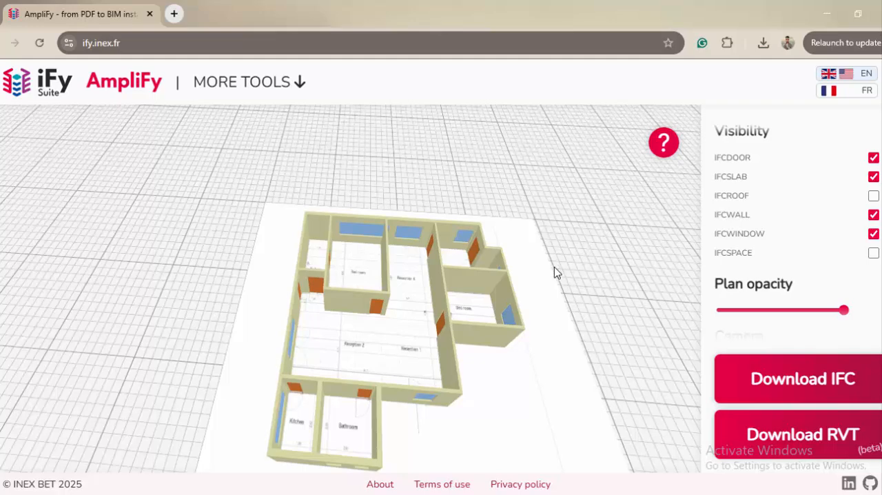
mouse_move(464, 219)
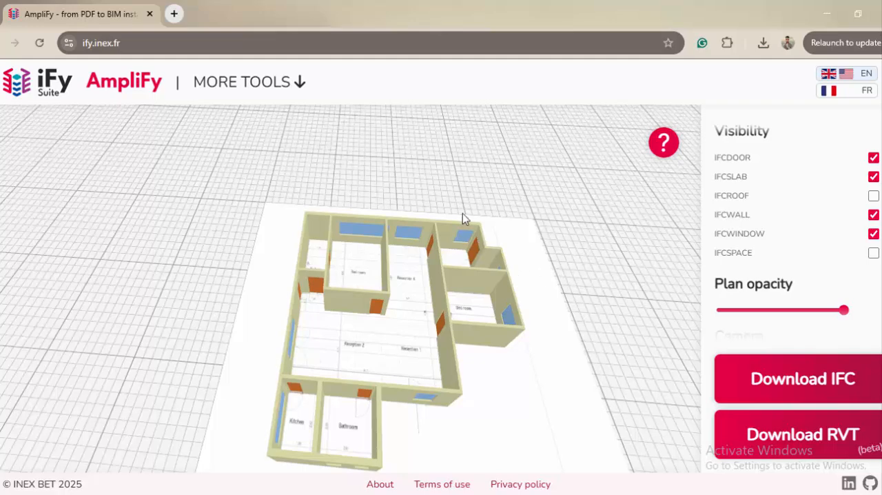
mouse_move(696, 427)
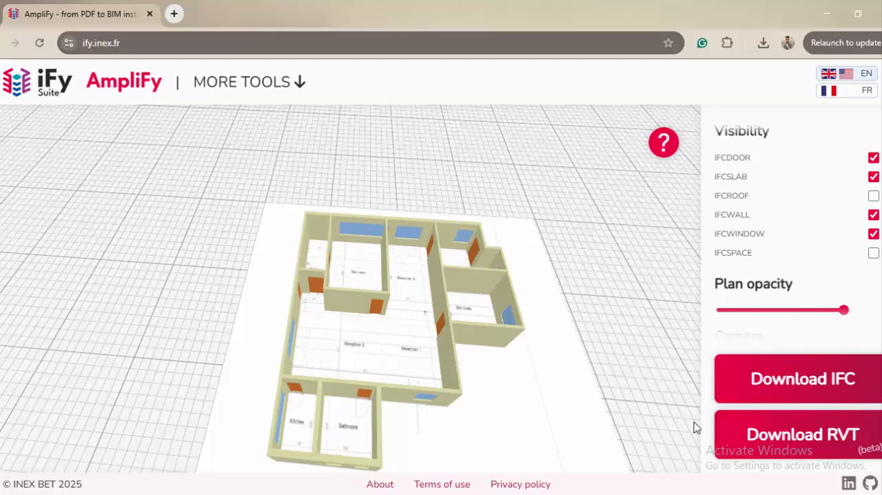
- Download model_153_Shoubra_st as an IFC file to the Desktop
click(802, 378)
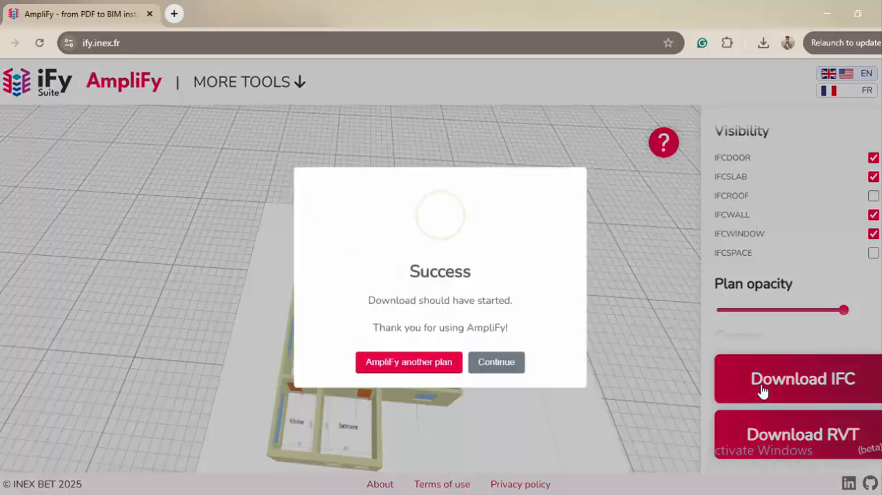
click(801, 378)
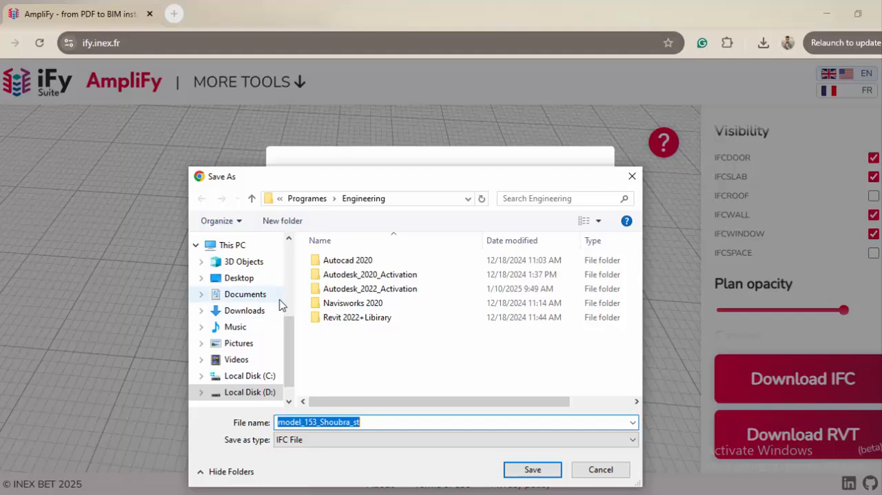
click(238, 278)
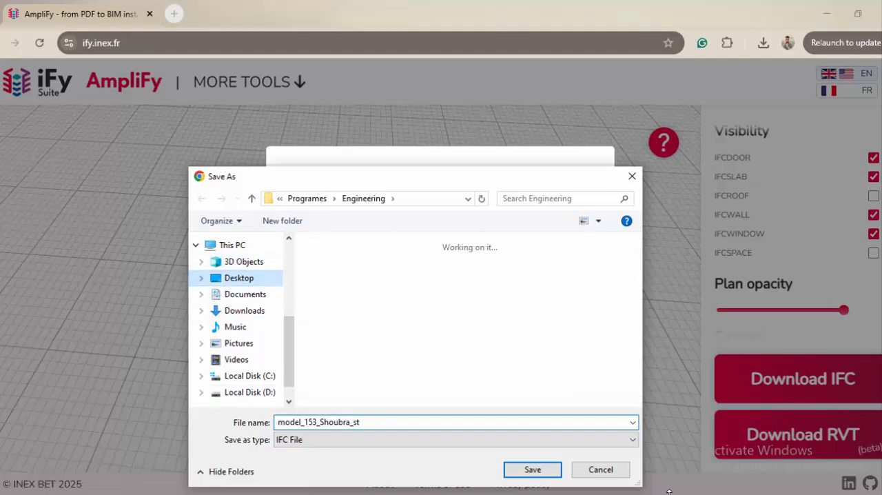
click(532, 469)
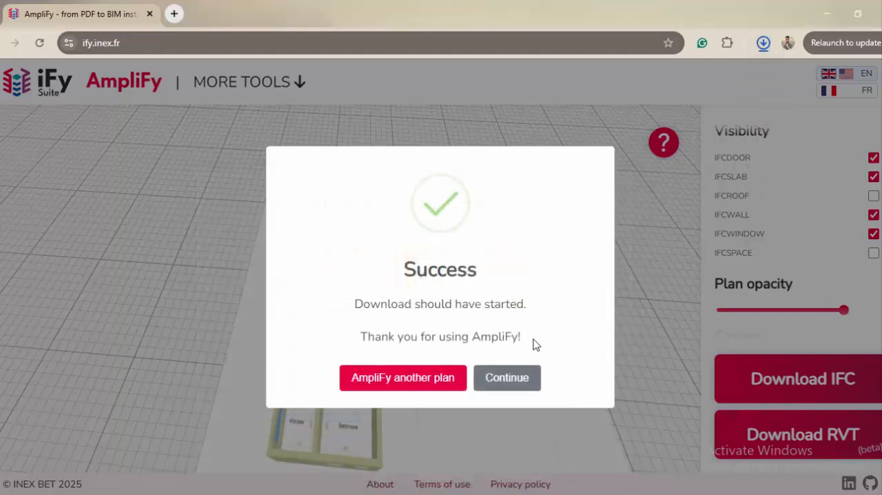
click(506, 377)
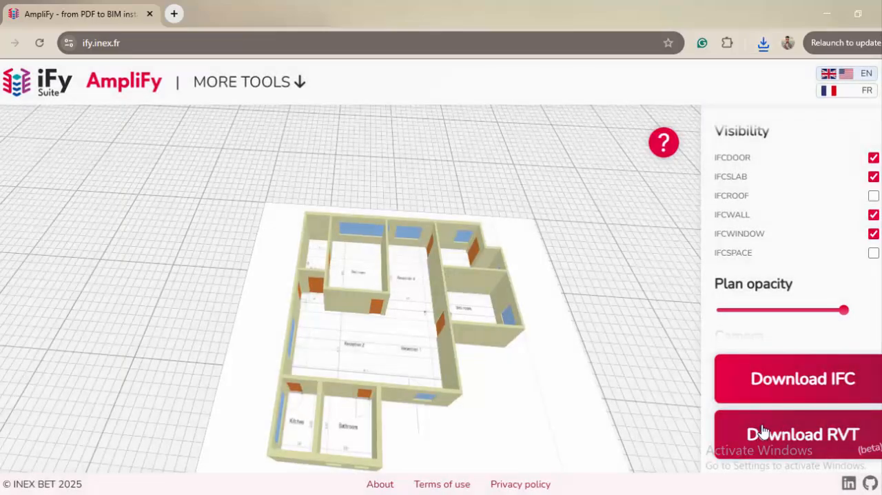
- Download model_153_Shoubra_st as a Revit RVT project
click(803, 434)
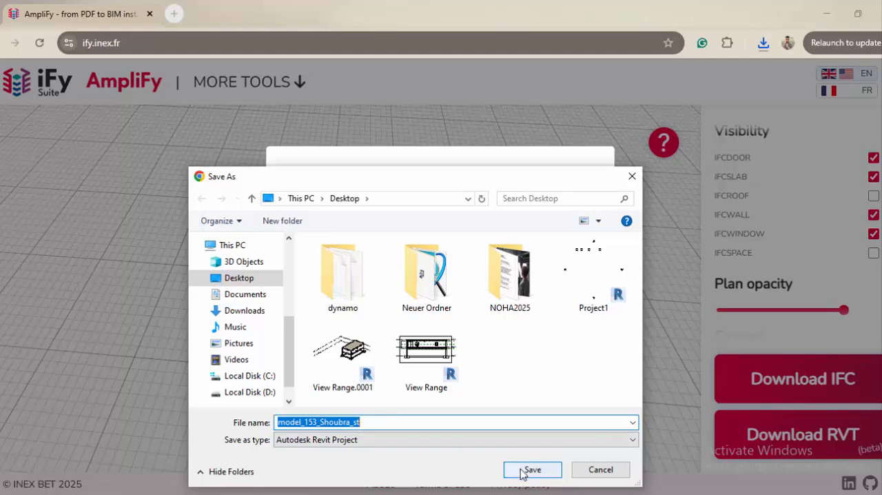
click(532, 469)
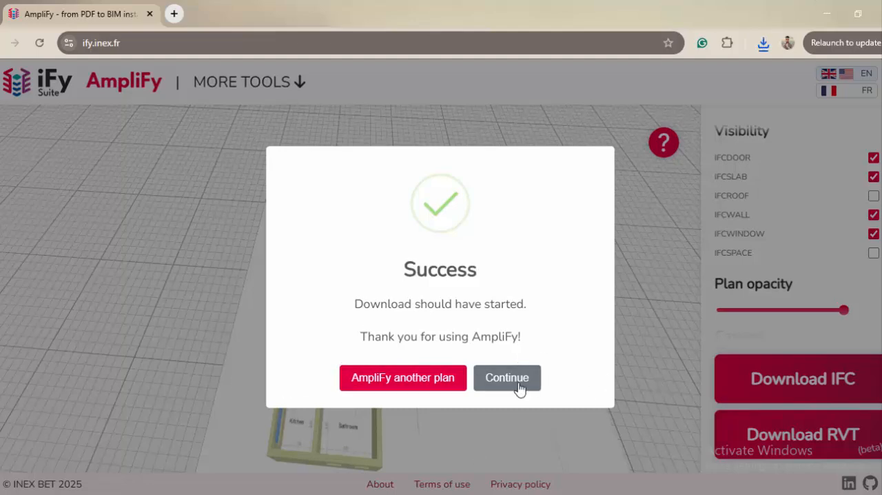
click(506, 376)
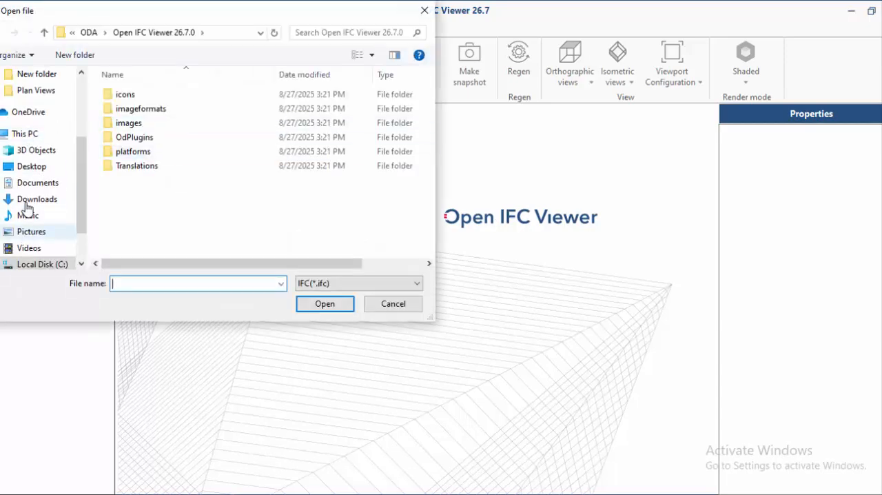
- Open model_153_Shoubra_st.ifc from the Downloads folder in Open IFC Viewer
click(37, 198)
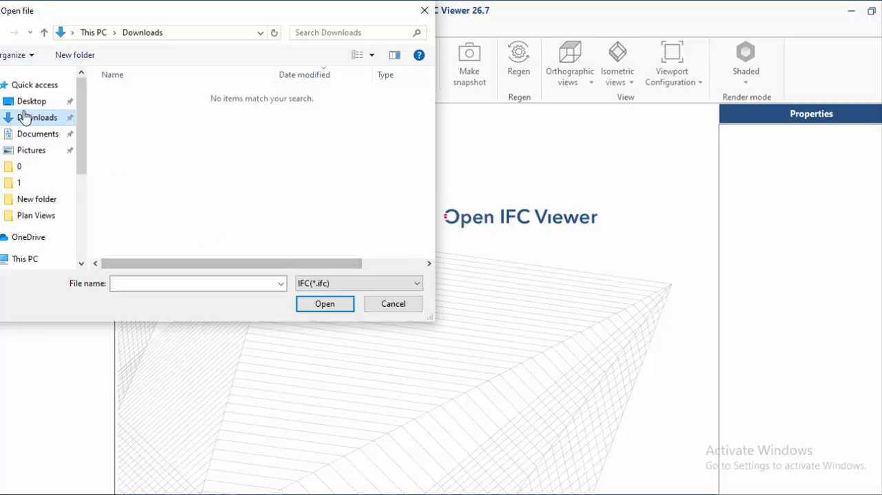
click(392, 303)
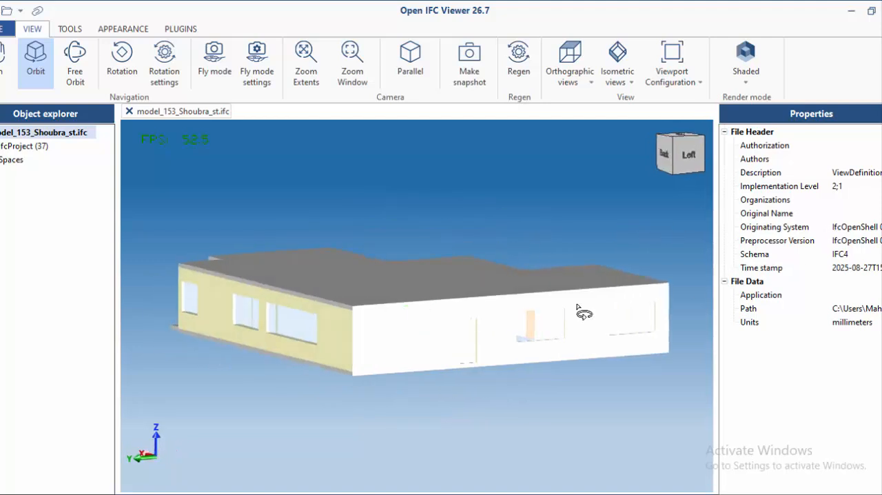
drag(582, 310, 637, 272)
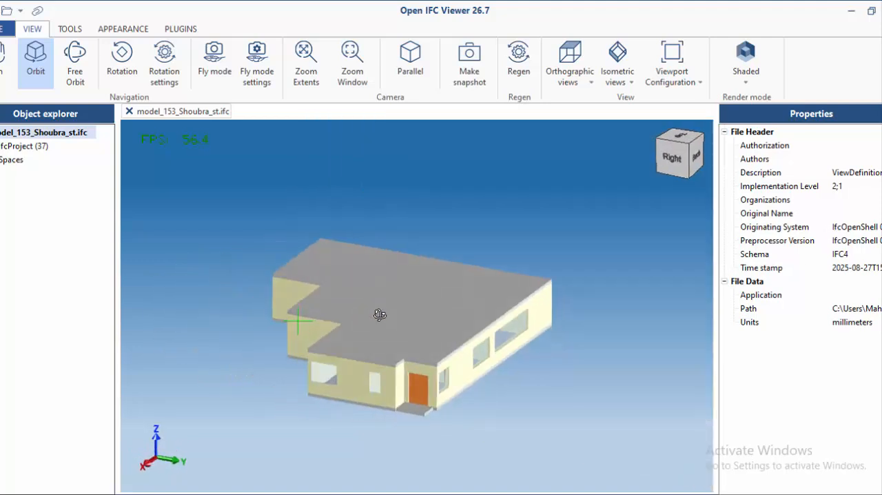
drag(379, 315, 307, 342)
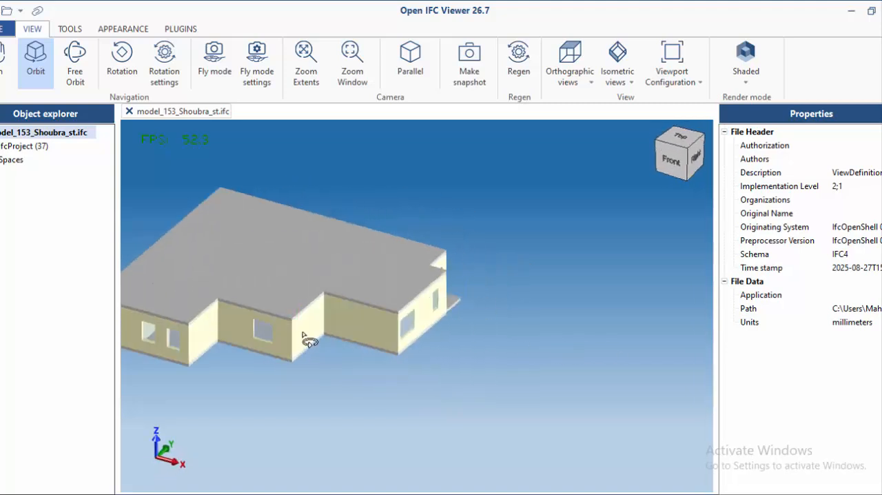
click(308, 324)
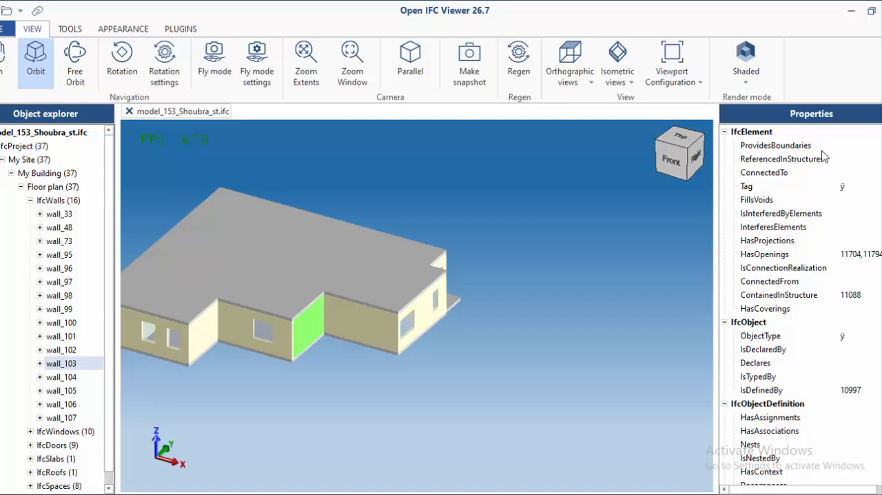
mouse_move(798, 259)
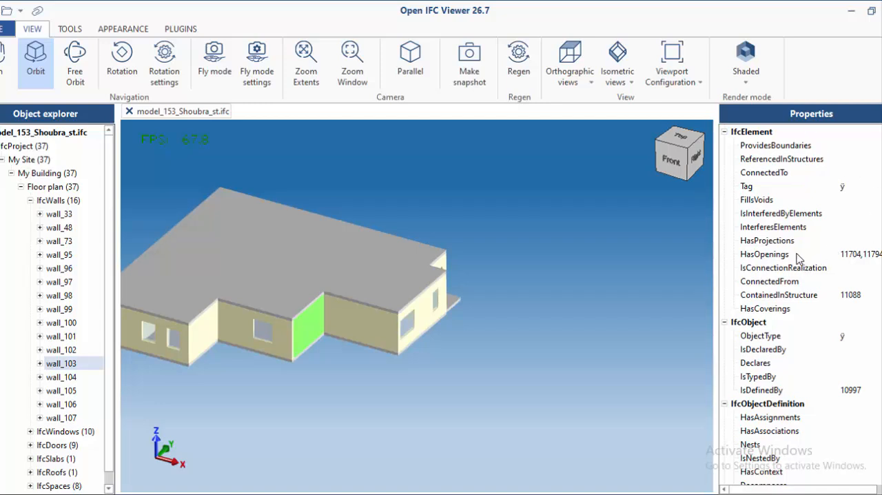
mouse_move(856, 323)
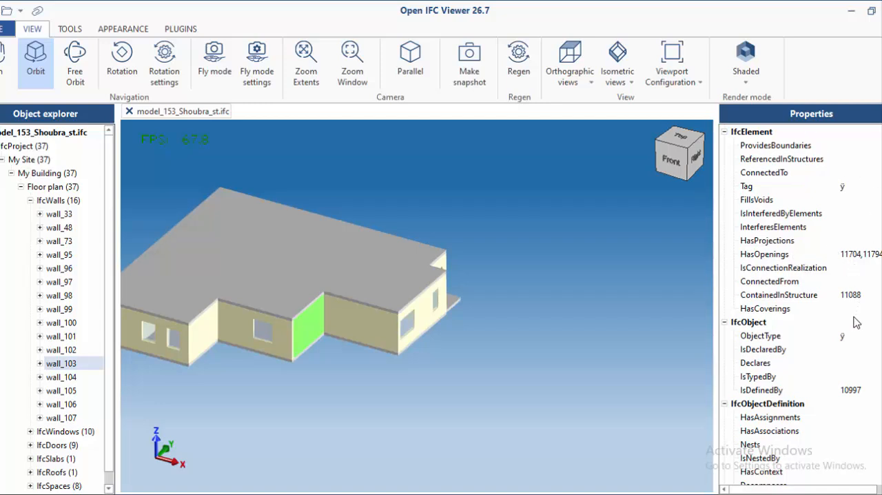
- Browse the window openings listed in the Object explorer
scroll(down, 3)
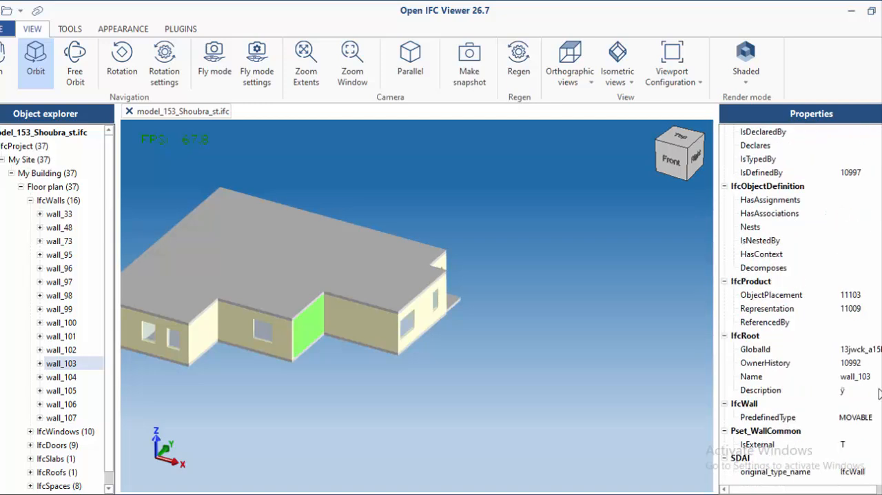
scroll(up, 3)
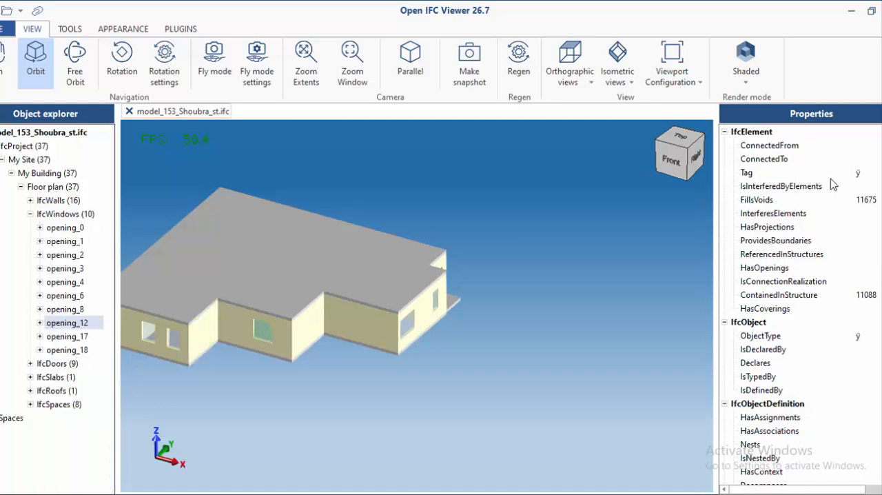
mouse_move(820, 329)
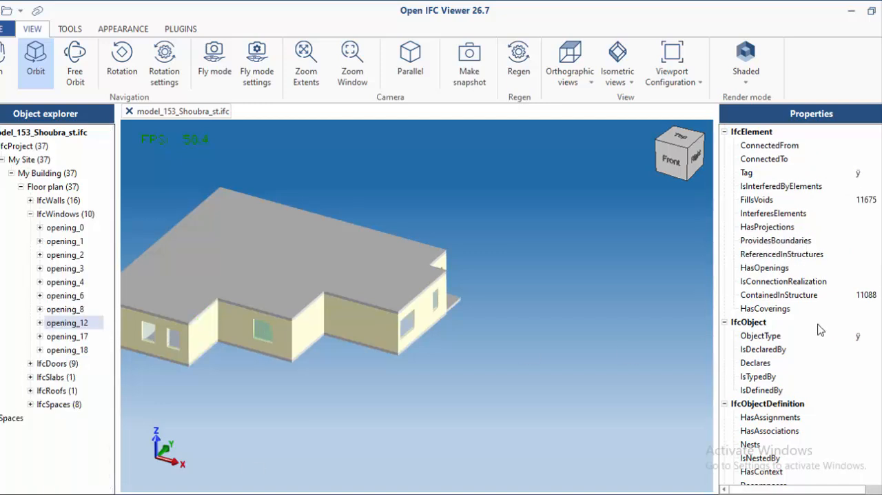
scroll(down, 3)
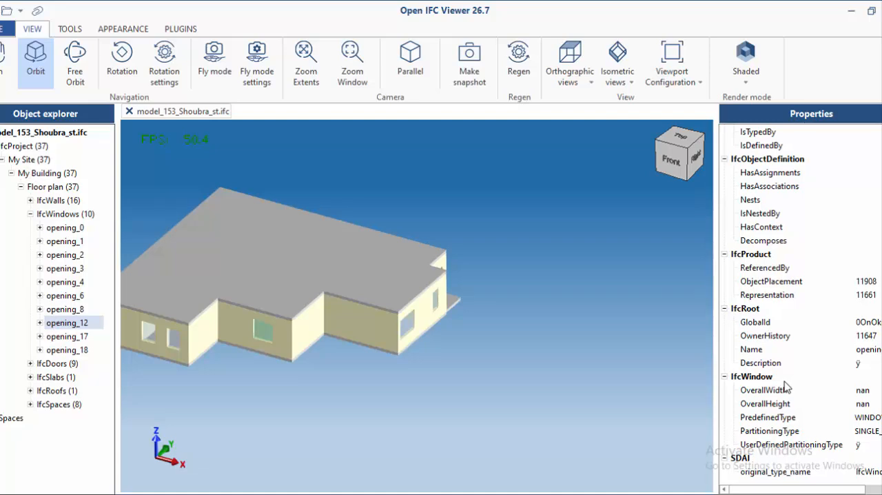
scroll(up, 3)
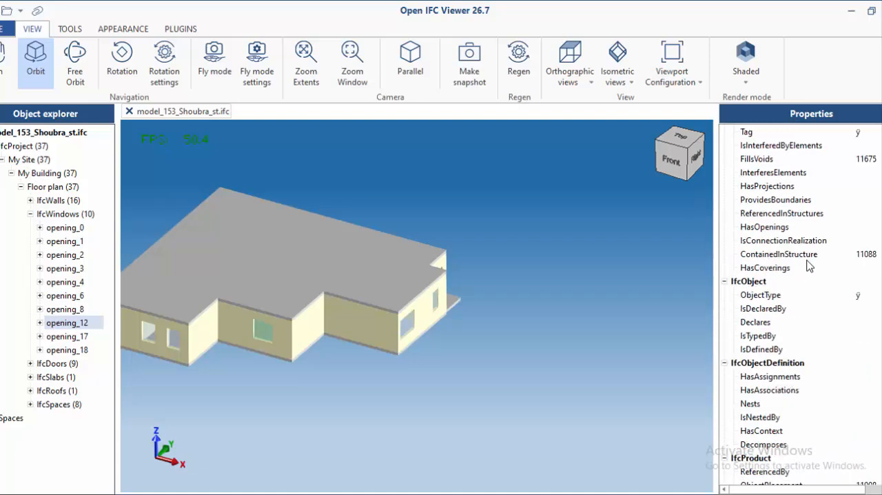
scroll(down, 3)
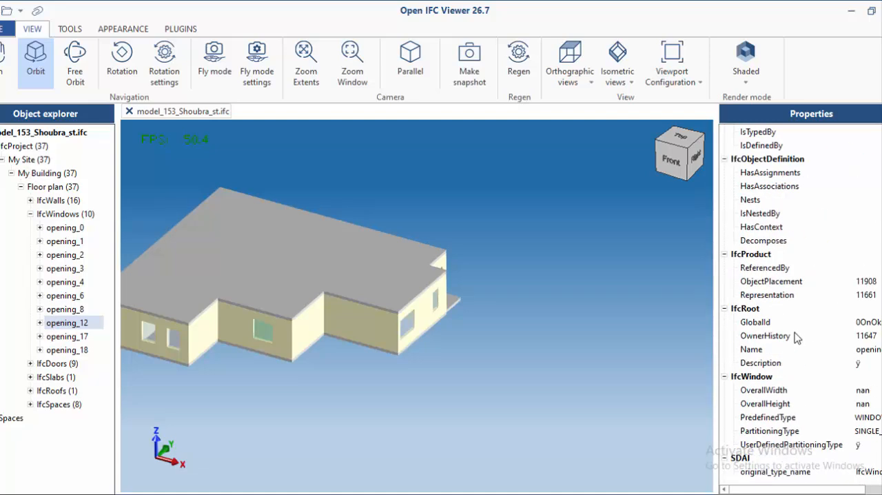
mouse_move(828, 202)
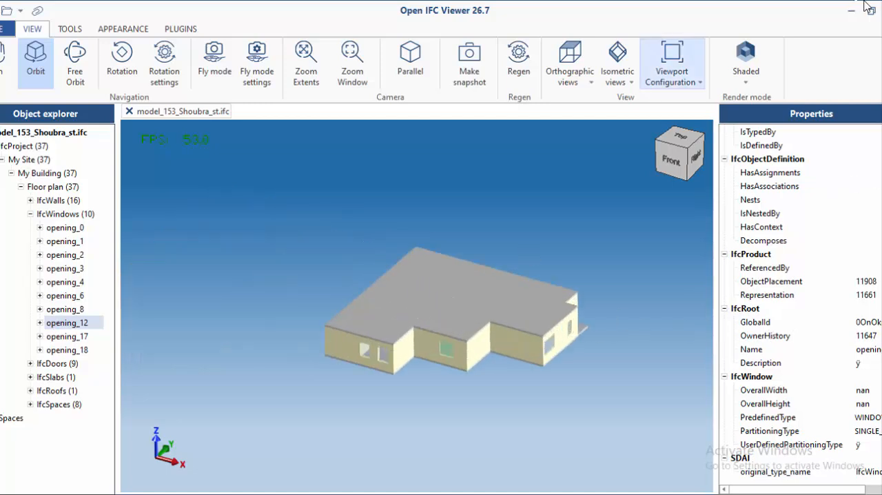
- Orbit to the building's other side and select end wall wall_48
drag(455, 310, 289, 351)
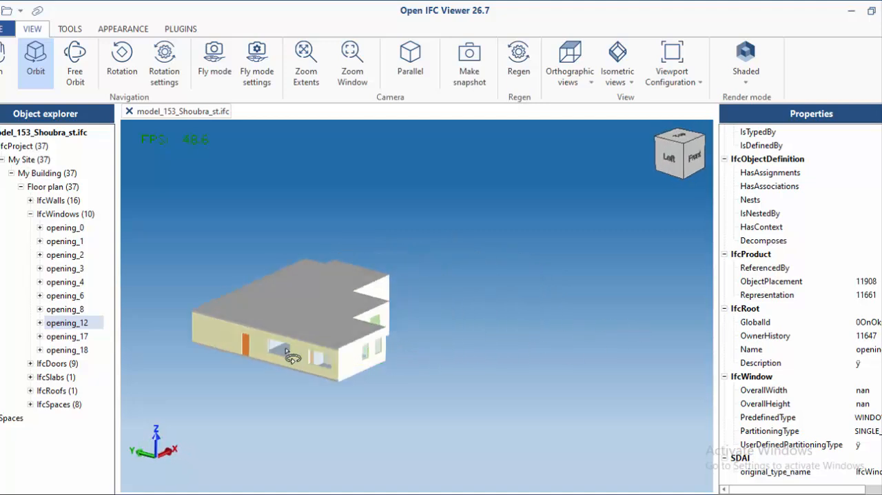
drag(293, 356, 405, 377)
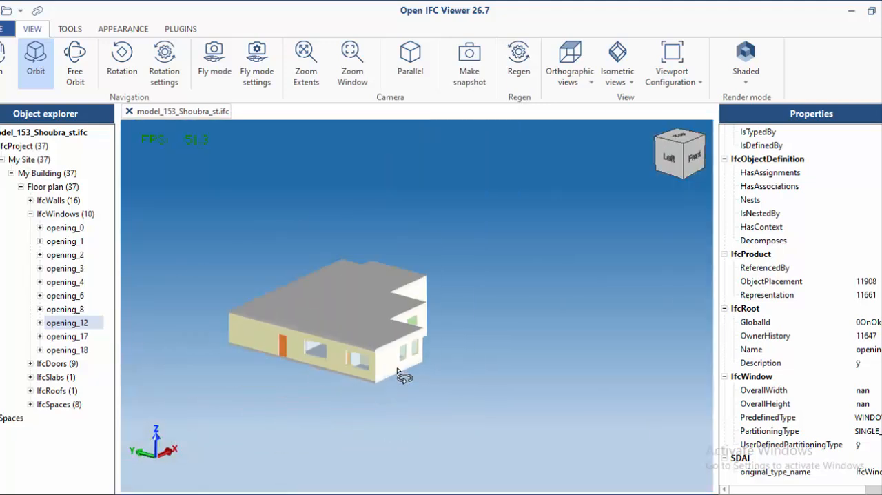
click(398, 355)
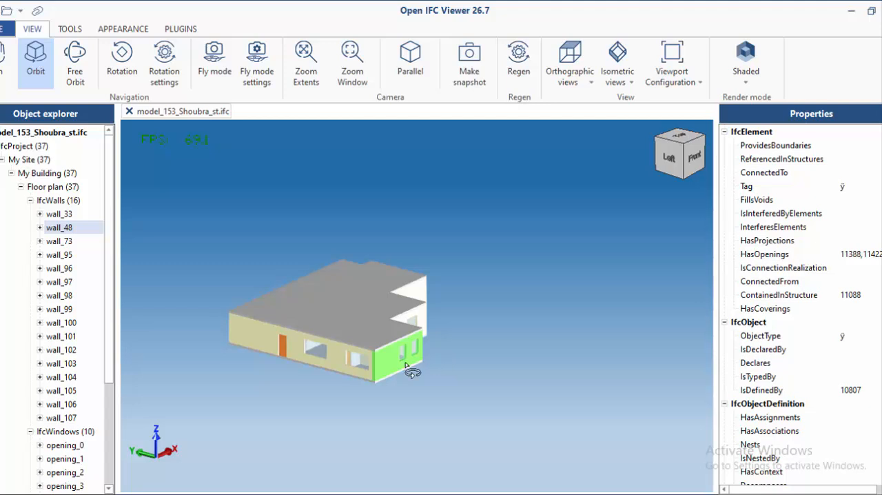
mouse_move(391, 379)
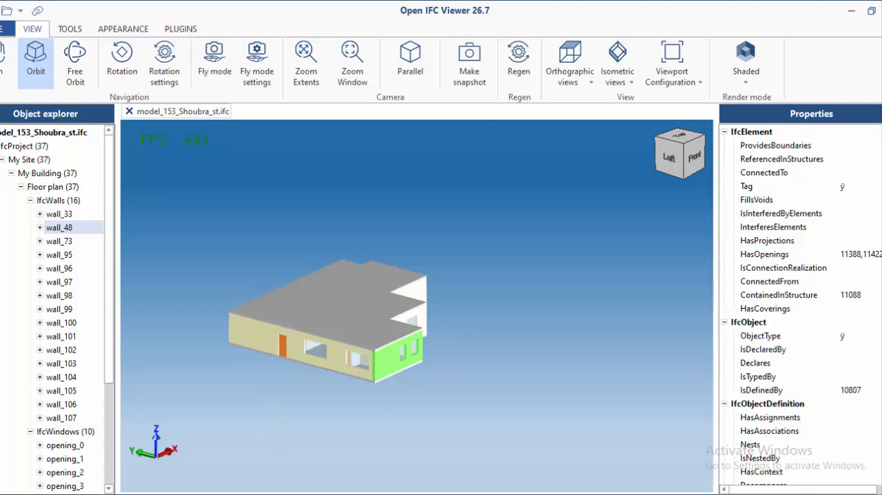
mouse_move(548, 329)
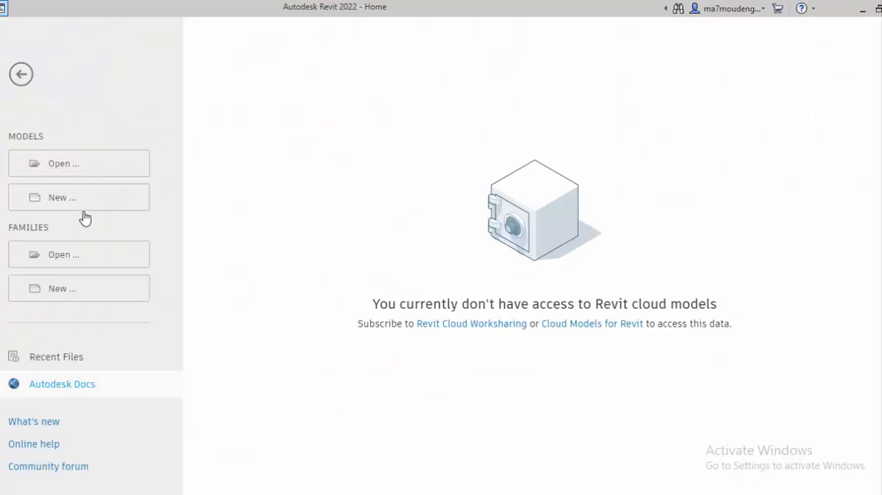
- Bring up the Revit model-opening dialog from the Home screen
click(63, 163)
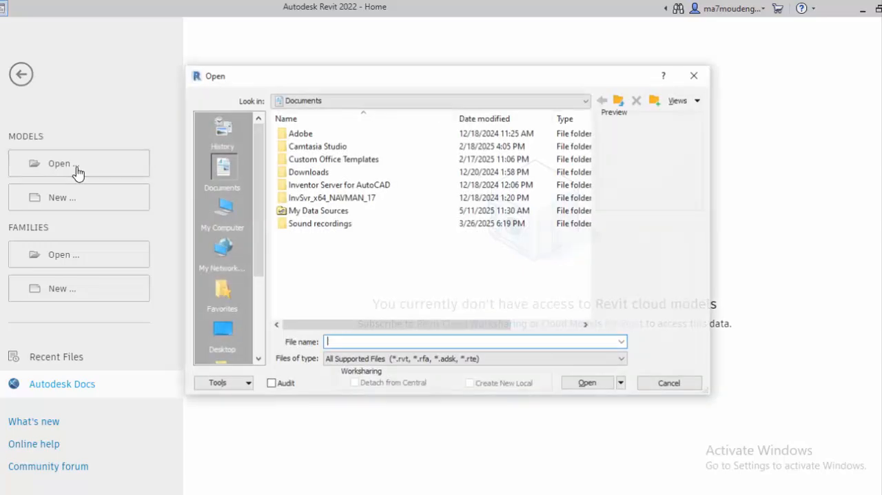
click(587, 382)
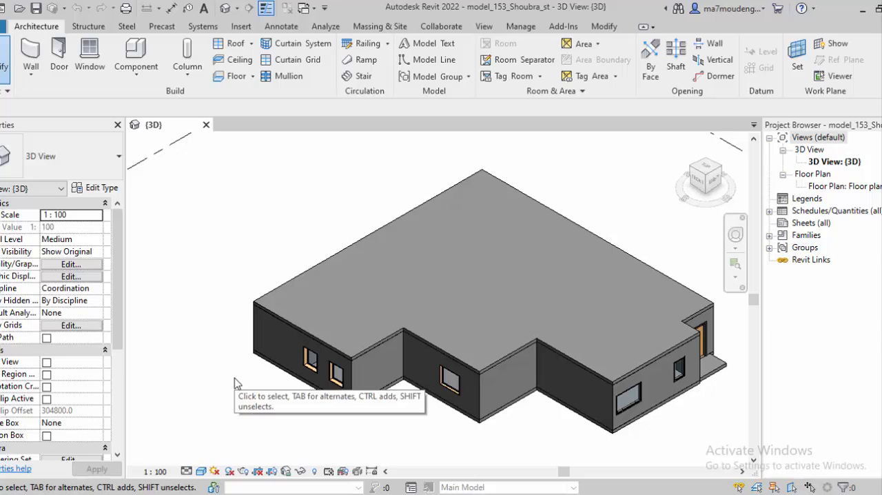
mouse_move(554, 341)
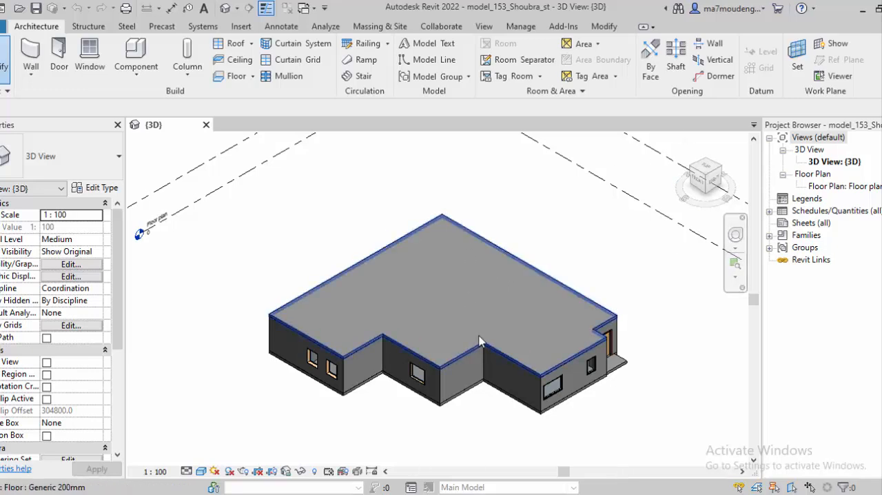
mouse_move(480, 342)
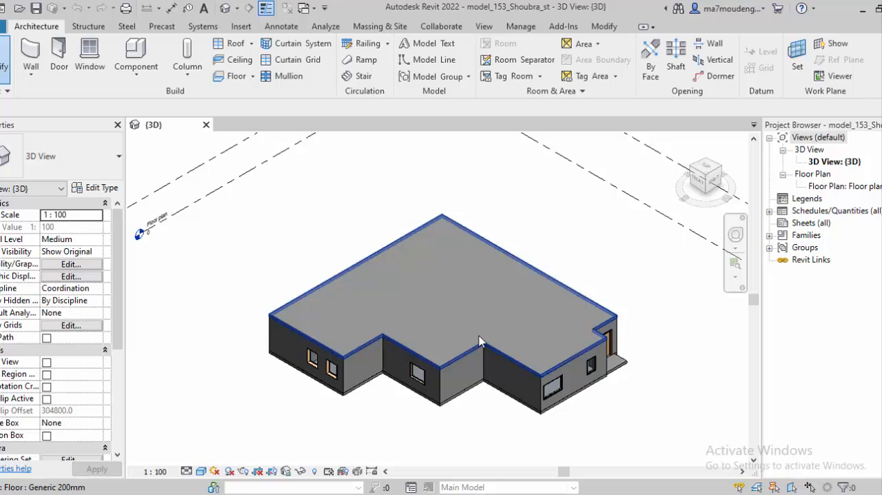
- Select an exterior wall in {3D}, showing Basic Wall EXT_BEARING_180mm properties
click(530, 239)
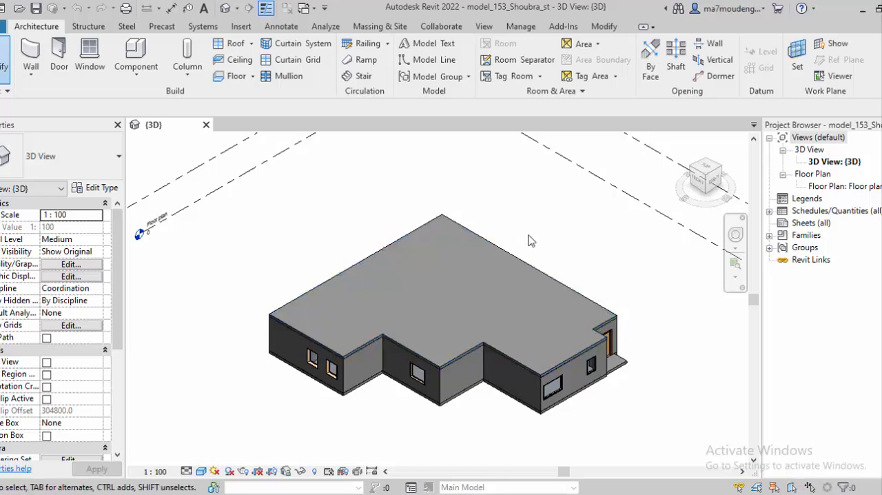
click(289, 342)
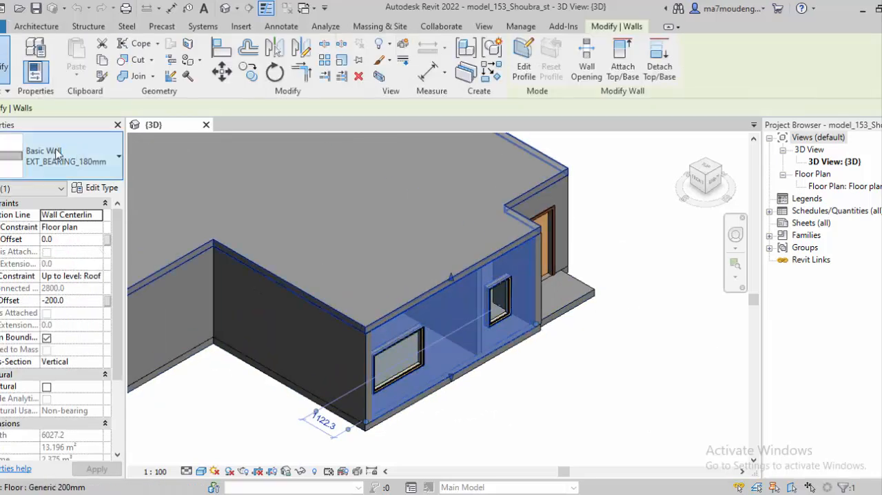
click(114, 157)
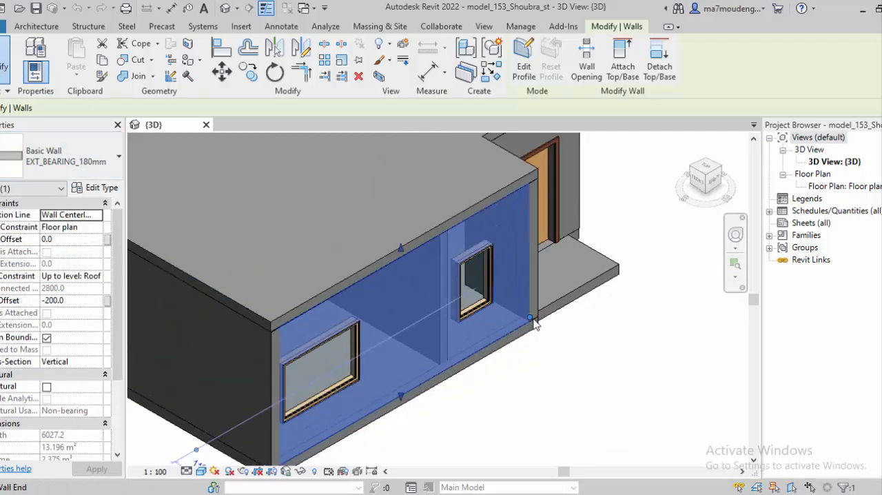
click(812, 174)
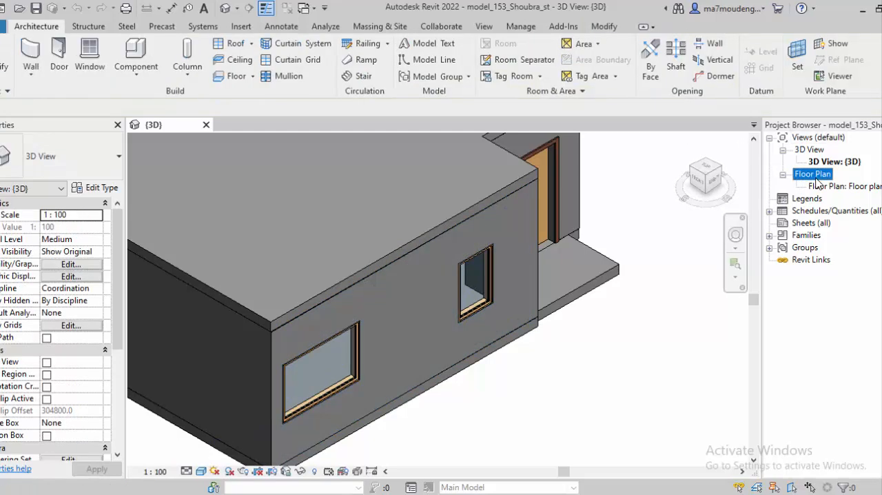
- Open the floor plan view and dimension the right room's door opening at 1030
double_click(844, 186)
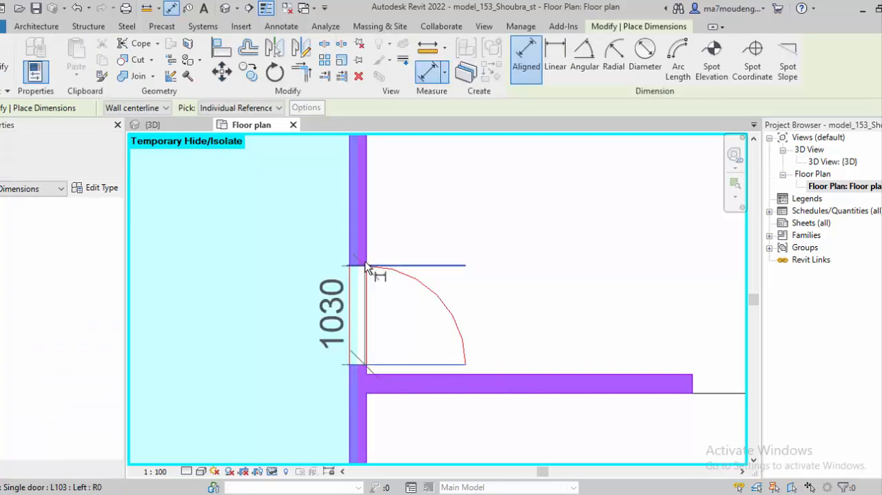
click(510, 344)
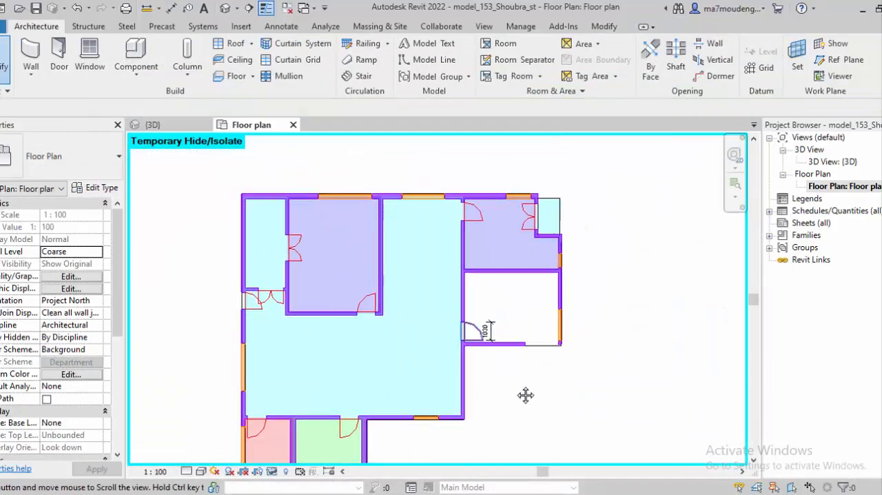
- Check a door's temporary distances, then select fixed window L140 showing heights 800 and 2000
click(331, 298)
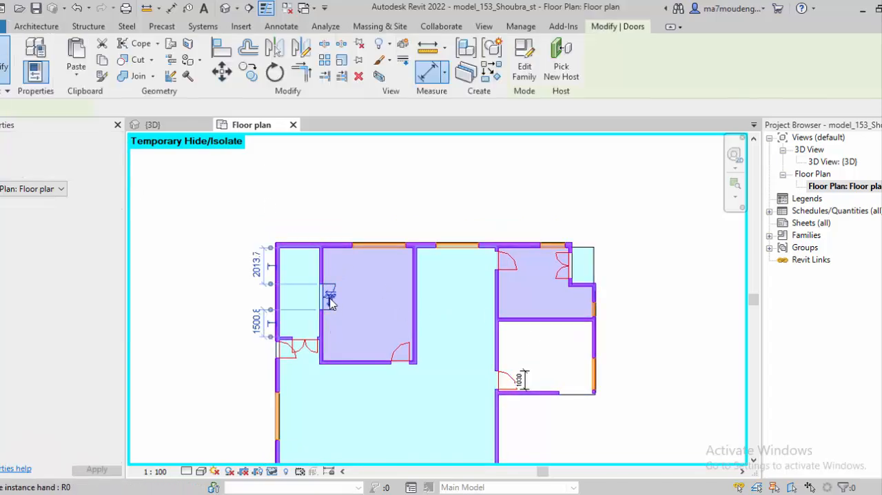
click(329, 297)
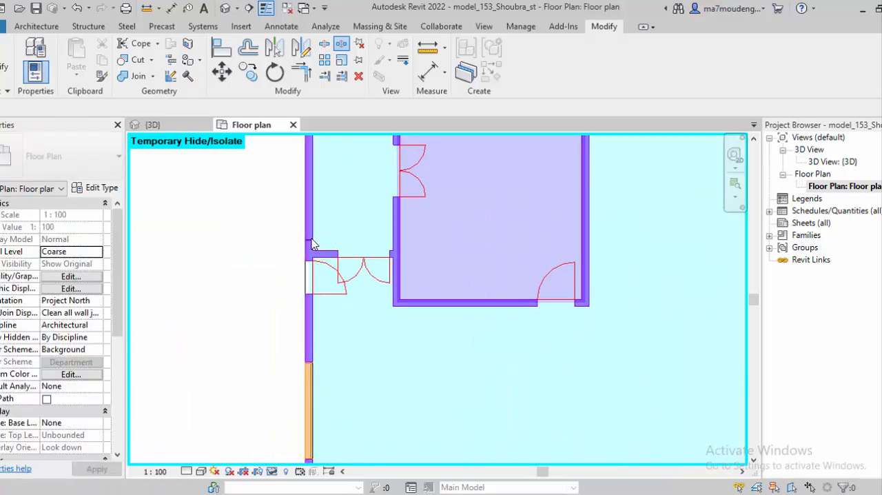
click(310, 272)
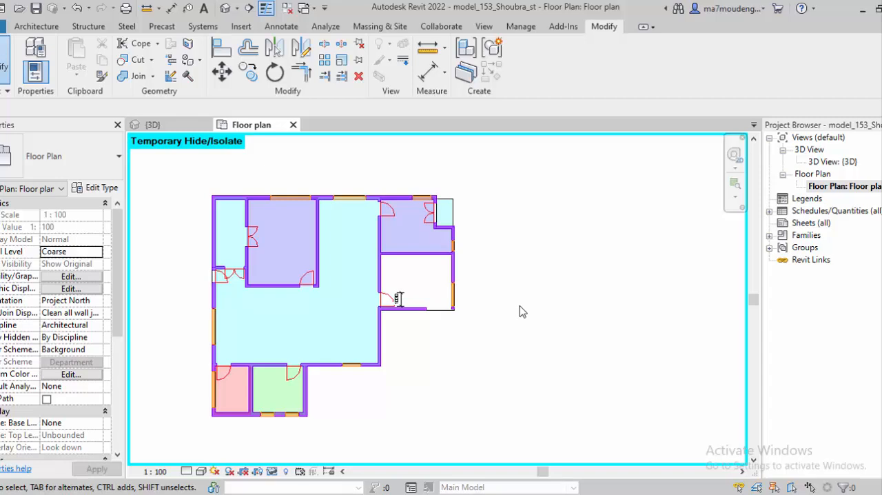
mouse_move(446, 359)
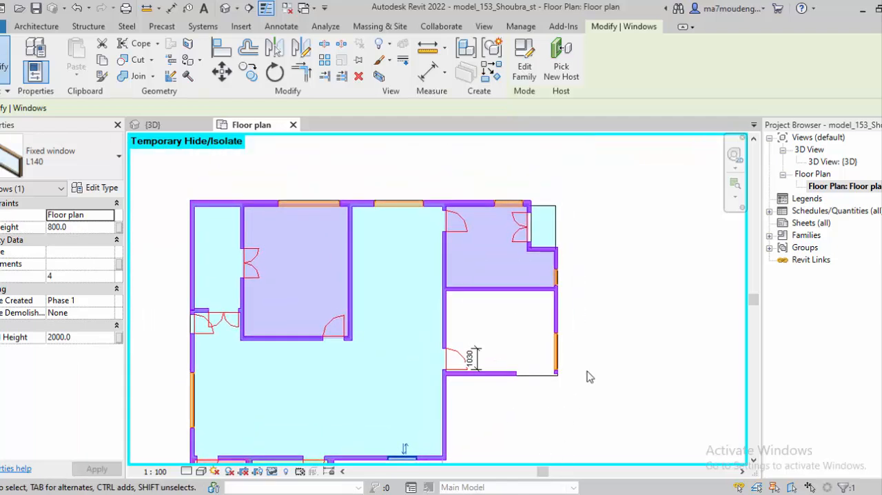
mouse_move(664, 307)
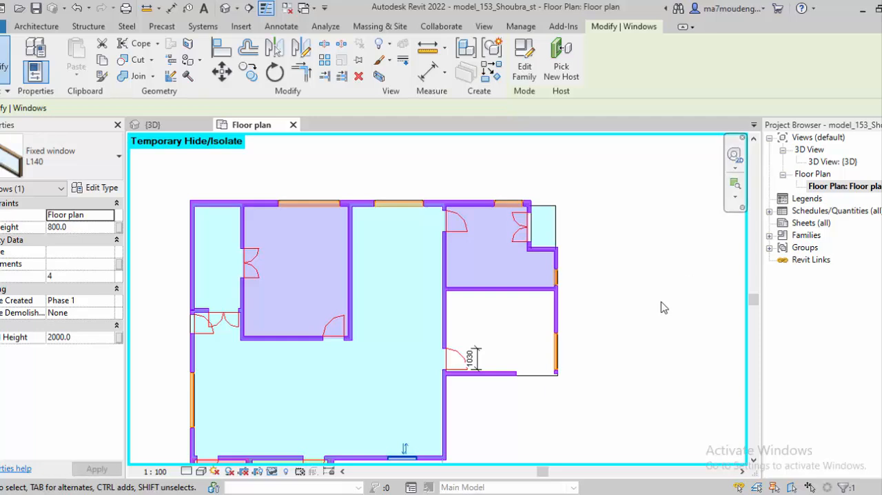
mouse_move(628, 277)
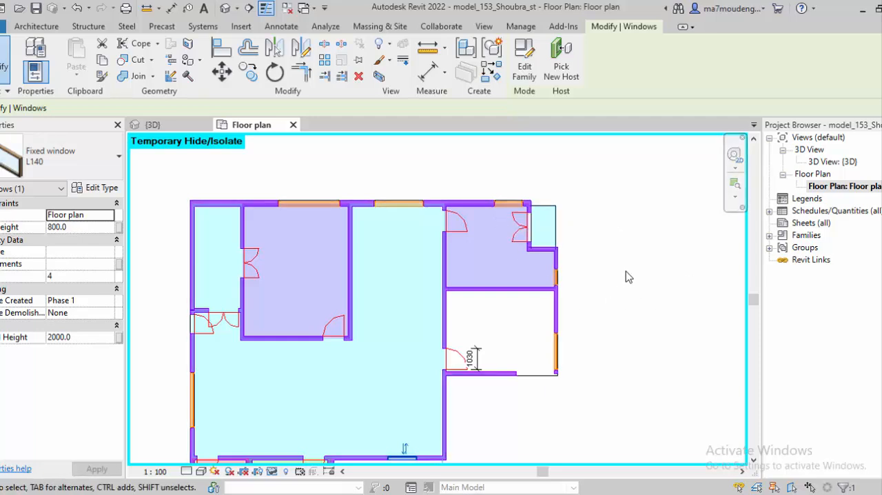
mouse_move(453, 241)
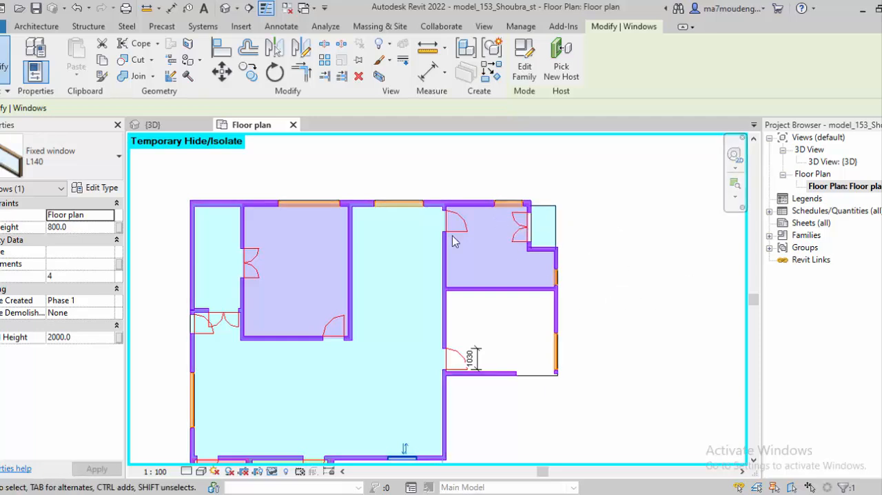
mouse_move(651, 233)
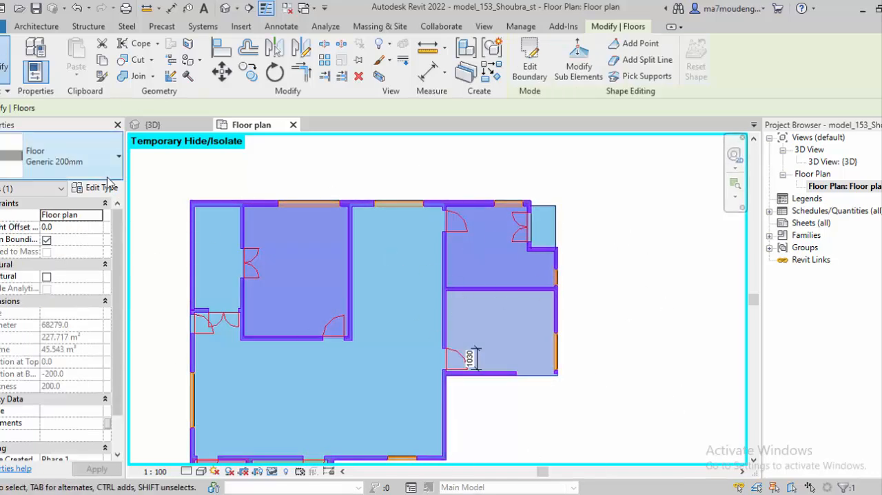
mouse_move(88, 128)
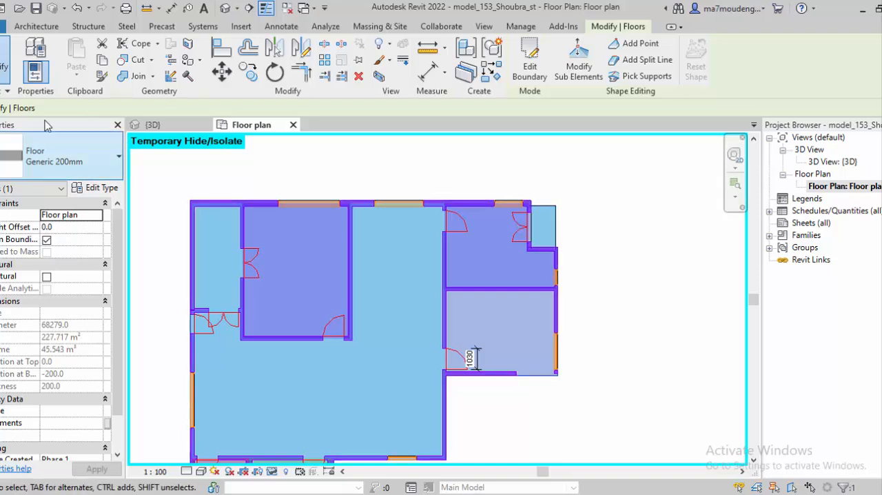
- Inspect the top exterior wall and floor, then restore all hidden elements with room labels
click(501, 248)
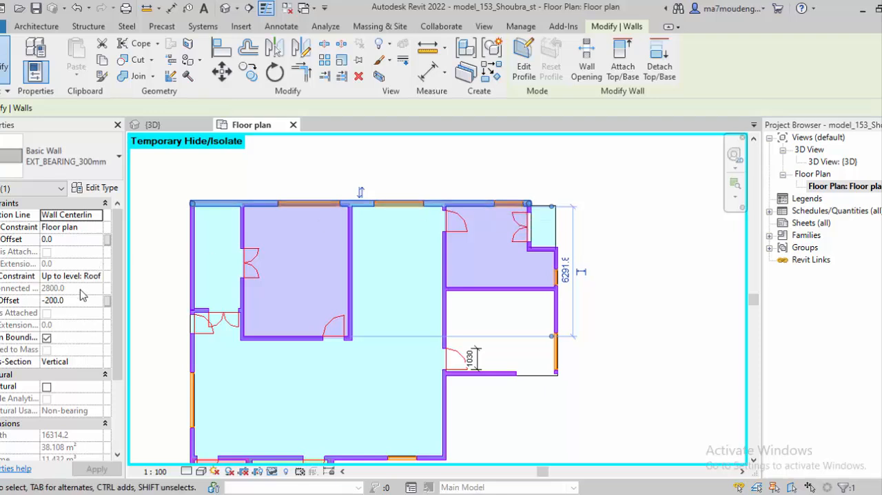
mouse_move(81, 295)
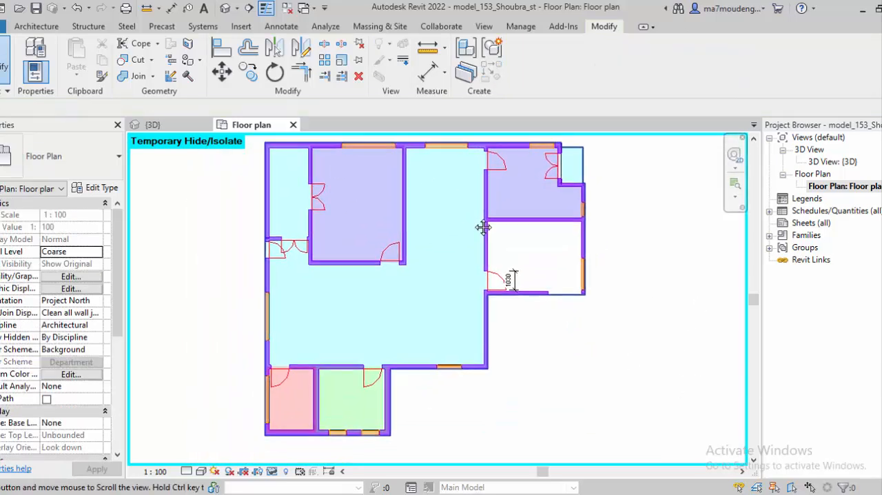
click(414, 275)
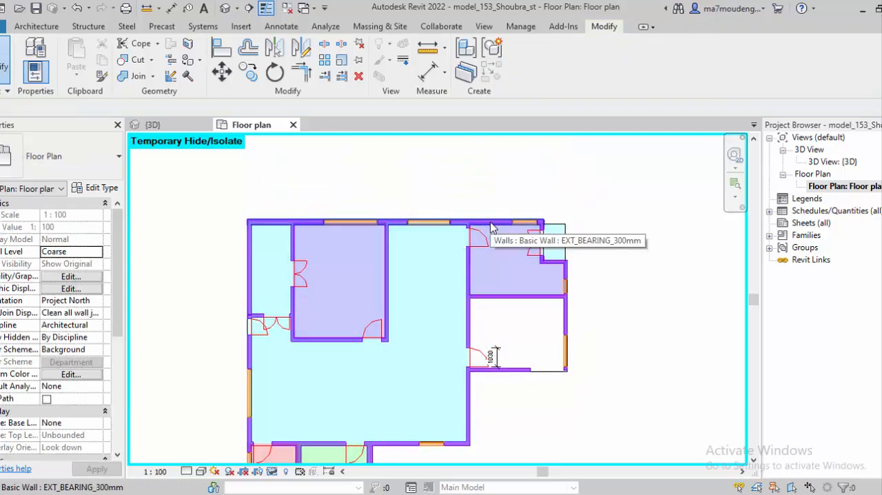
click(496, 223)
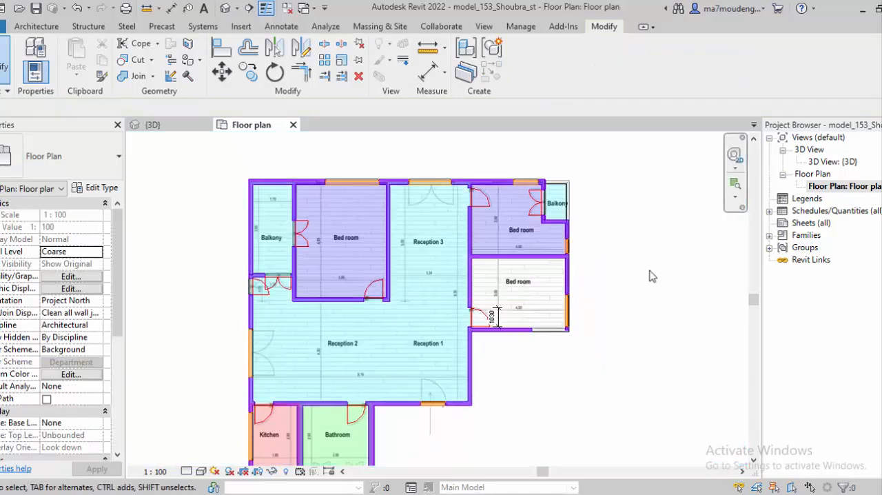
mouse_move(482, 191)
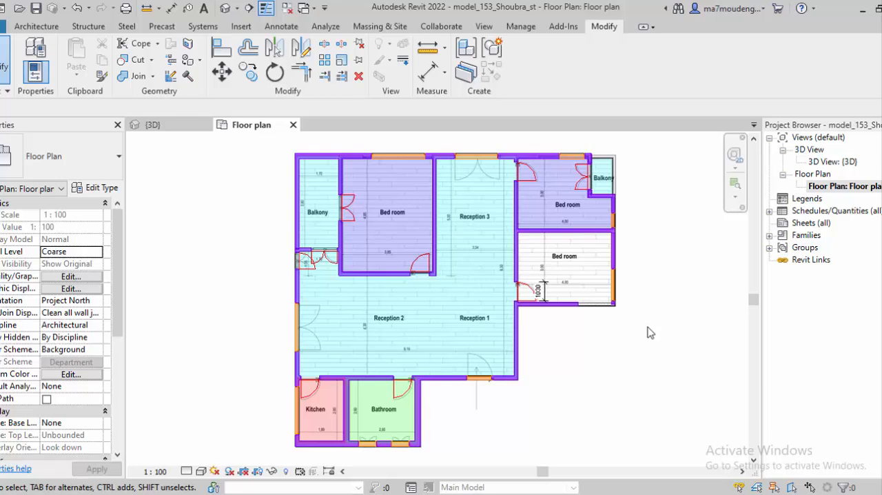
mouse_move(705, 317)
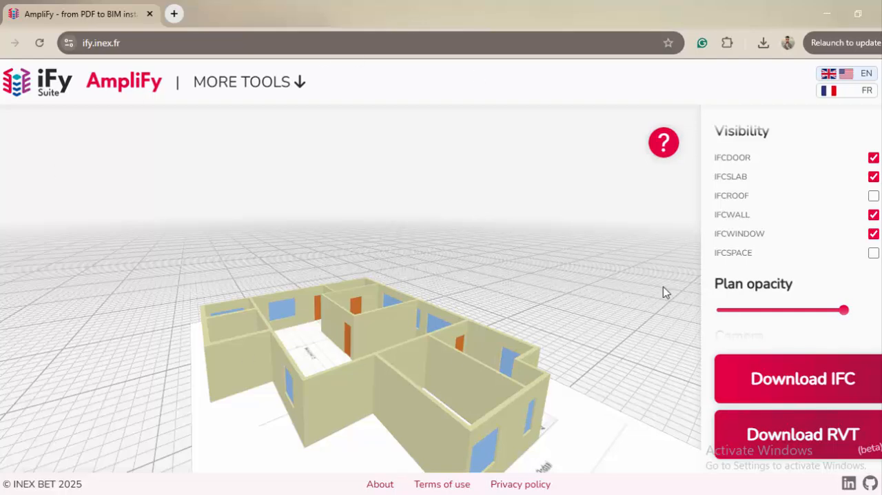
mouse_move(519, 271)
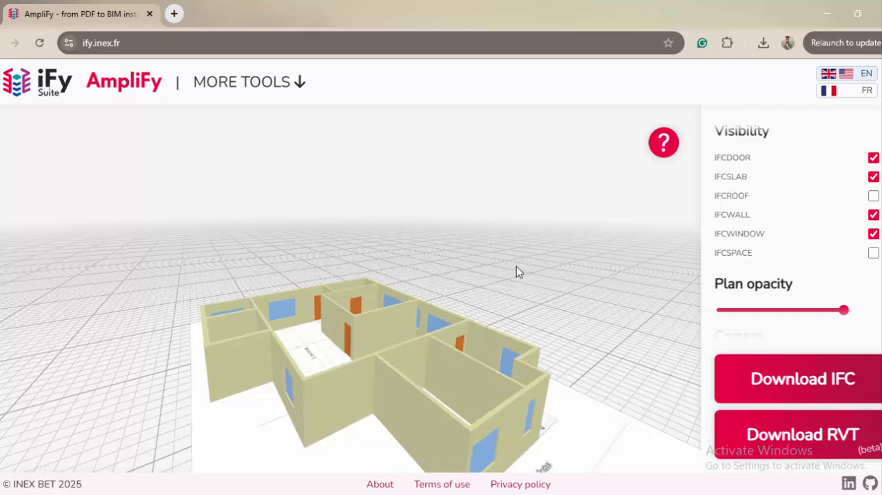
mouse_move(445, 181)
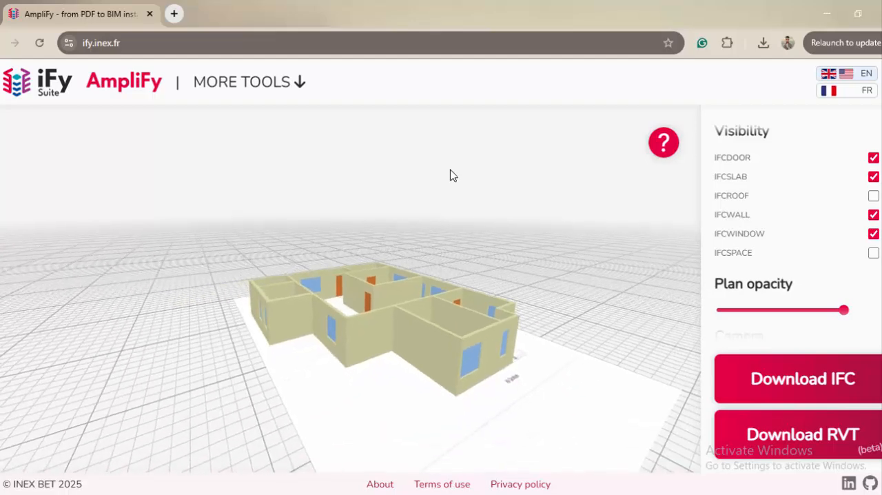
mouse_move(520, 222)
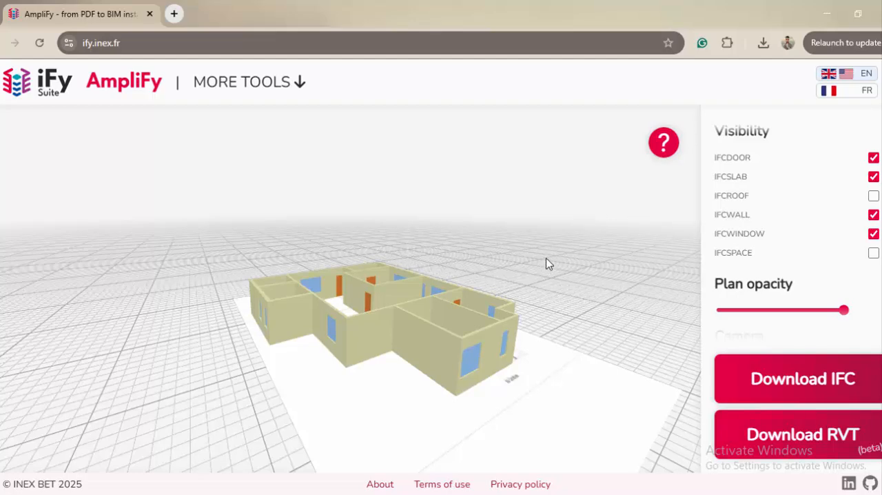
mouse_move(629, 307)
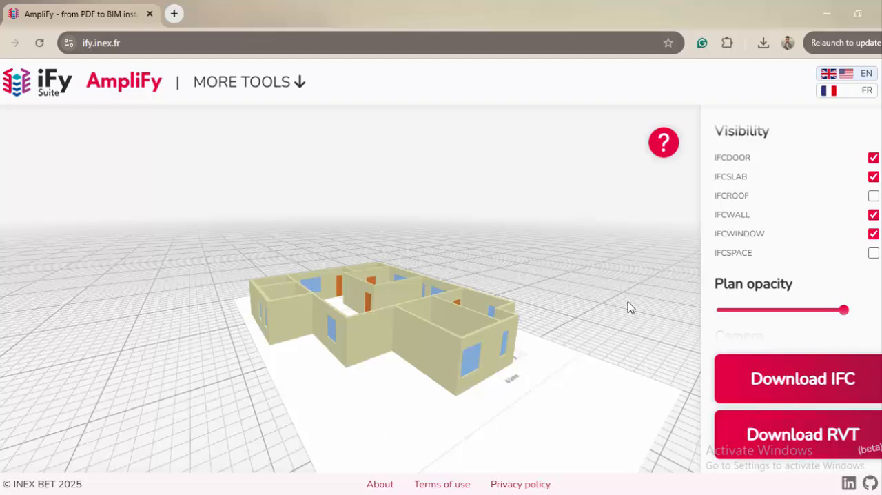
mouse_move(523, 296)
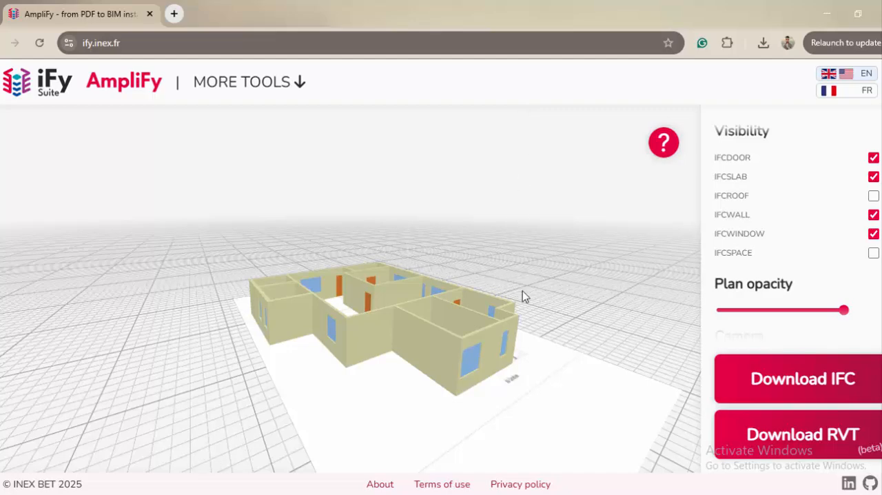
mouse_move(441, 215)
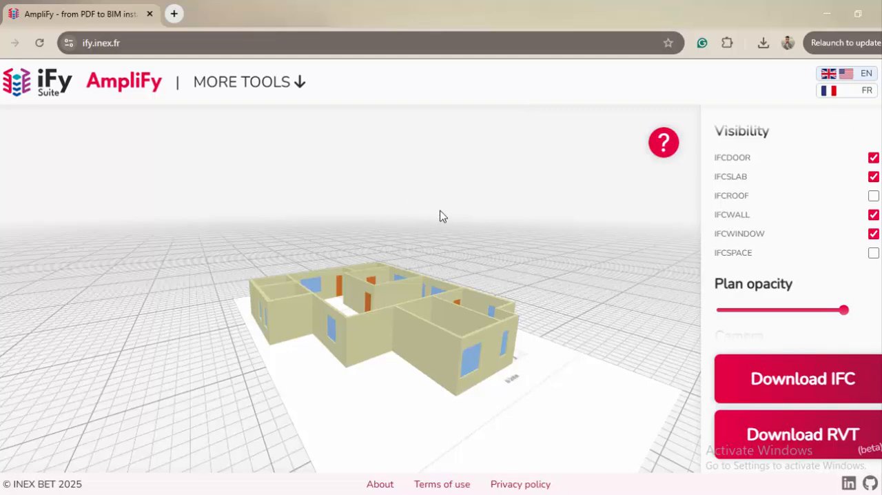
mouse_move(513, 212)
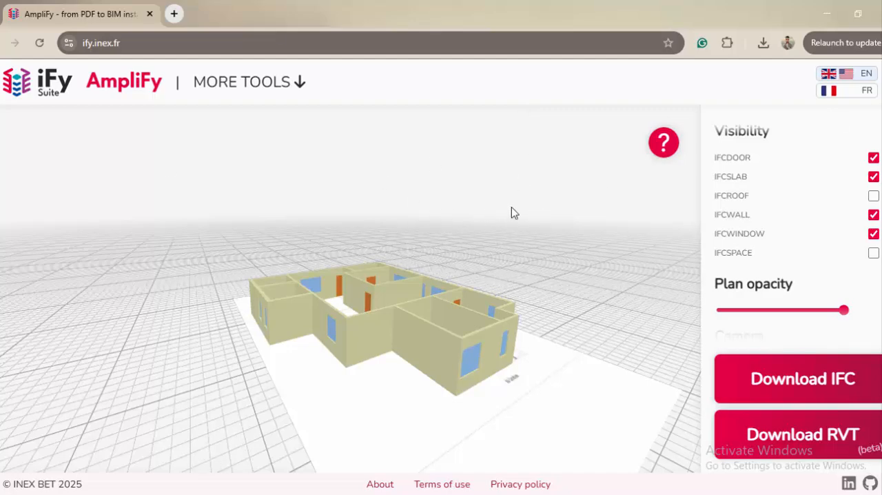
mouse_move(520, 229)
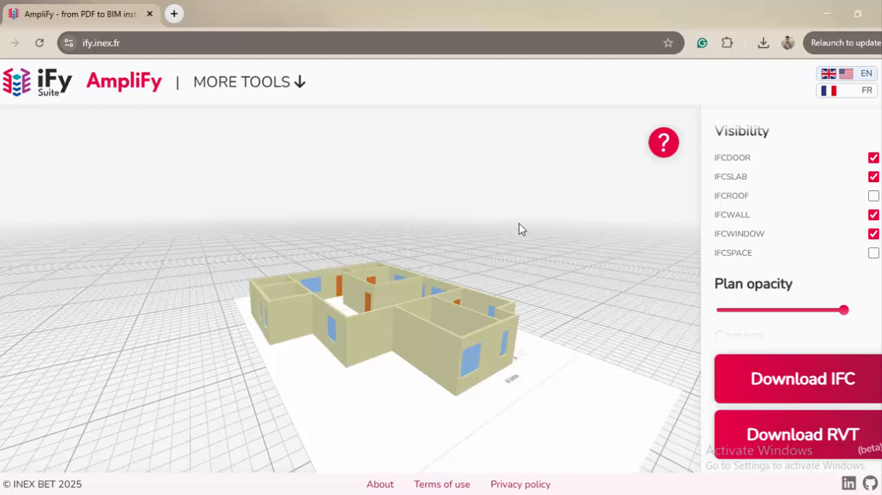
mouse_move(562, 229)
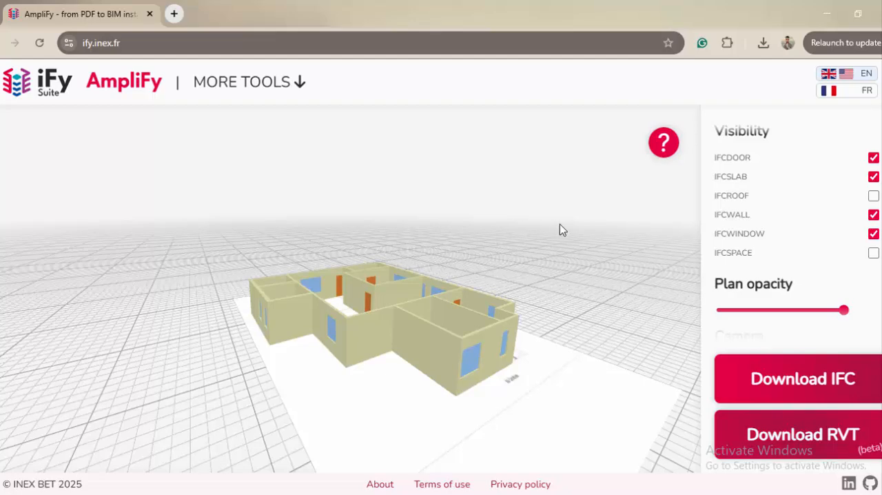
mouse_move(523, 279)
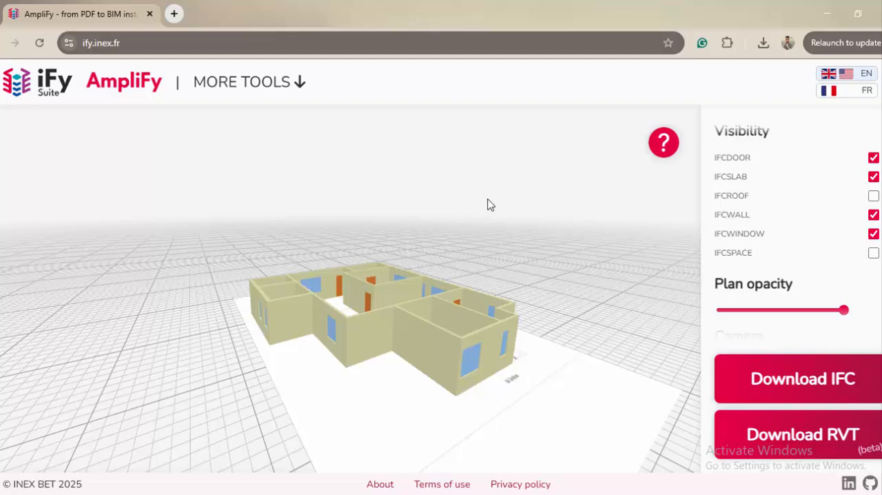
mouse_move(522, 215)
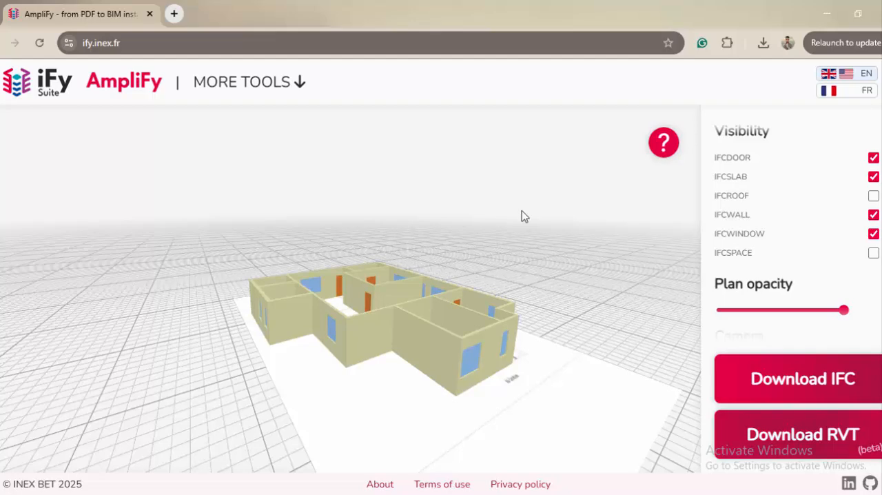
mouse_move(494, 242)
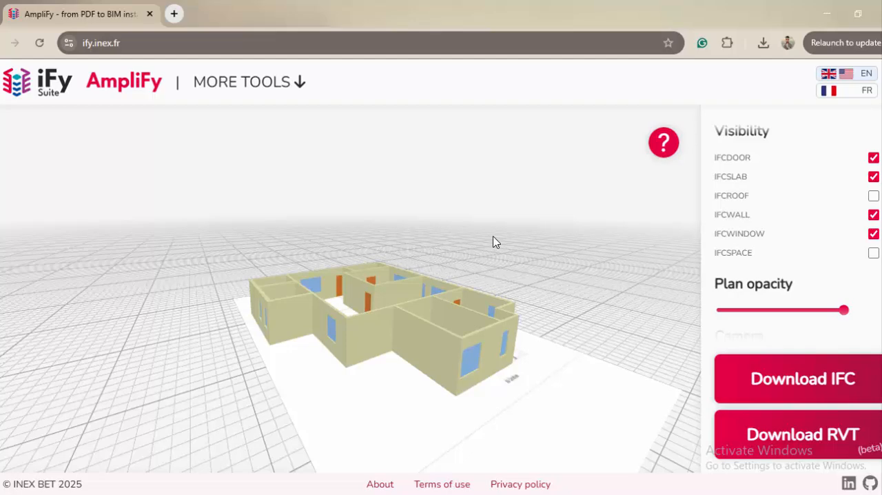
mouse_move(594, 191)
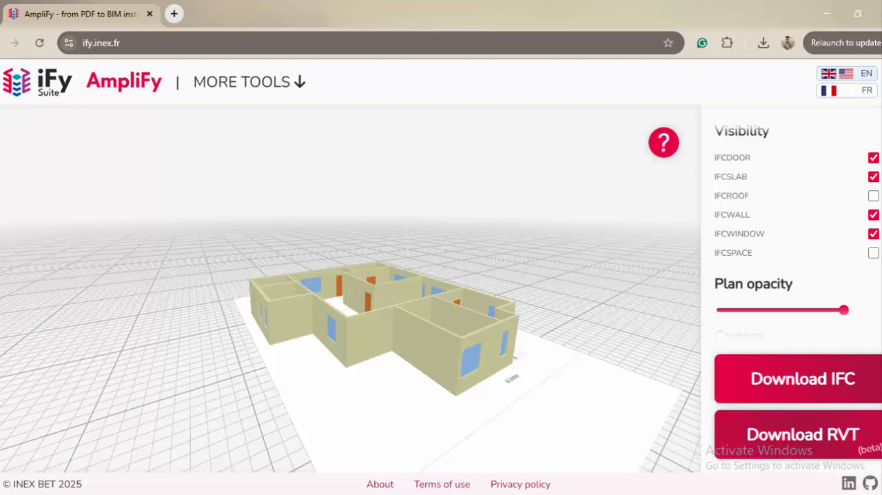
mouse_move(381, 173)
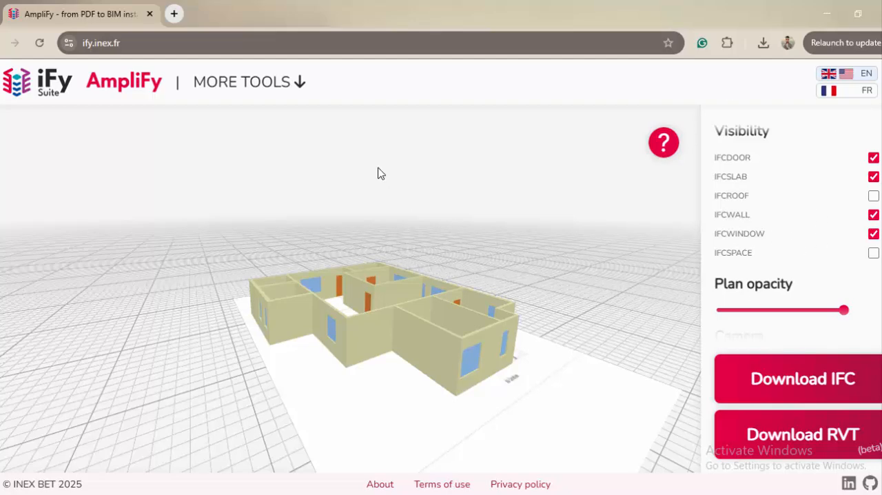
mouse_move(472, 239)
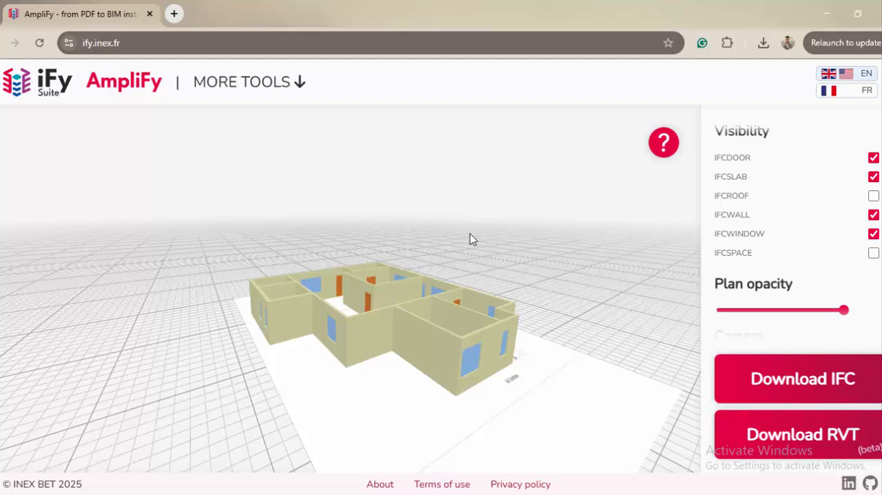
mouse_move(330, 206)
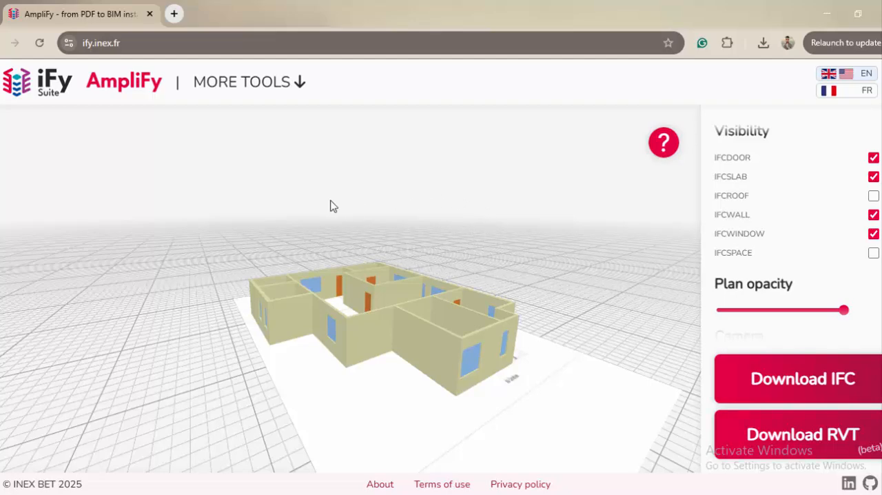